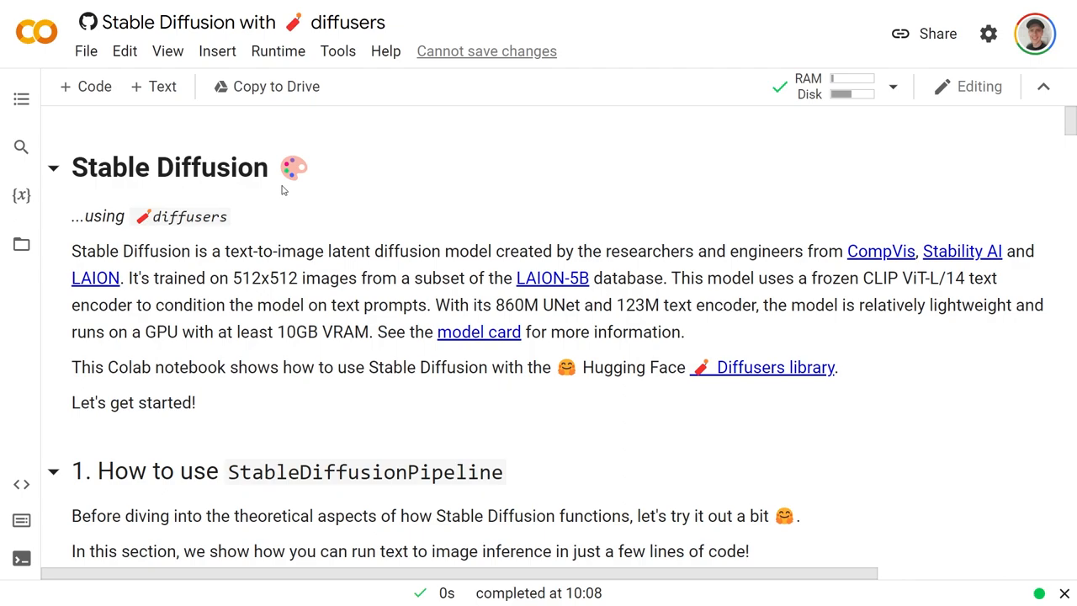
mouse_move(611, 123)
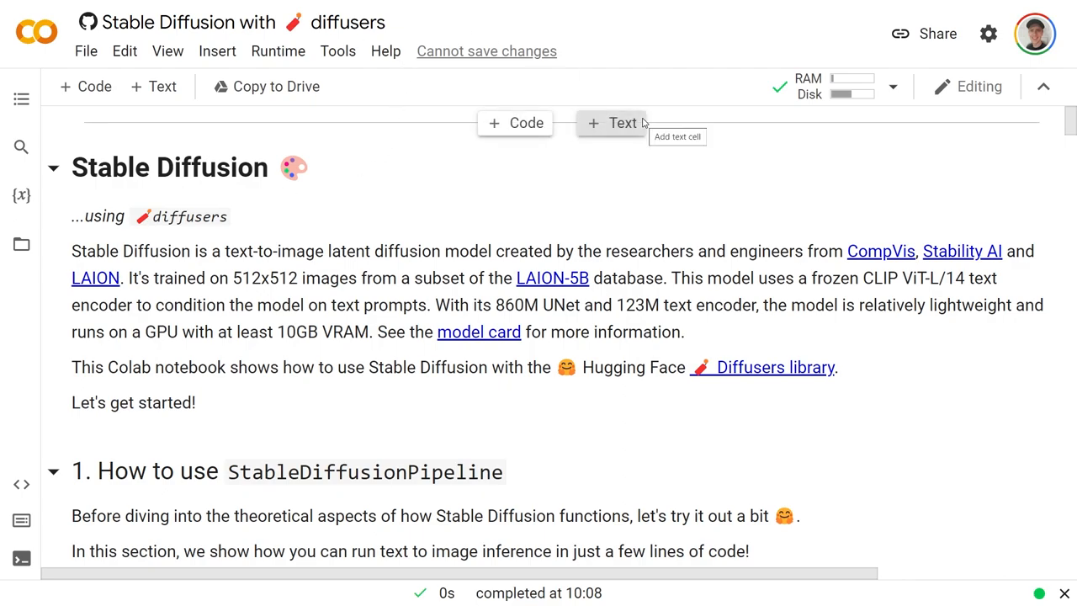
mouse_move(655, 208)
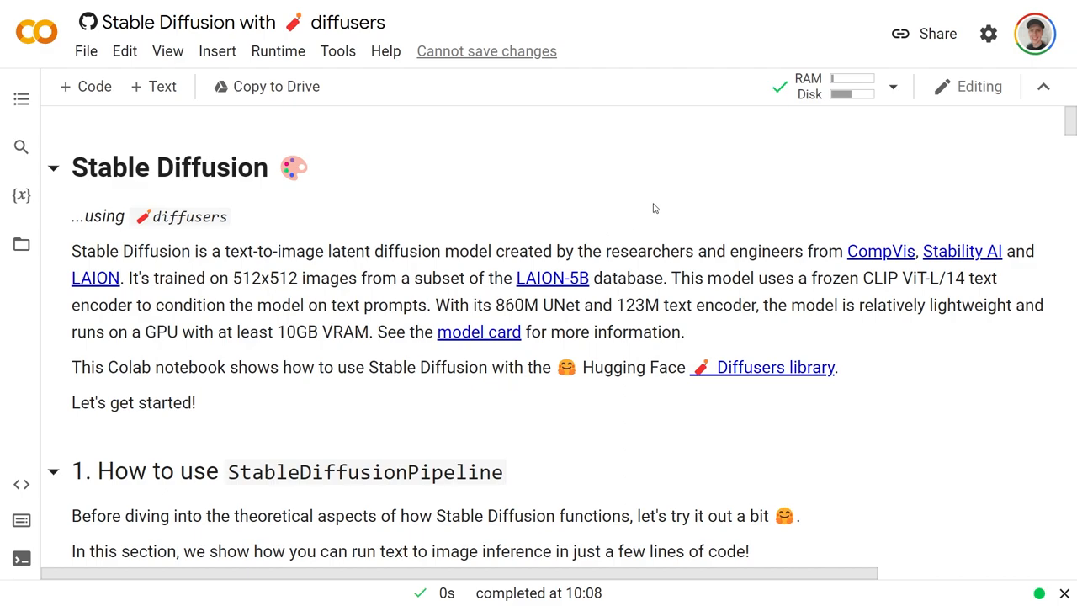
mouse_move(562, 169)
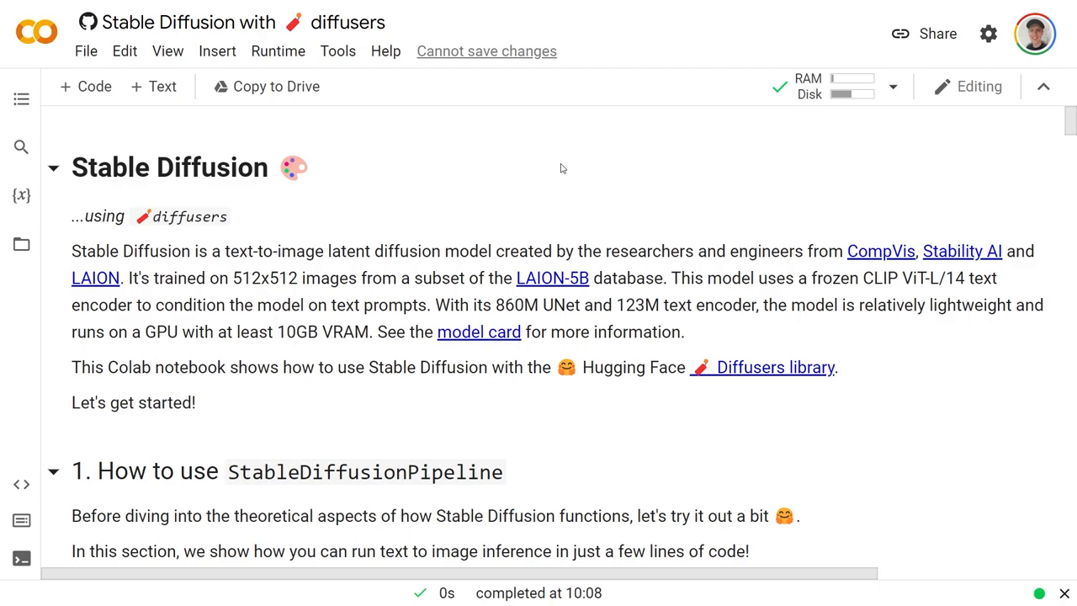
mouse_move(493, 172)
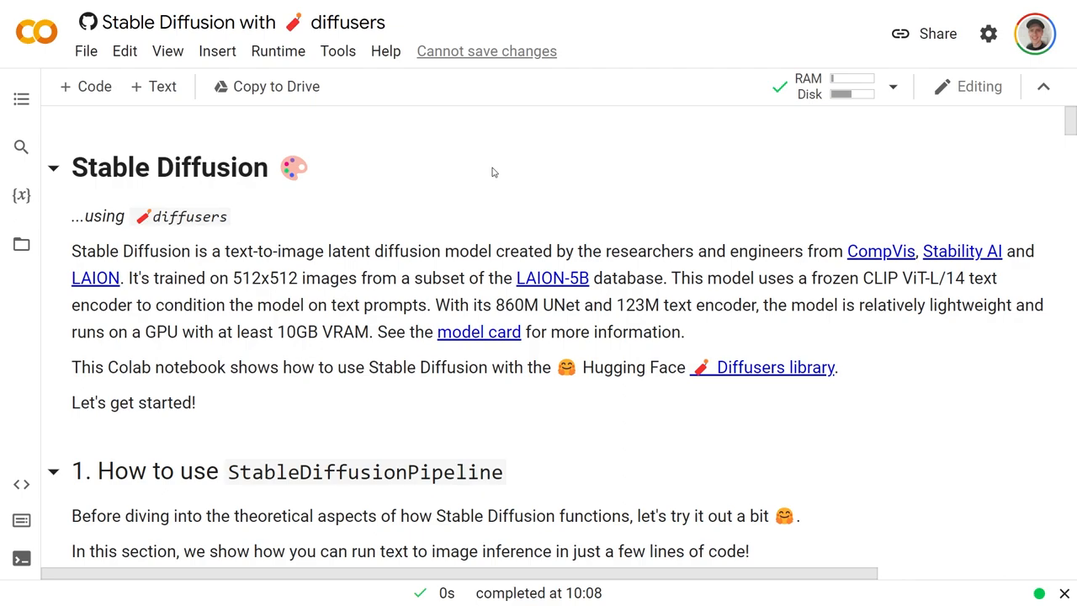
mouse_move(390, 355)
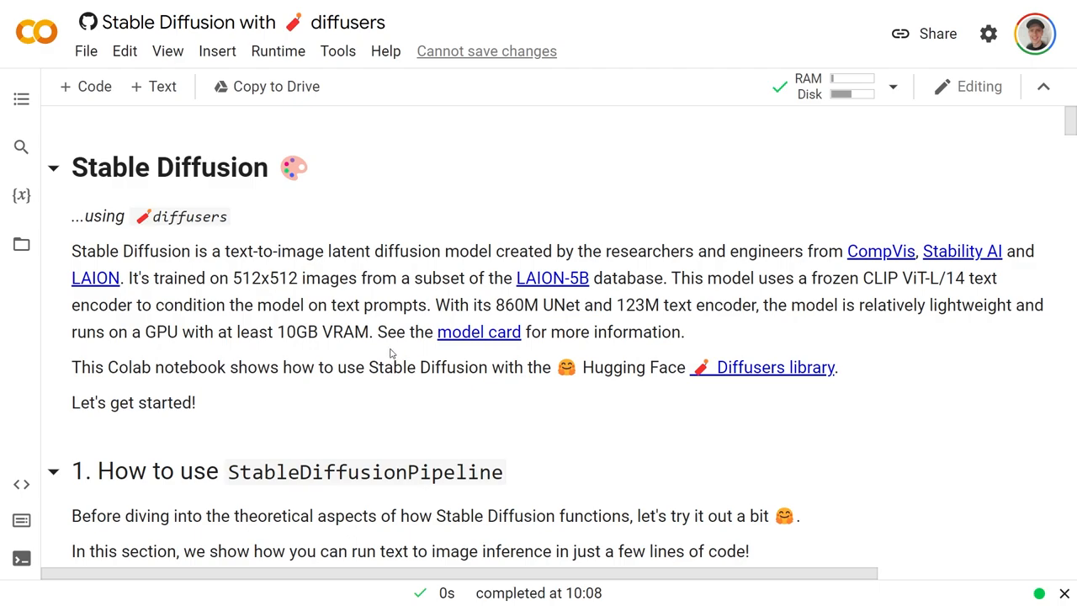
mouse_move(403, 151)
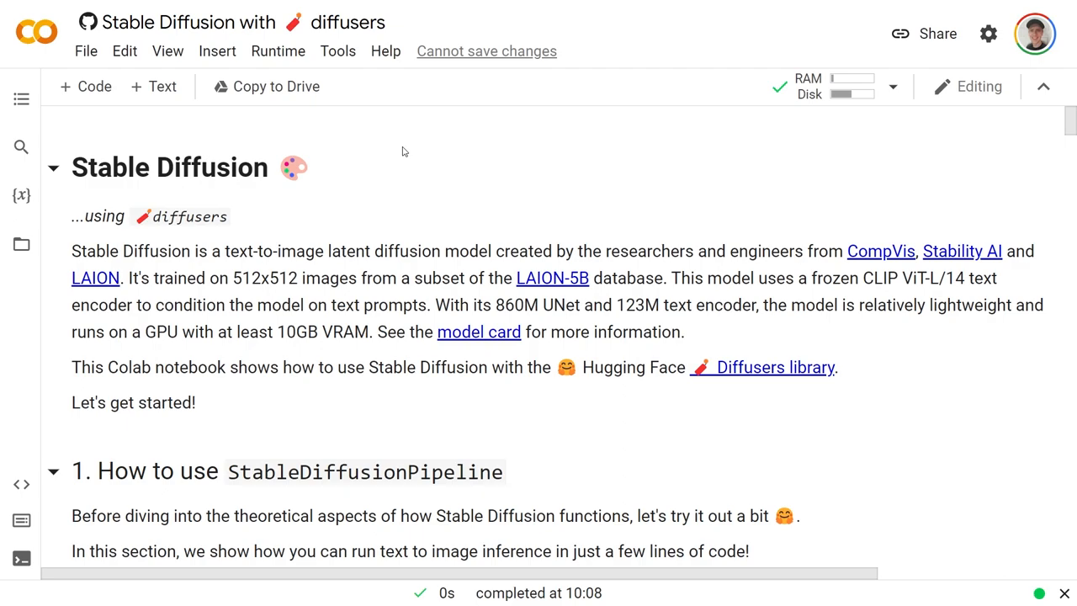
mouse_move(390, 144)
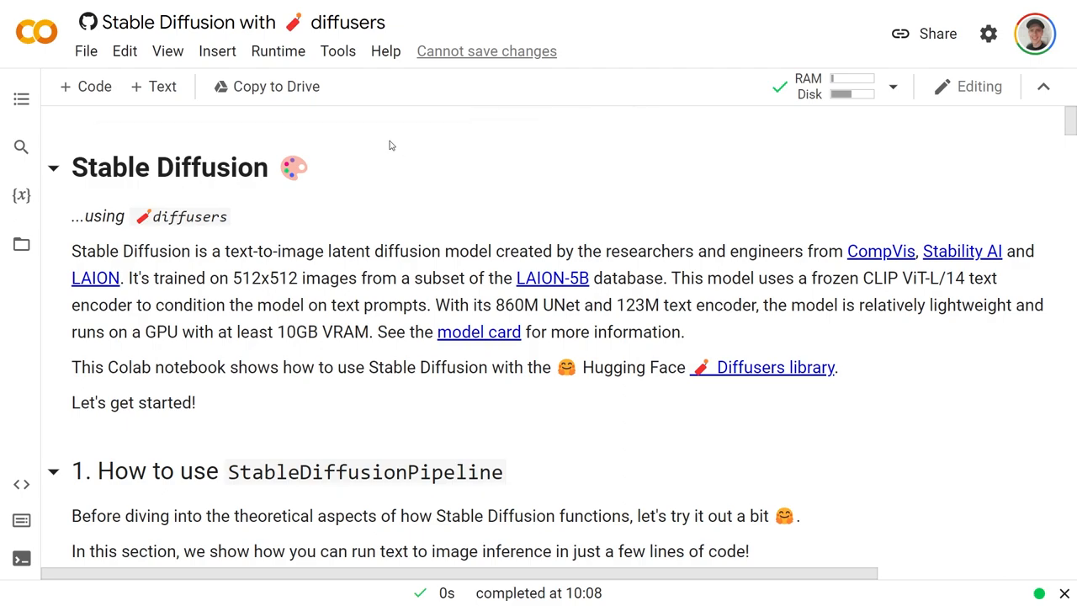
Check the runtime's hardware accelerator in notebook settings and leave it unchanged.
left_click(278, 51)
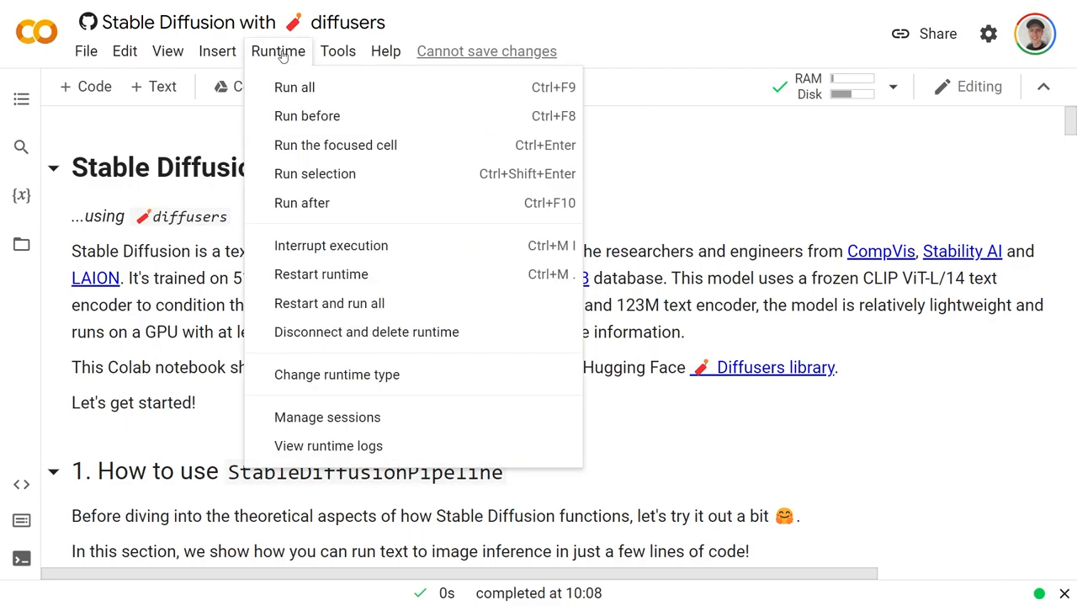
mouse_move(387, 359)
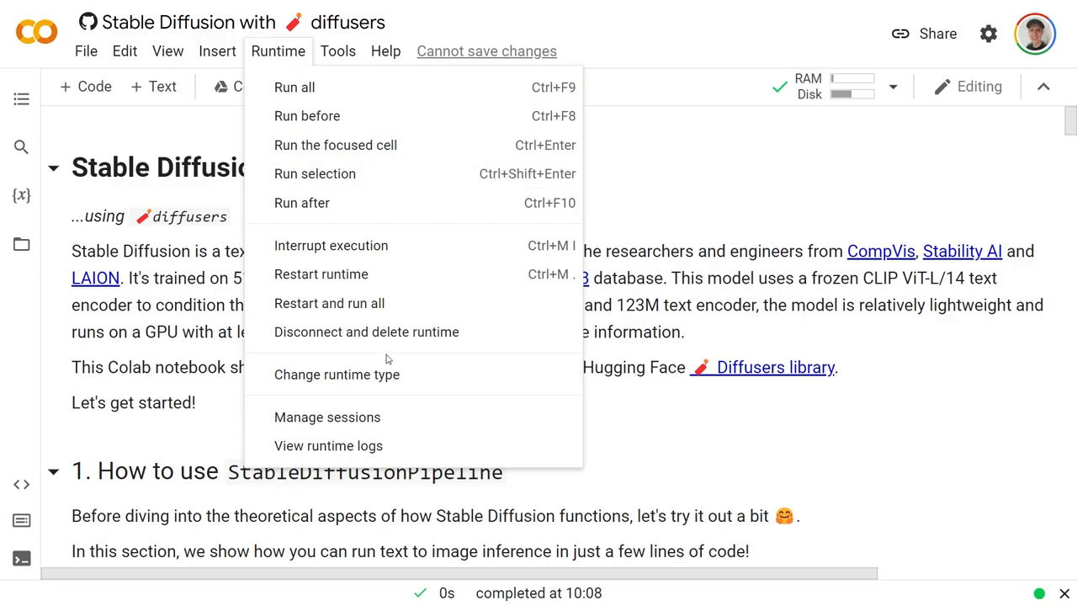
left_click(337, 375)
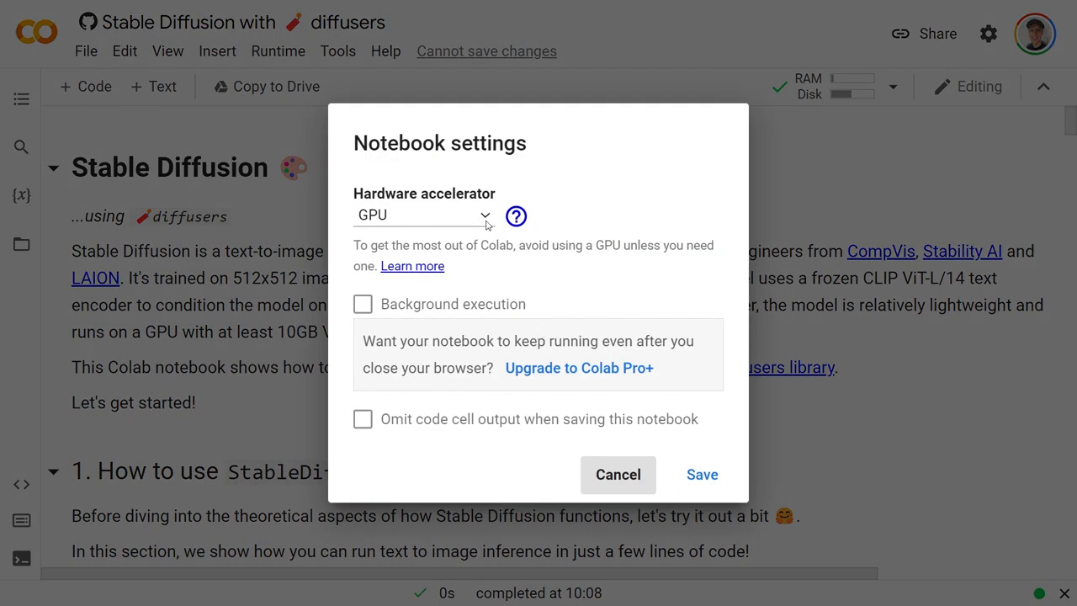
mouse_move(836, 285)
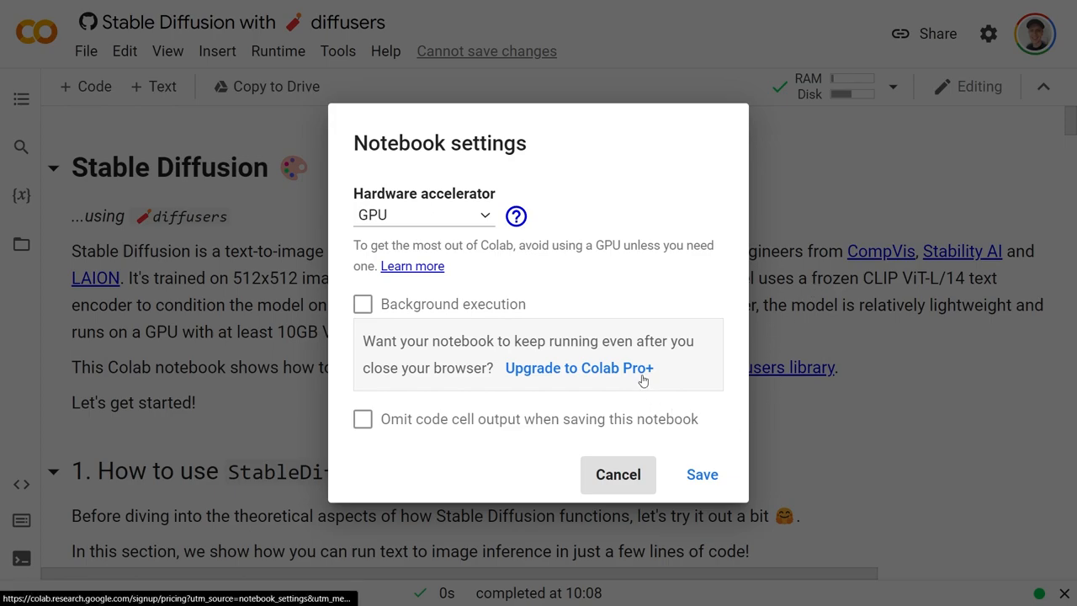
mouse_move(713, 263)
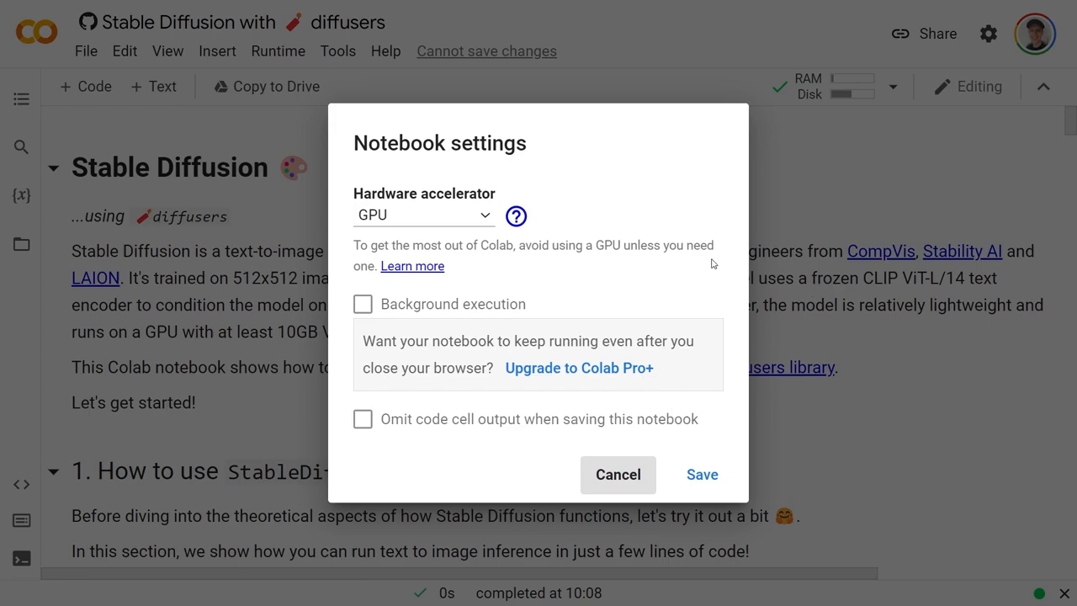
mouse_move(618, 473)
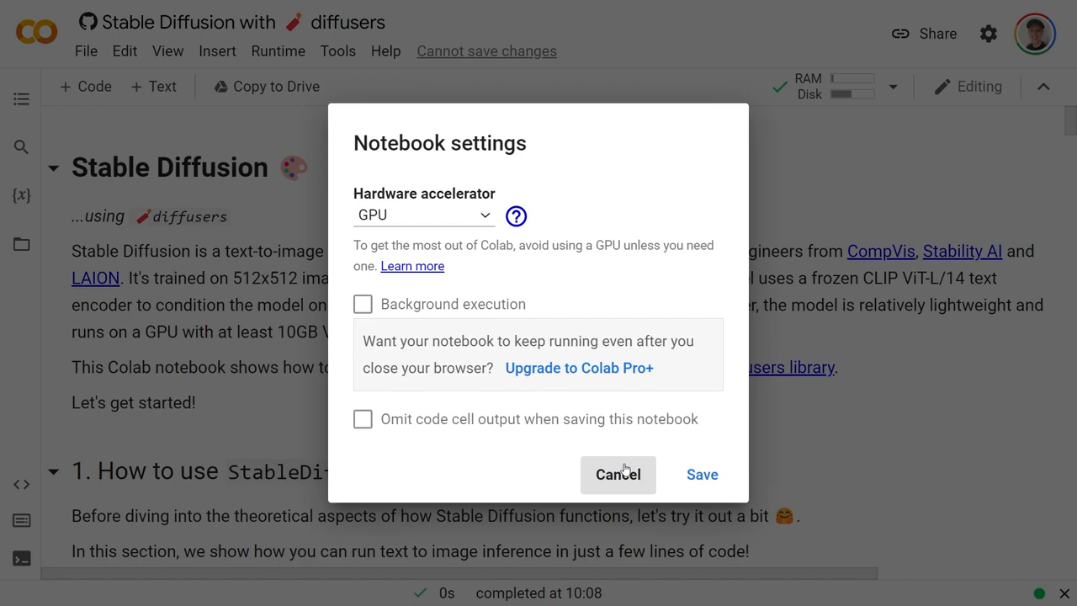
left_click(618, 474)
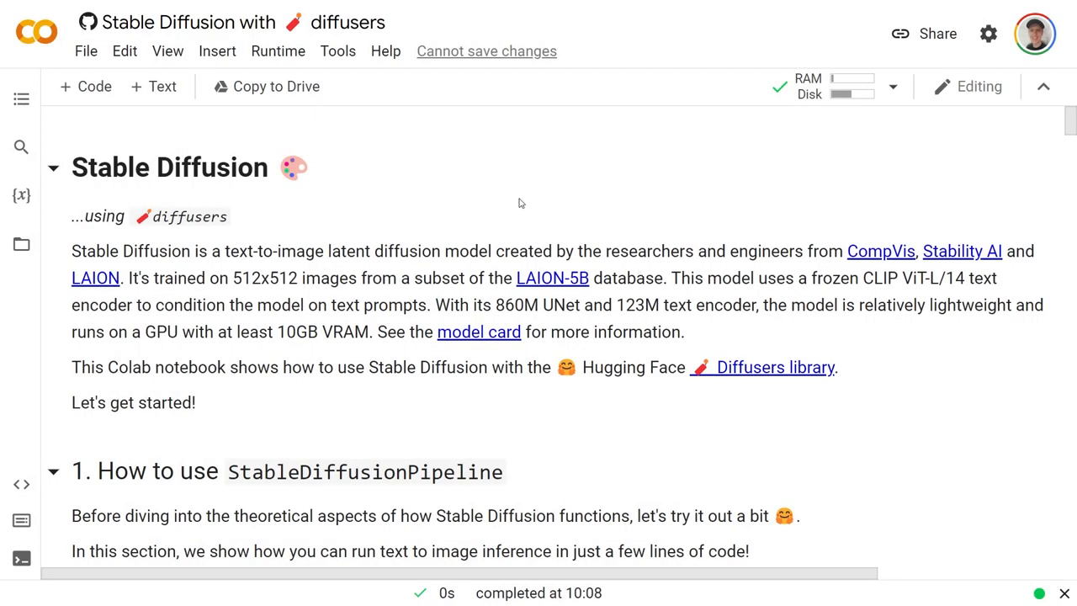
Review the nvidia-smi output naming a Tesla T4 and move down to the pip install cell.
scroll("down", 3)
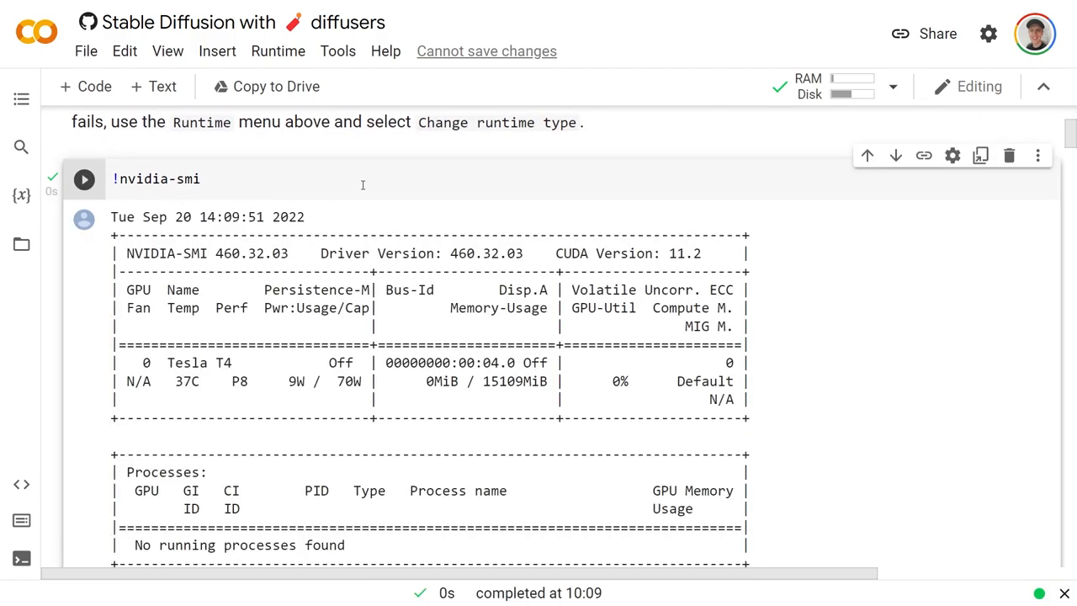
mouse_move(389, 191)
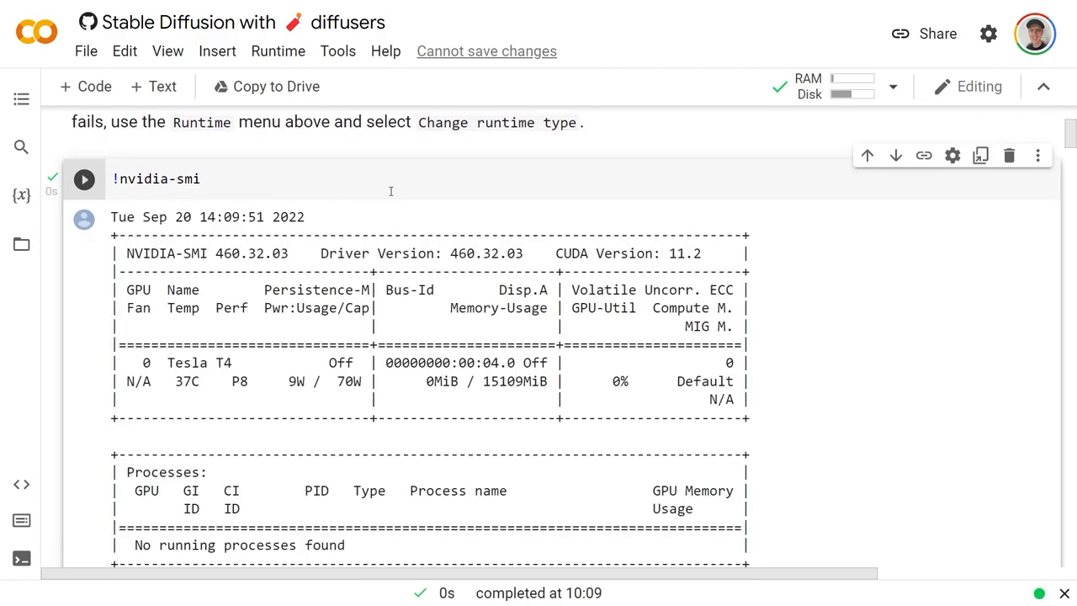
scroll("down", 3)
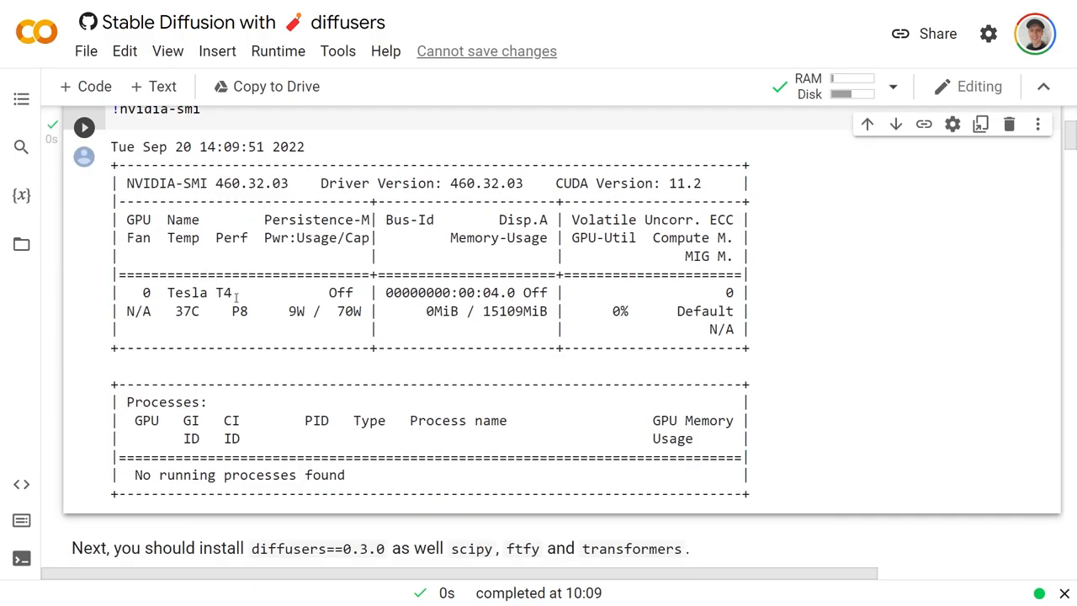
double_click(201, 293)
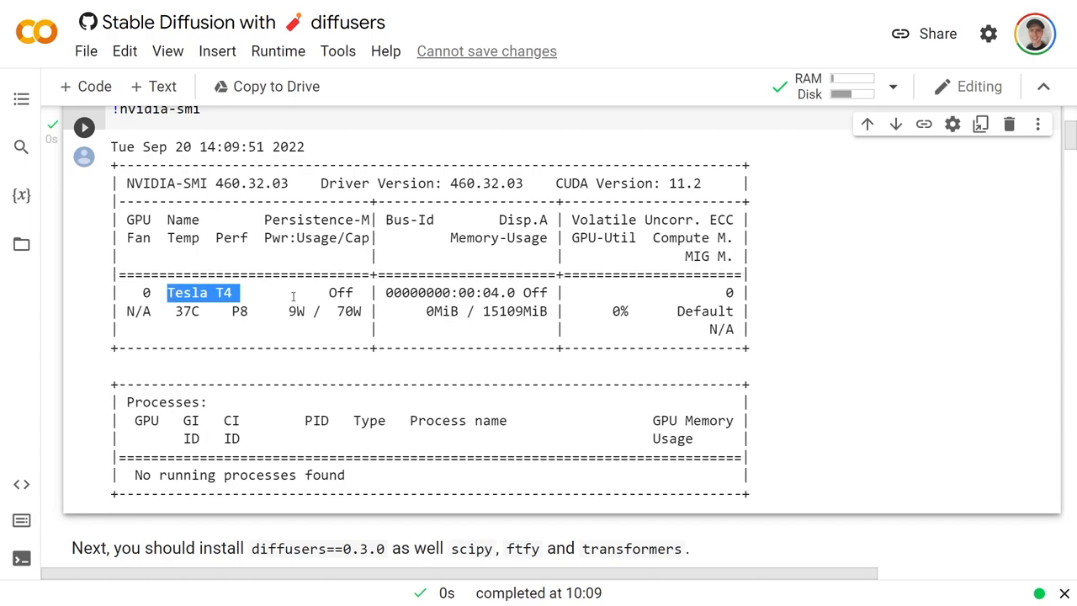
scroll("down", 3)
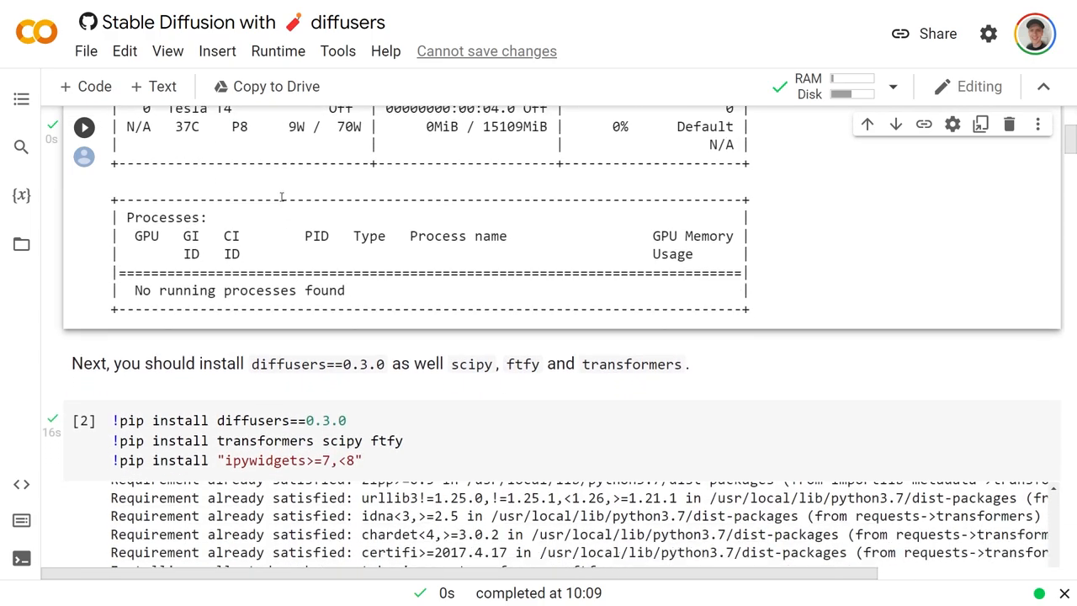
scroll("down", 3)
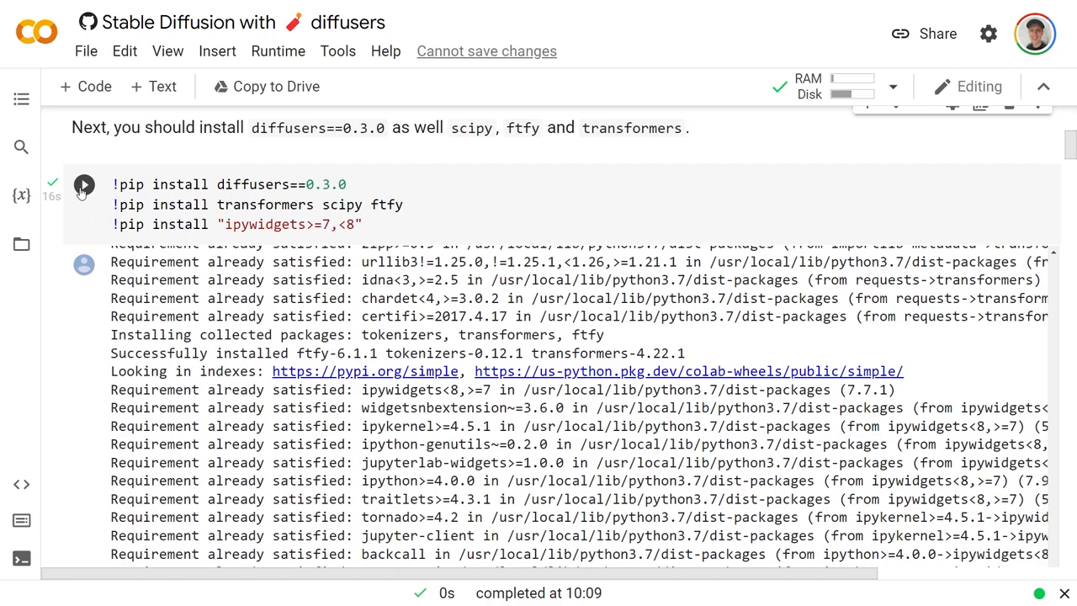
Run the cell installing diffusers, transformers, scipy and ftfy, then reach the login cells.
left_click(84, 184)
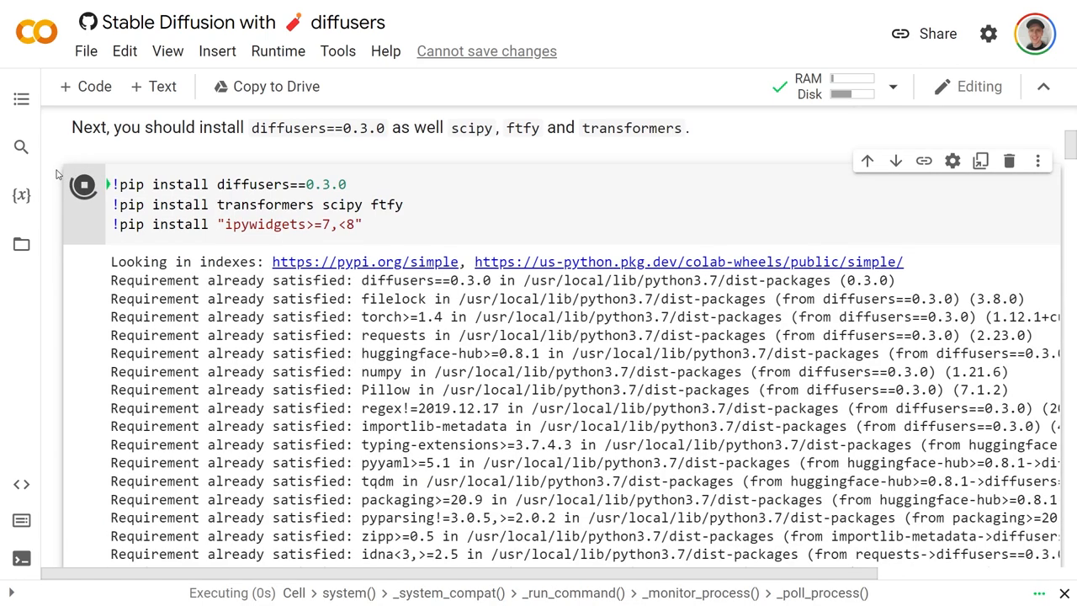
scroll("down", 3)
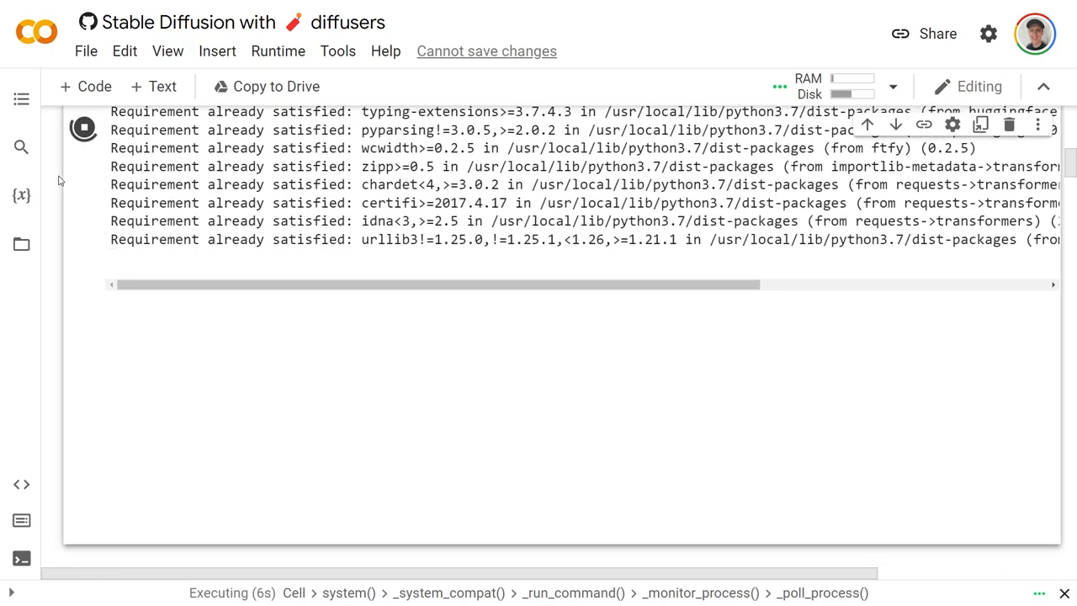
scroll("down", 3)
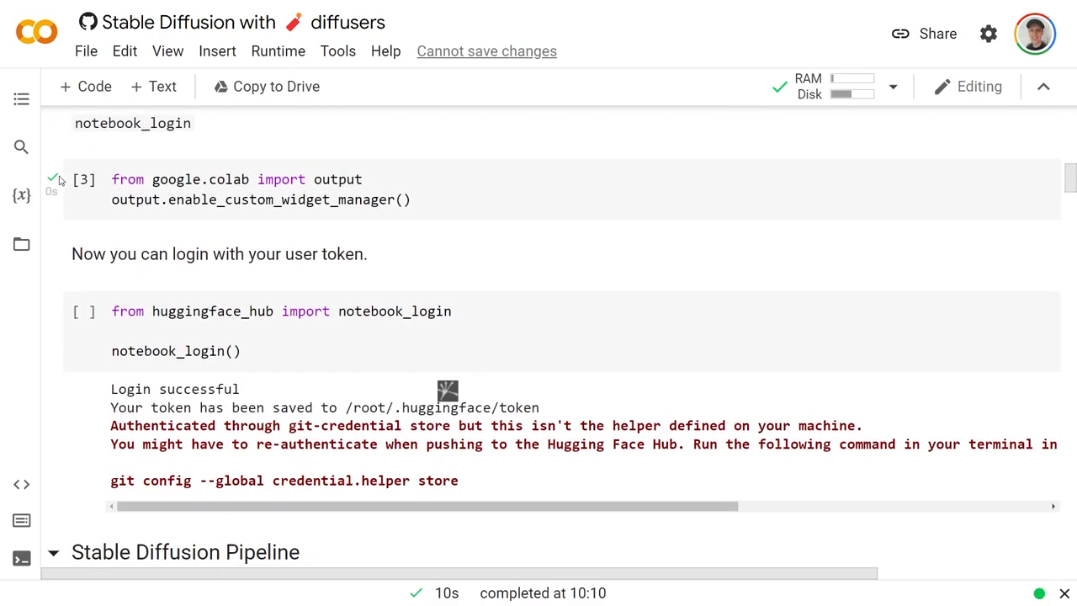
mouse_move(84, 179)
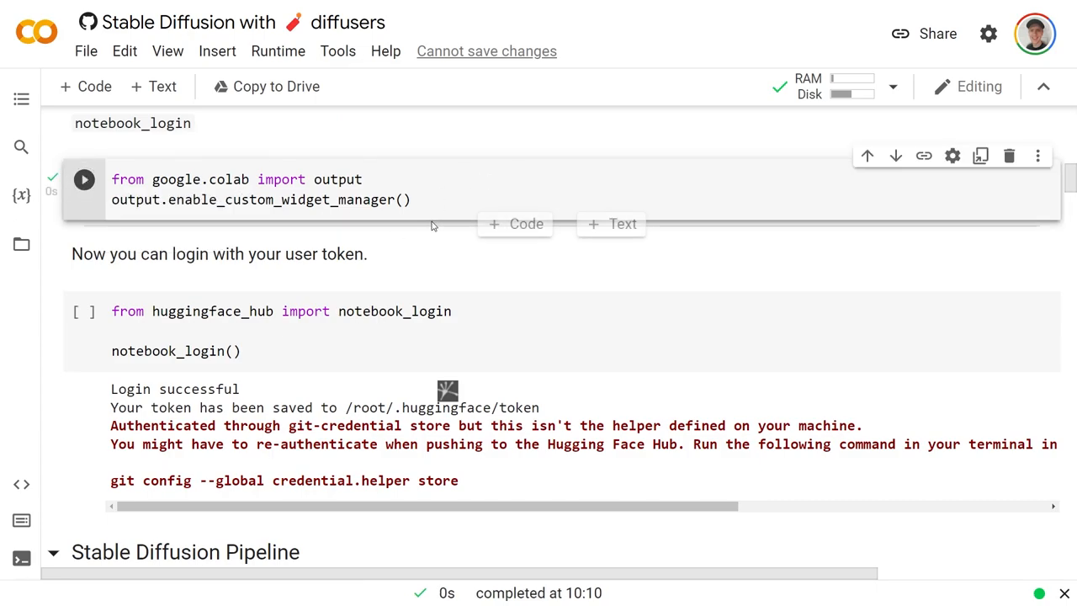
scroll("down", 3)
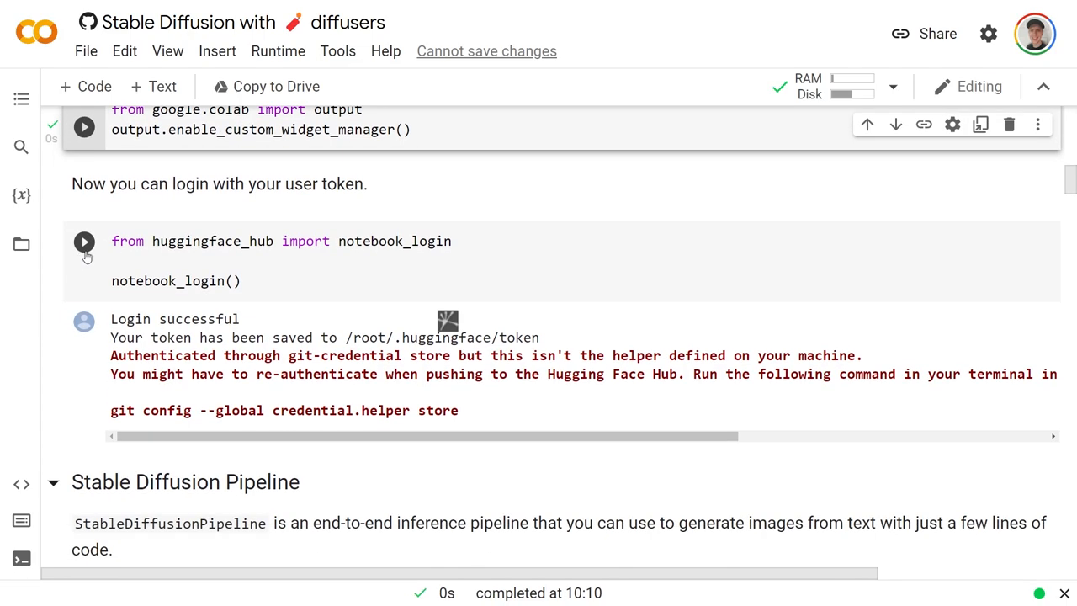
Run the notebook_login() cell so the Hugging Face token prompt appears.
left_click(83, 241)
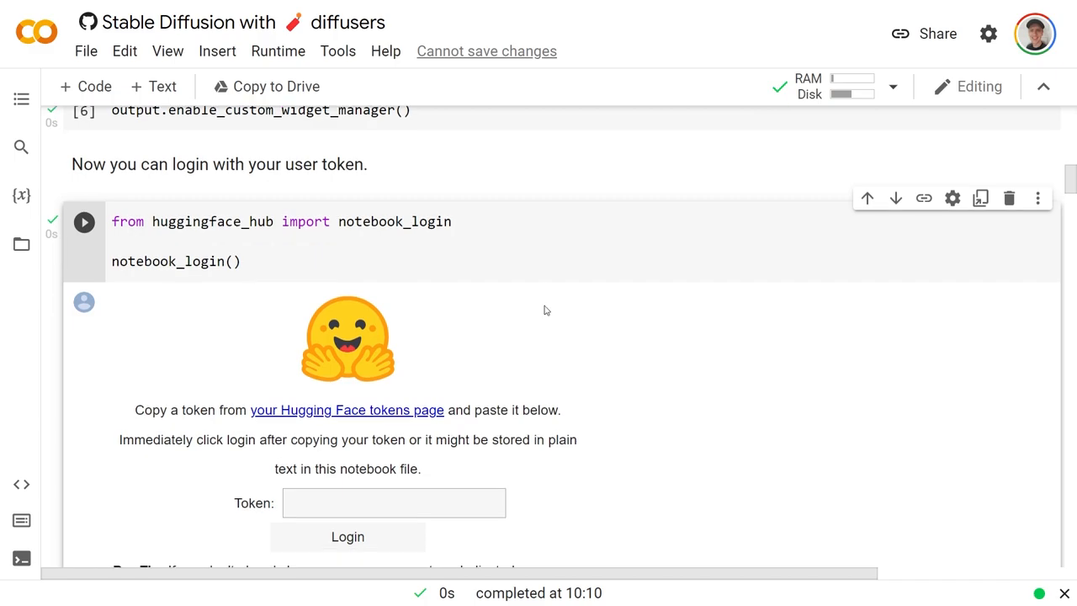
scroll("down", 3)
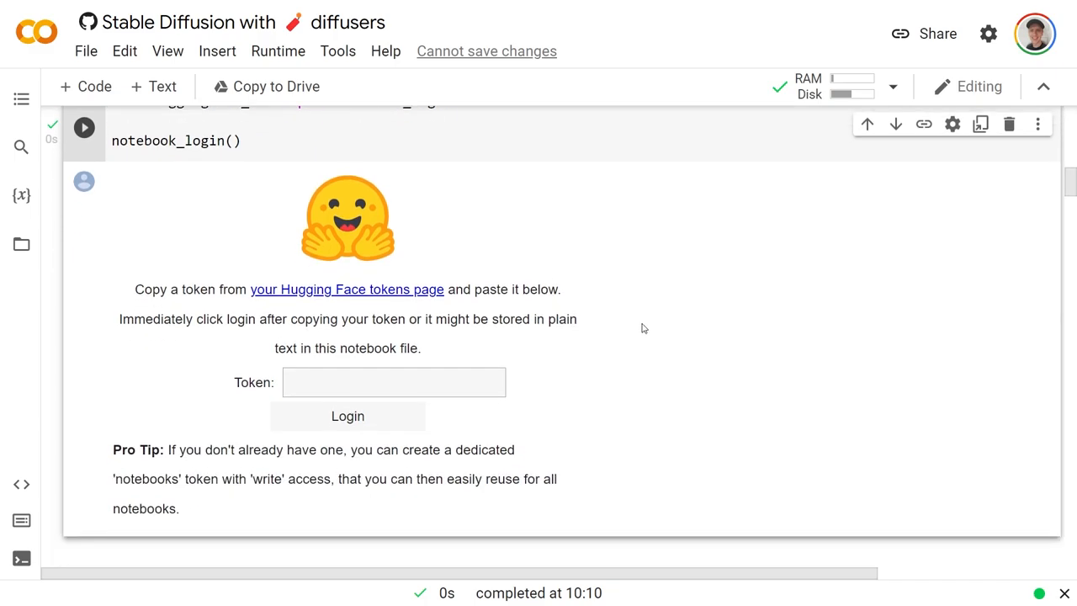
mouse_move(684, 306)
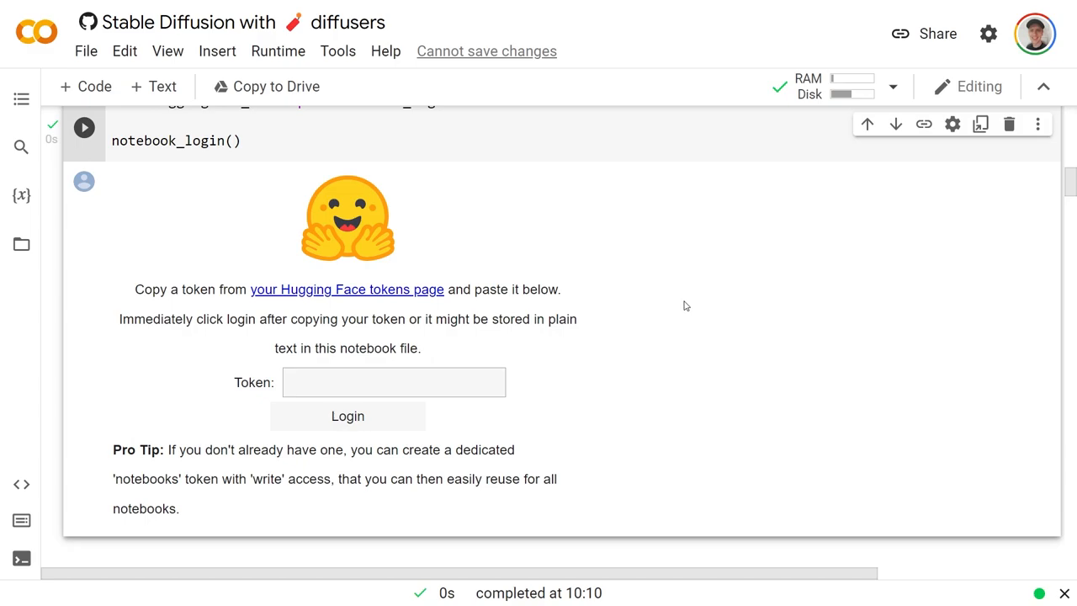
mouse_move(688, 294)
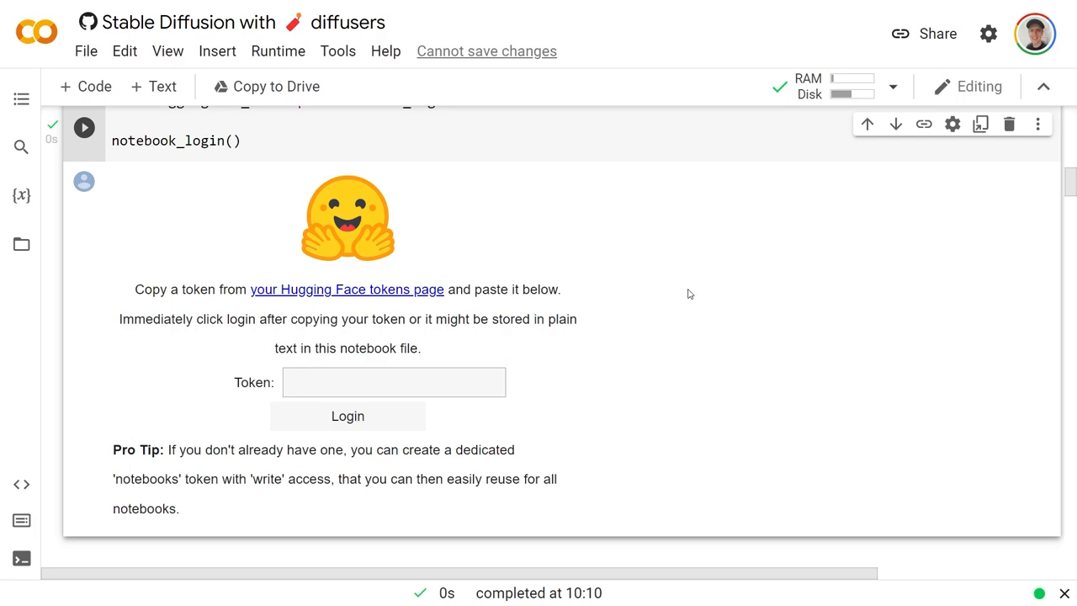
mouse_move(681, 290)
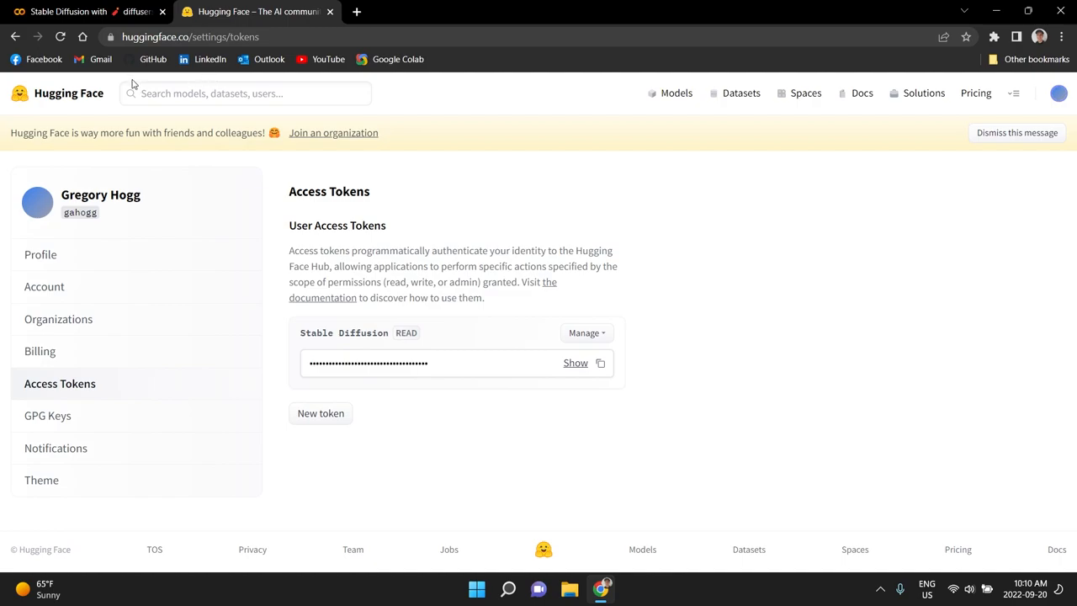
mouse_move(789, 198)
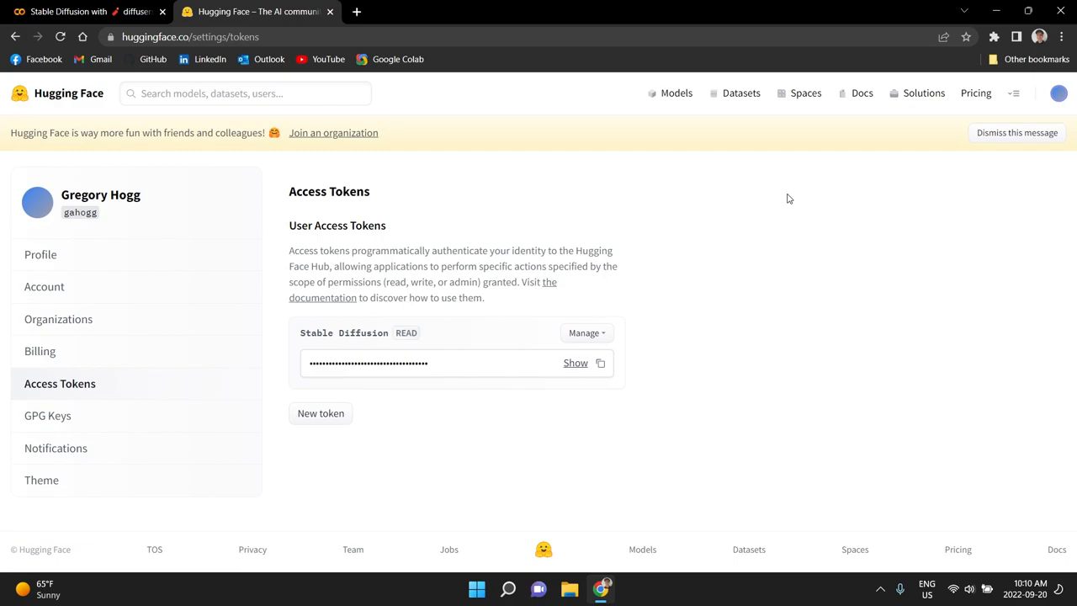
mouse_move(939, 213)
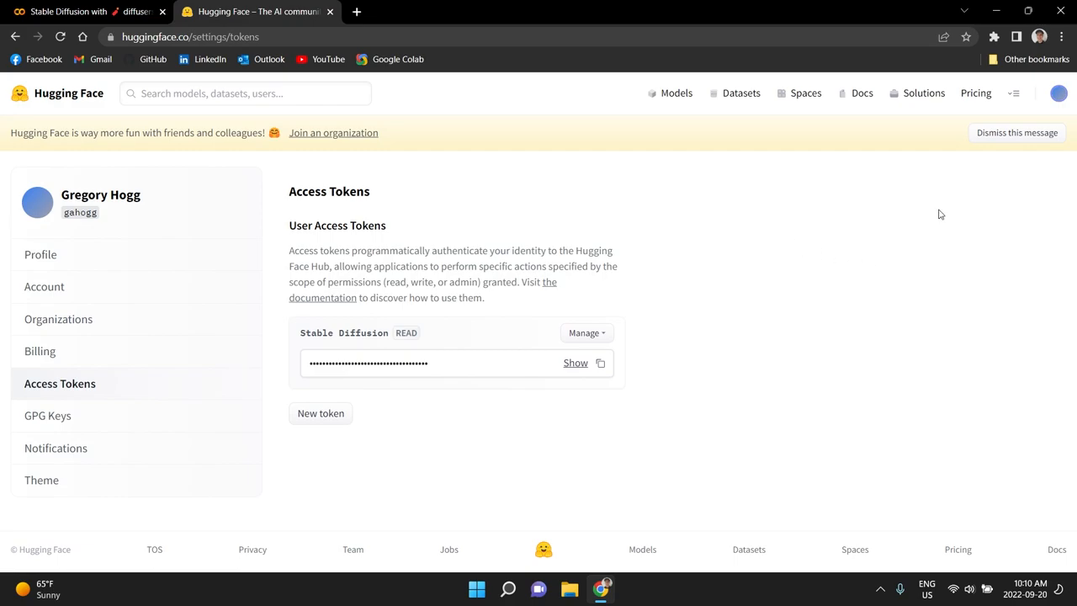
mouse_move(96, 397)
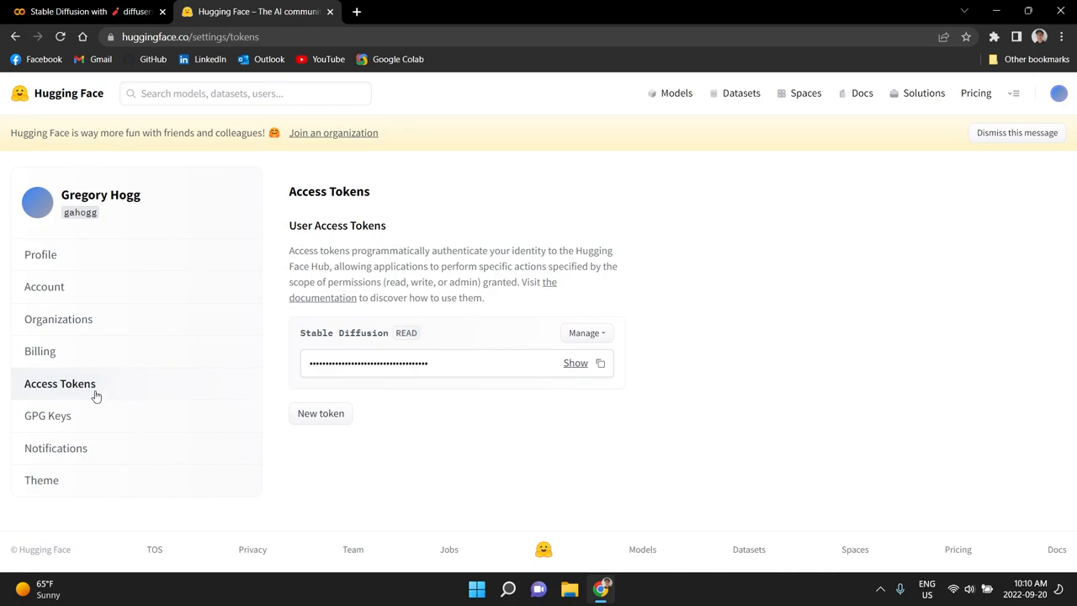
Copy the Stable Diffusion read token from Hugging Face access tokens and return to Colab.
left_click(1058, 93)
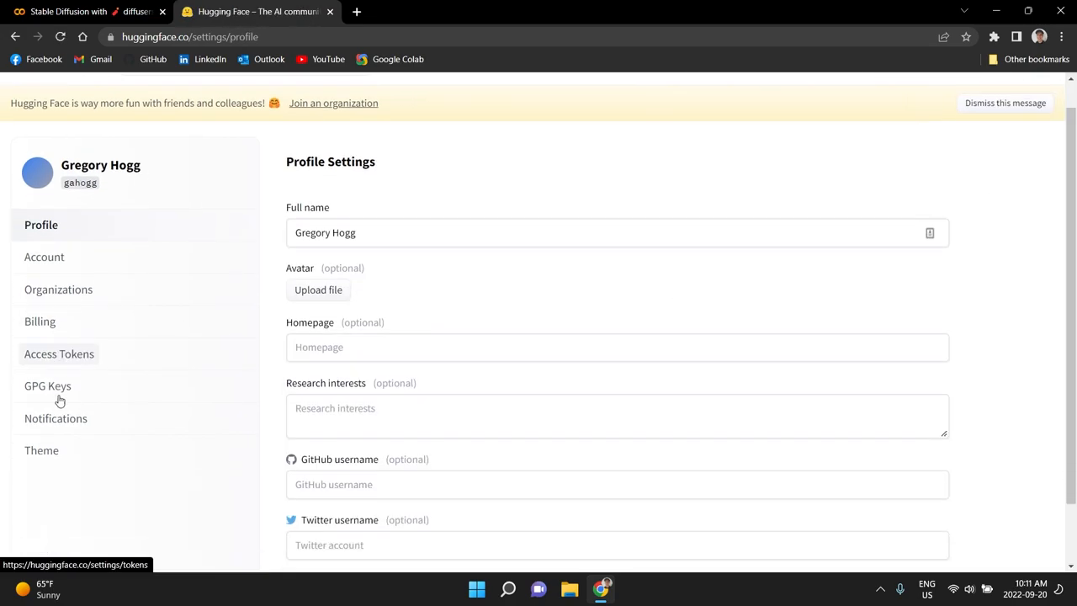
left_click(59, 353)
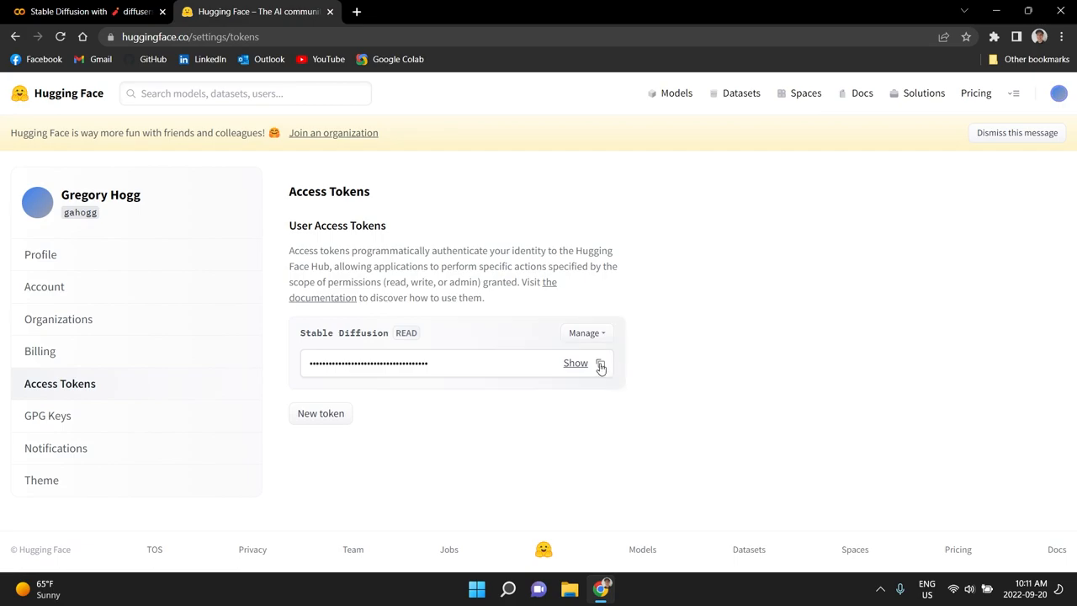
left_click(600, 363)
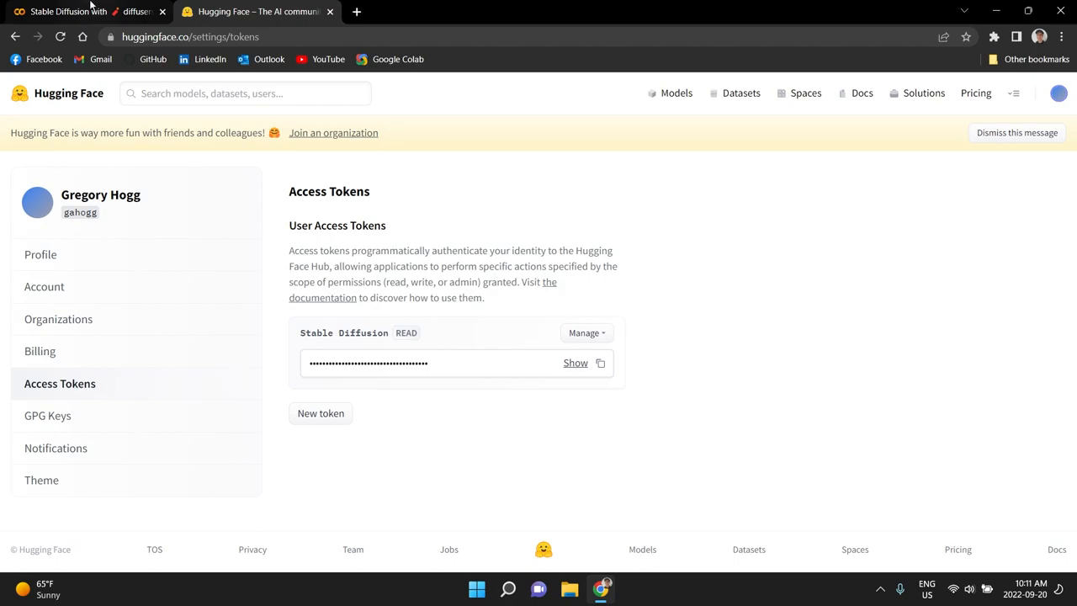
left_click(84, 11)
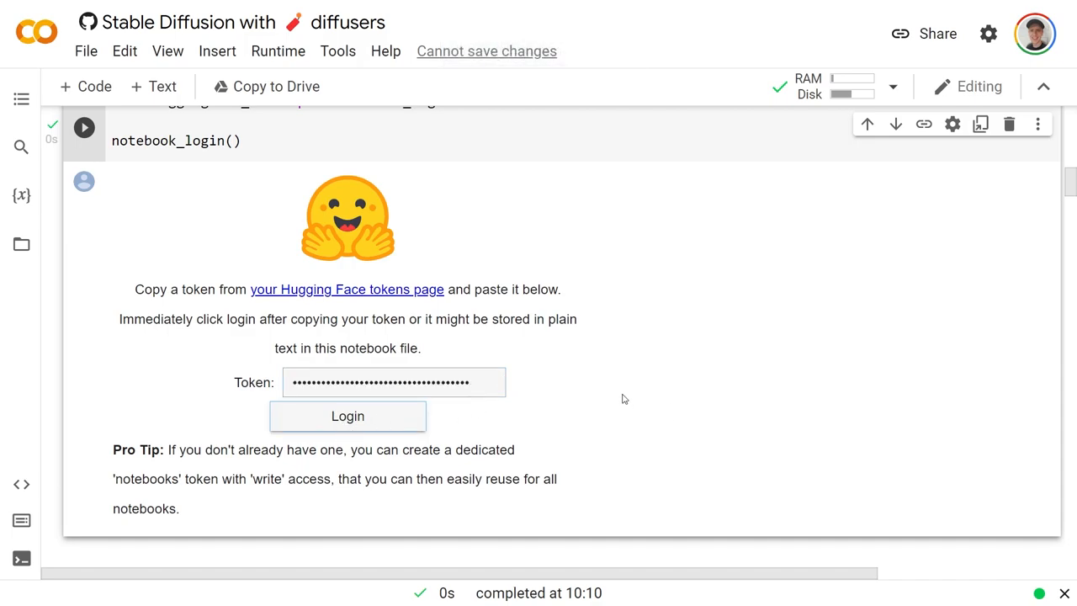
Log in with the pasted token, getting 'Login successful' and the token saved.
left_click(348, 415)
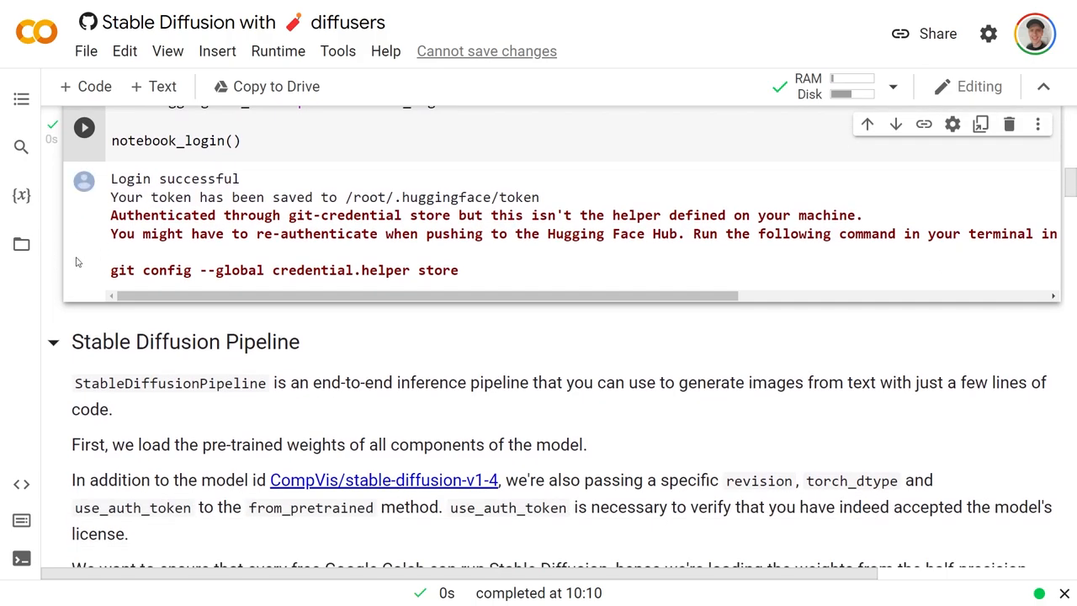
mouse_move(49, 223)
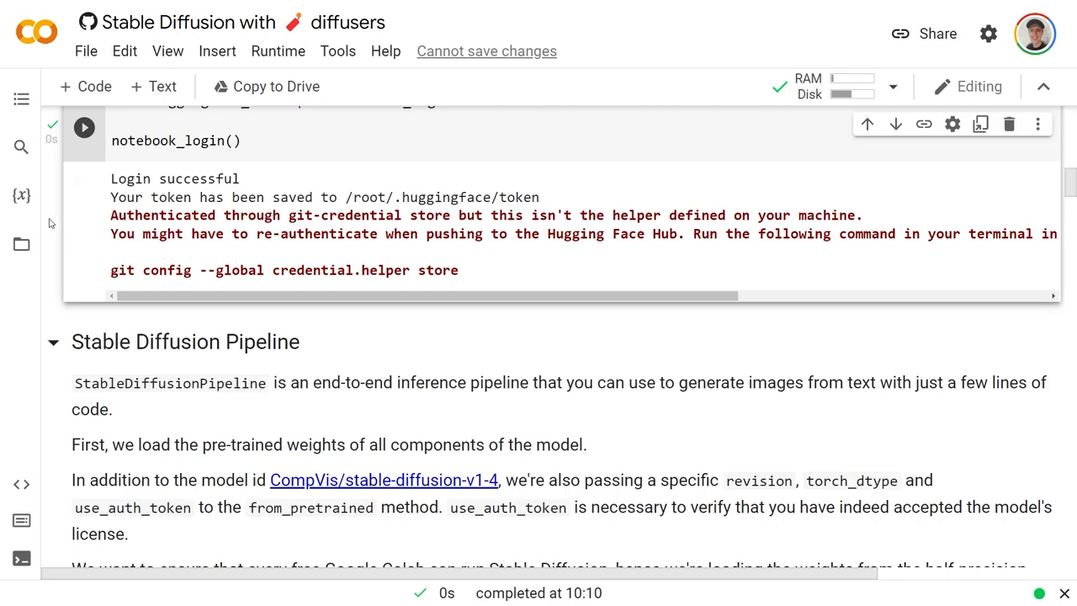
Run the StableDiffusionPipeline.from_pretrained cell, which fails with a 403 restricted-access error.
scroll("down", 3)
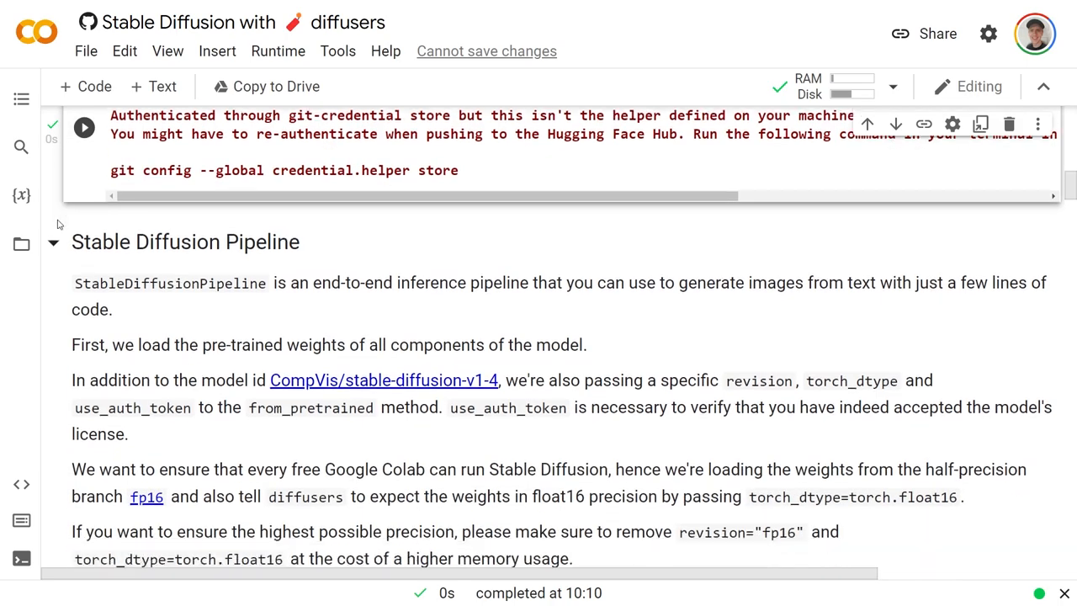
scroll("down", 3)
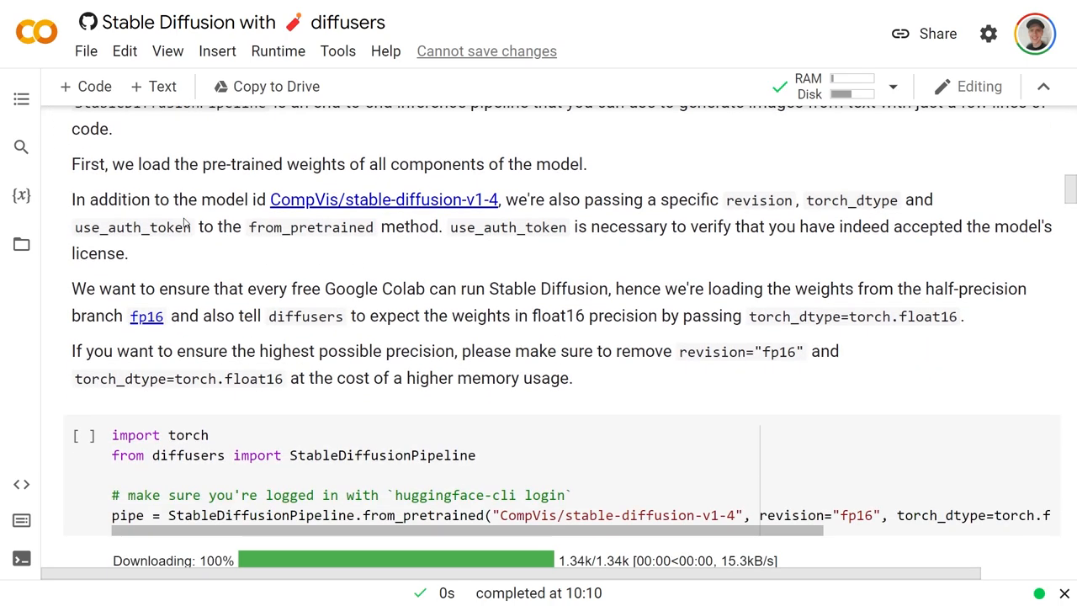
scroll("down", 3)
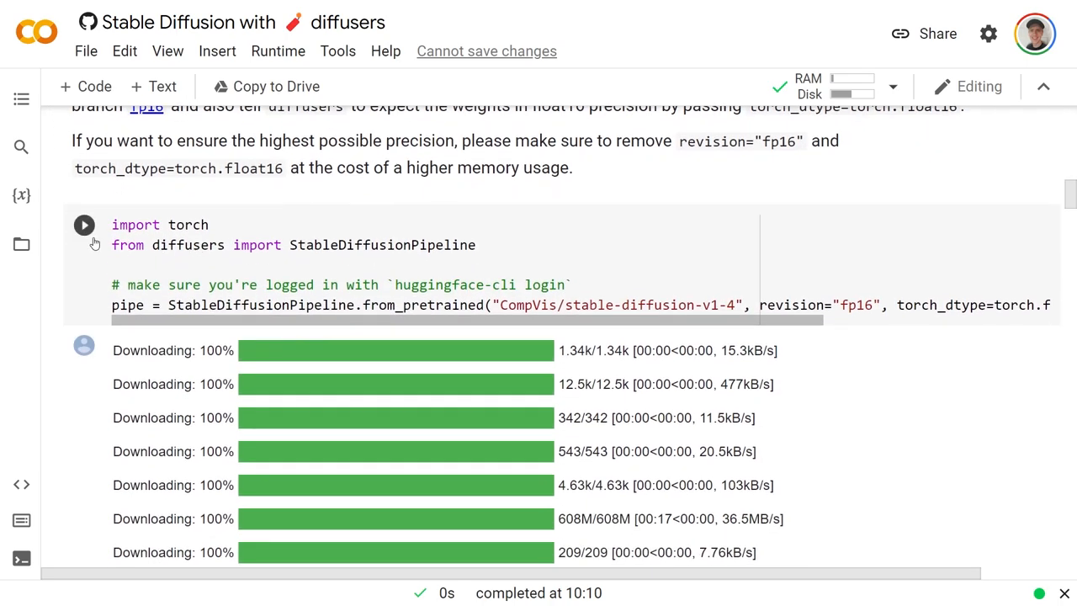
left_click(84, 225)
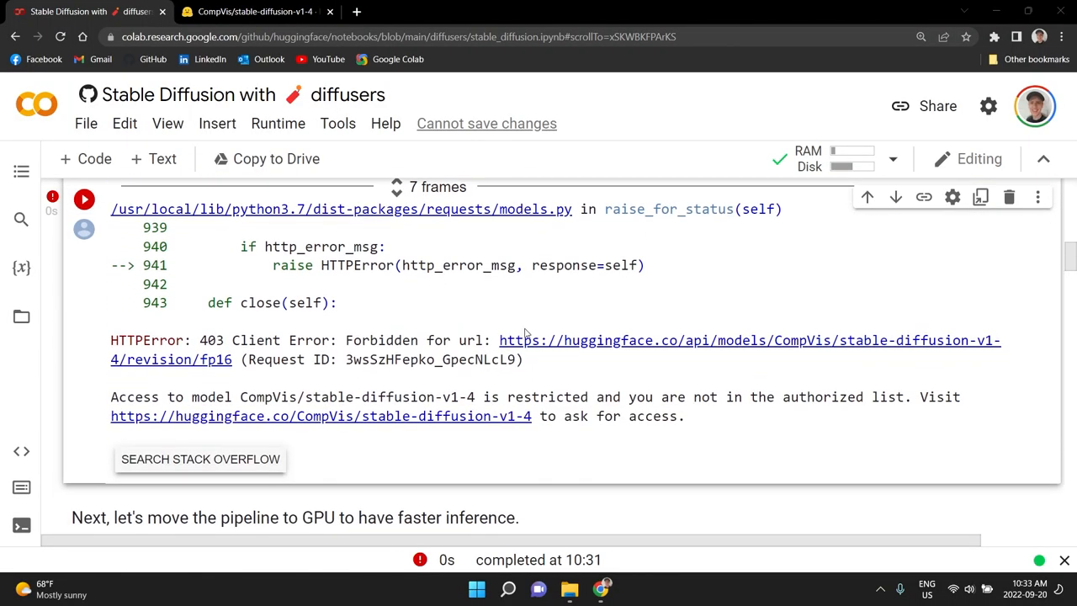
mouse_move(547, 340)
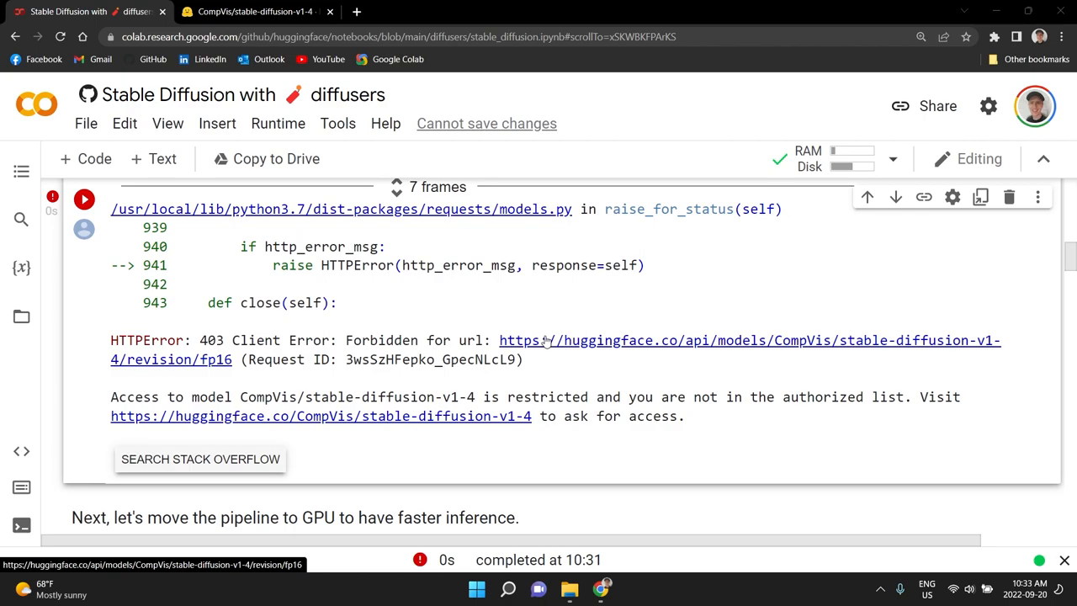
mouse_move(442, 433)
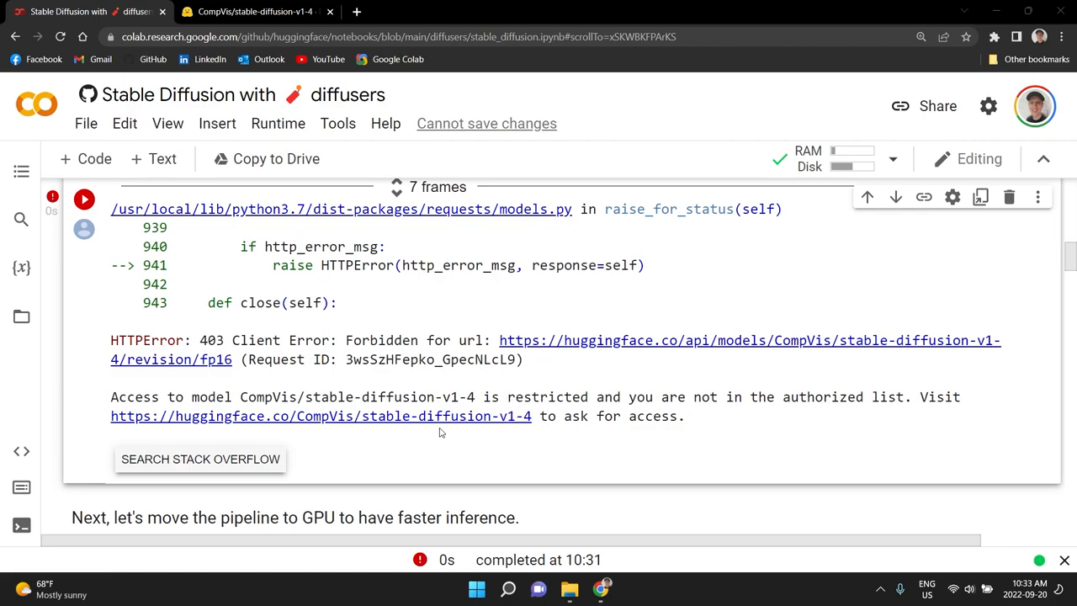
Accept the stable-diffusion-v1-4 license on its Hugging Face model page and return to Colab.
left_click(320, 415)
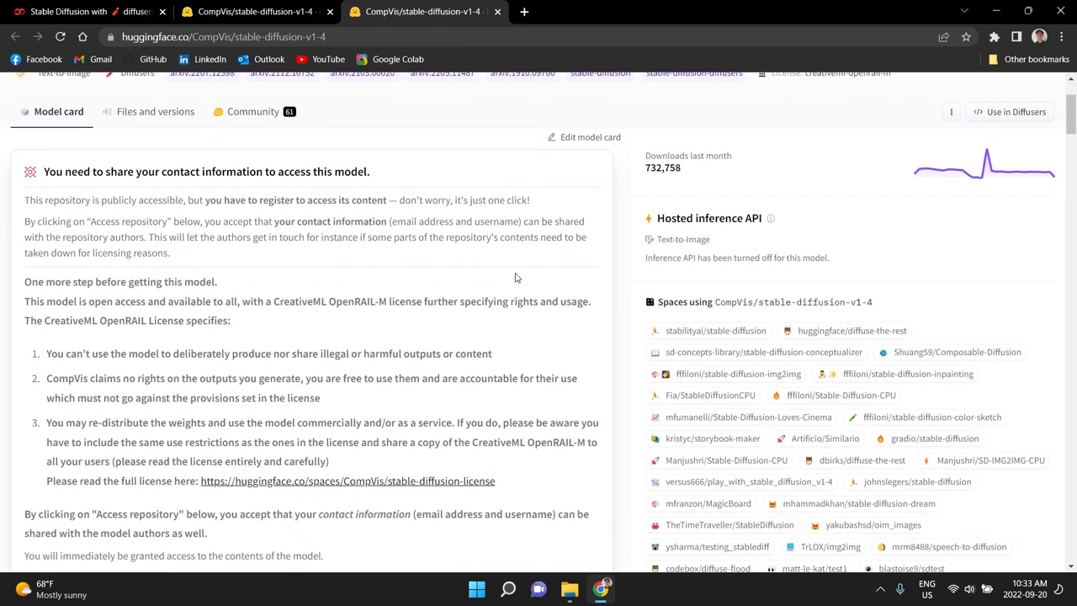
scroll("up", 3)
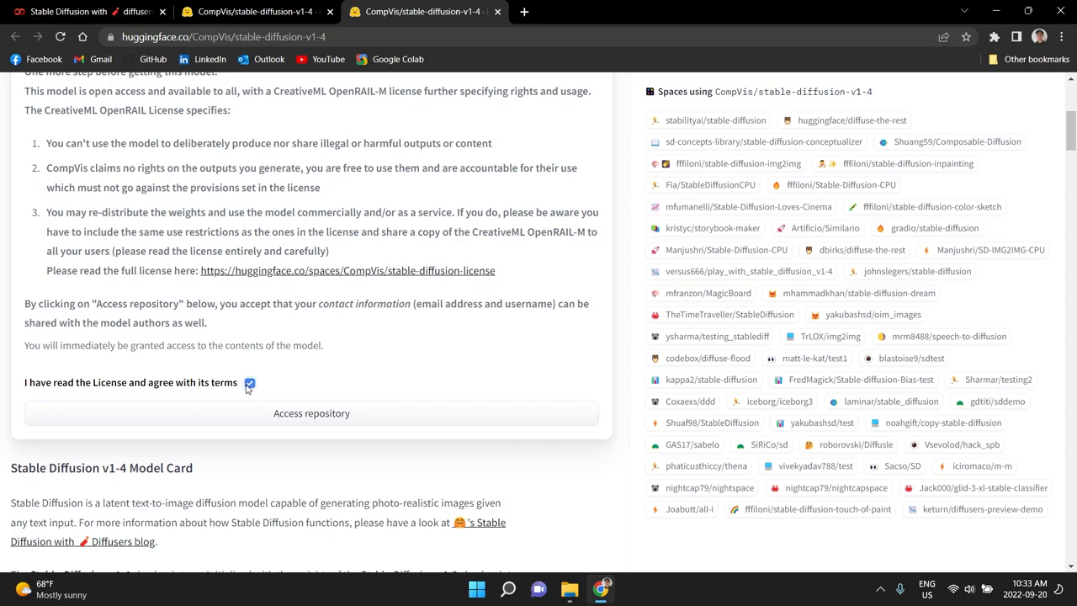
scroll("up", 3)
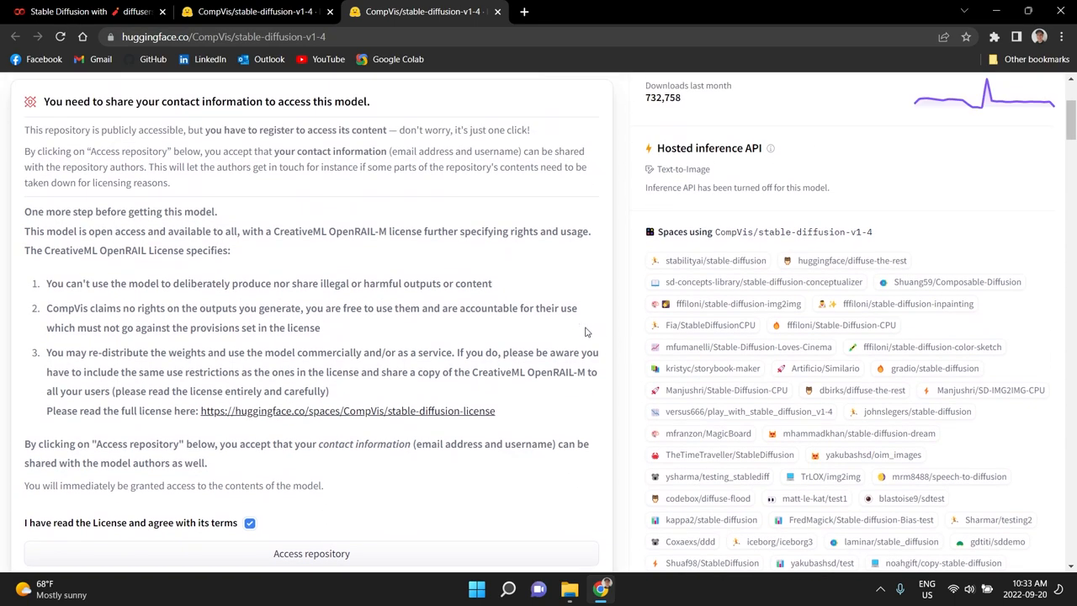
mouse_move(347, 411)
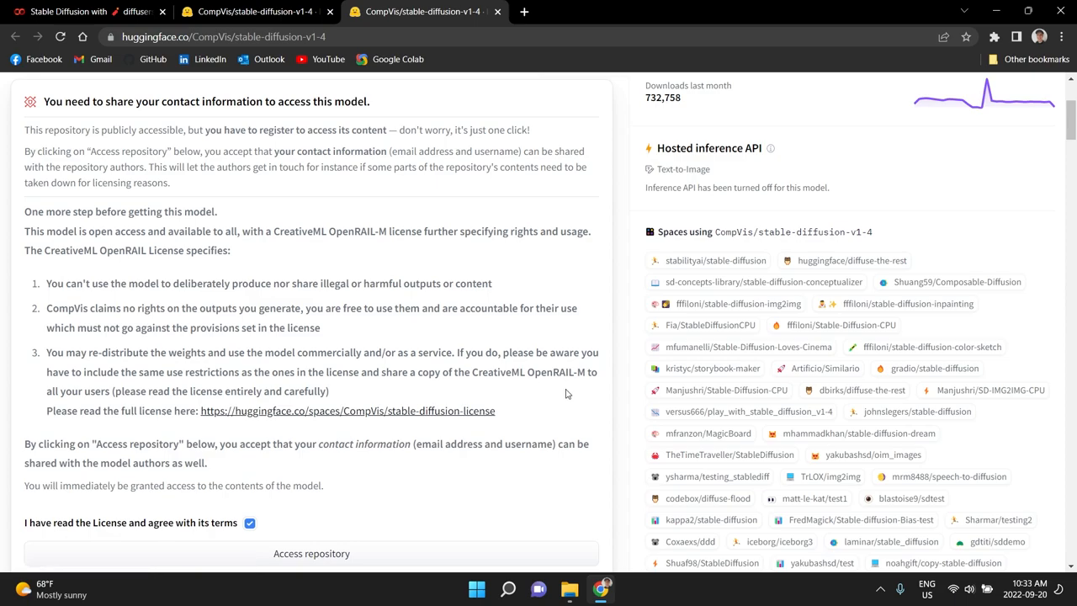
scroll("down", 3)
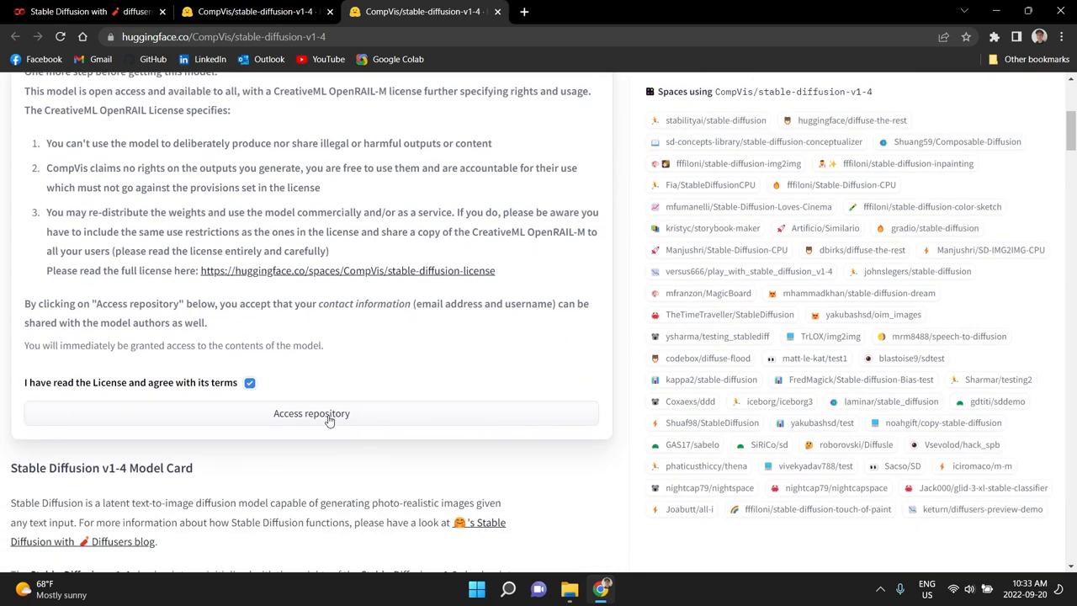
left_click(312, 413)
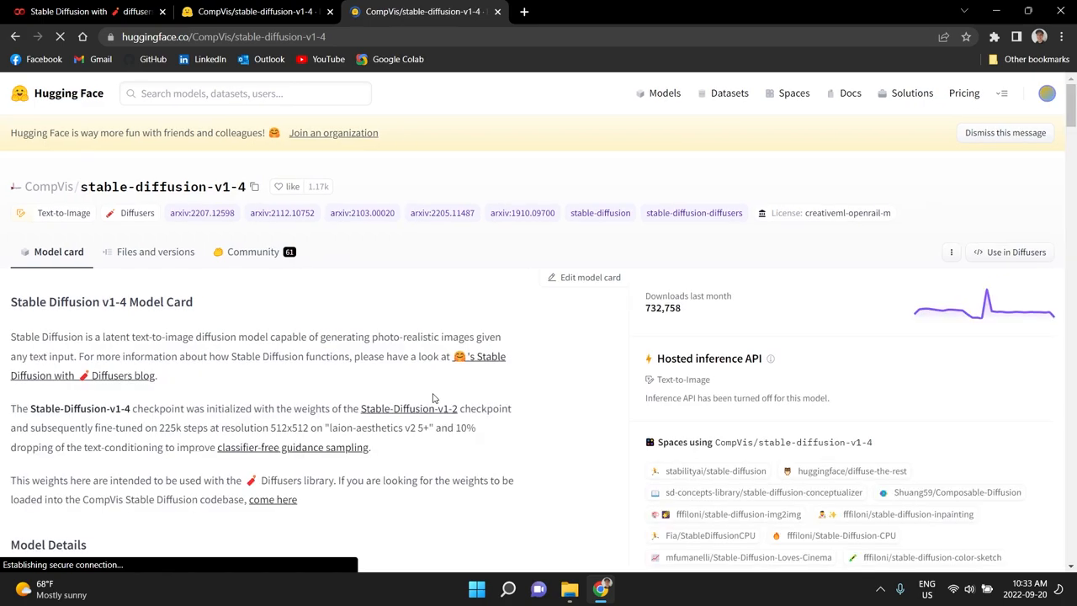
scroll("down", 3)
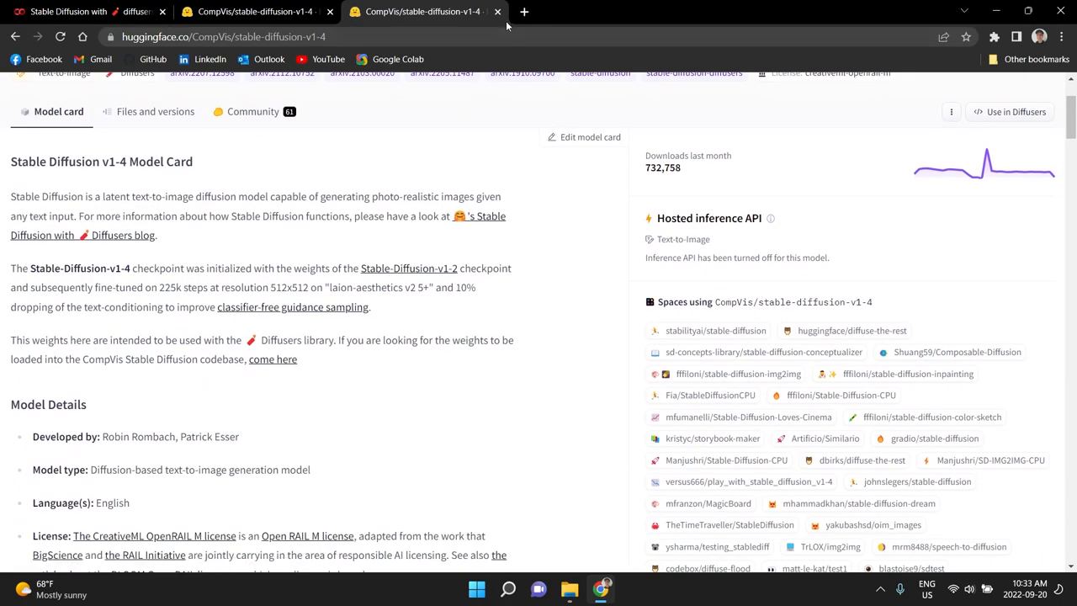
left_click(497, 11)
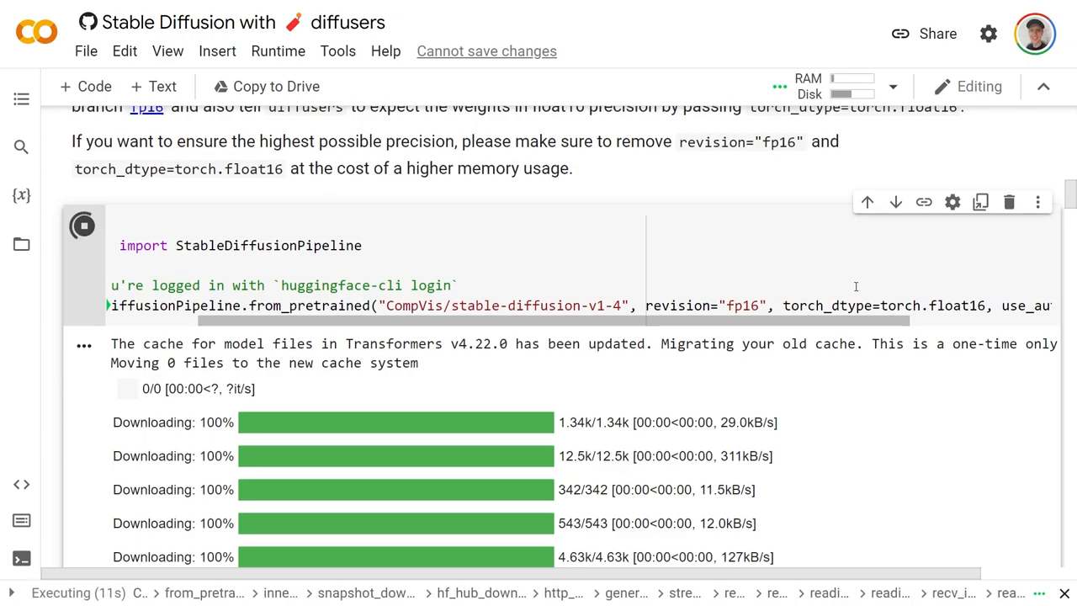
Scroll through the re-running pipeline cell to watch the model file download progress bars.
scroll("up", 3)
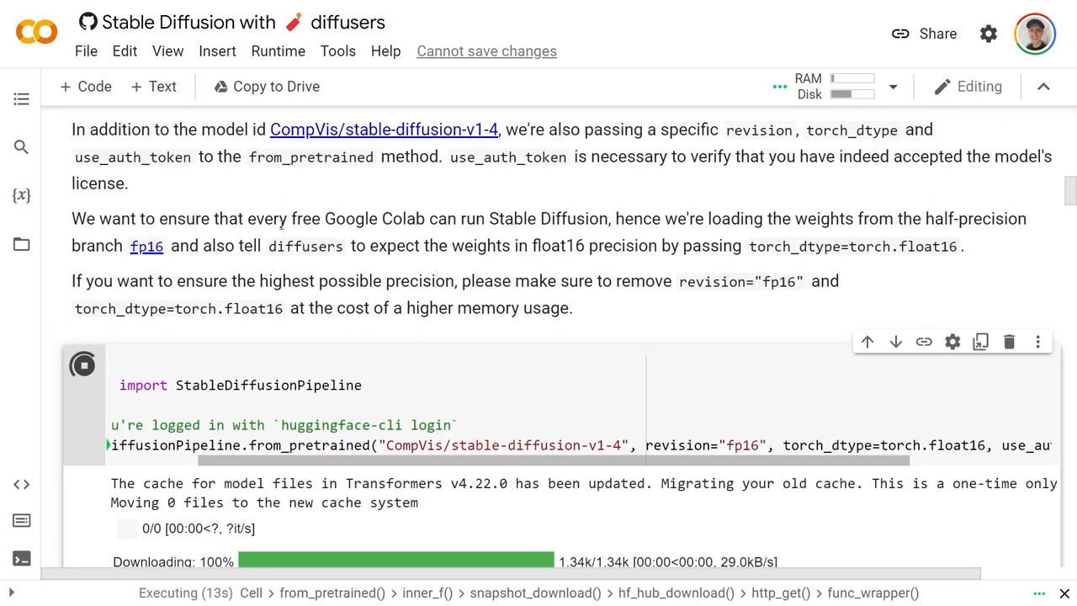
scroll("down", 3)
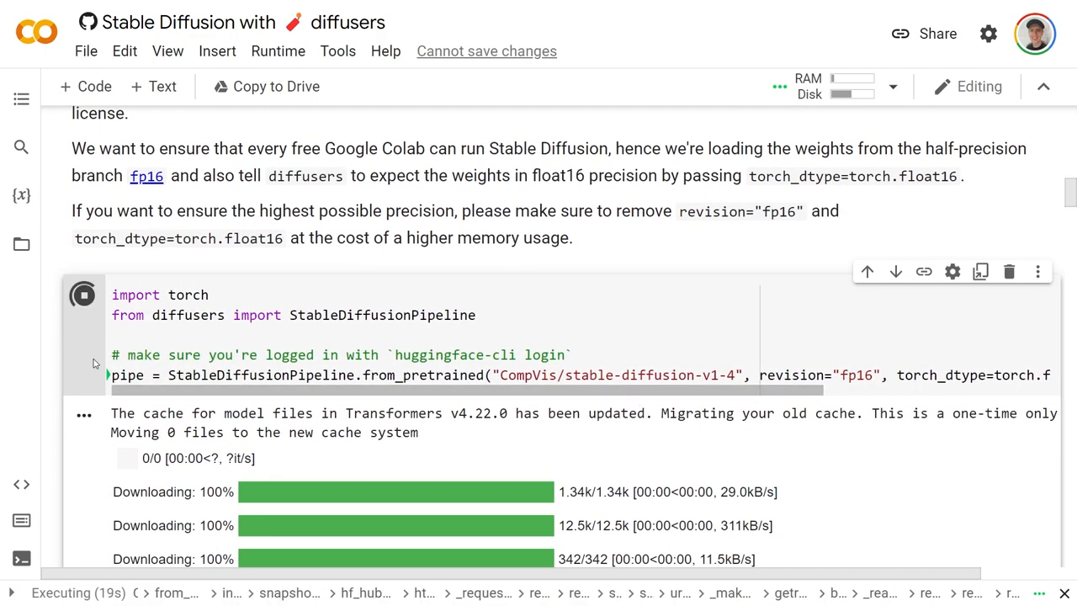
scroll("down", 3)
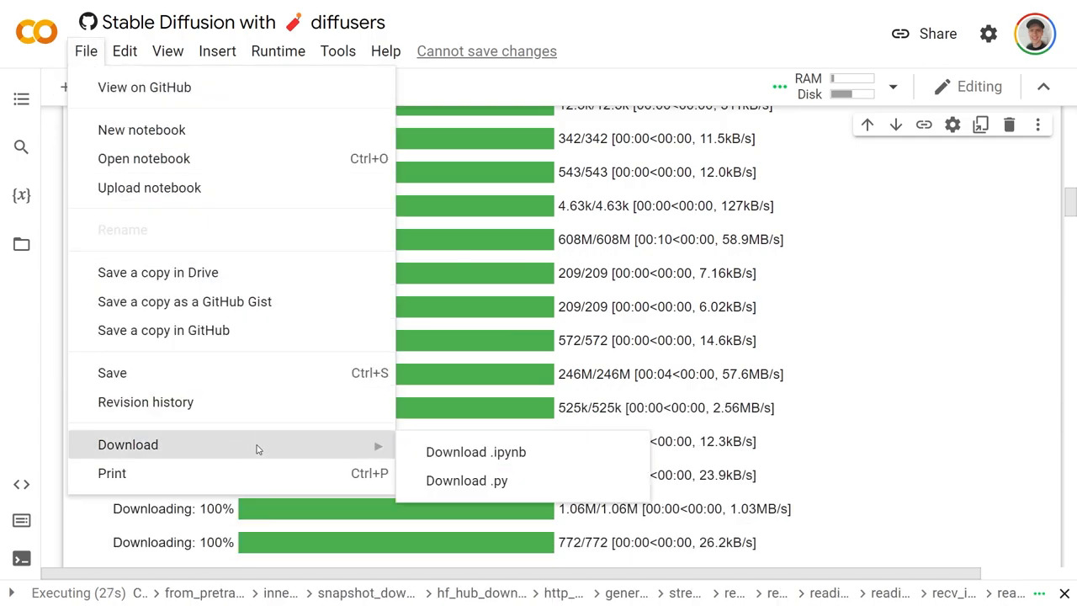
mouse_move(920, 330)
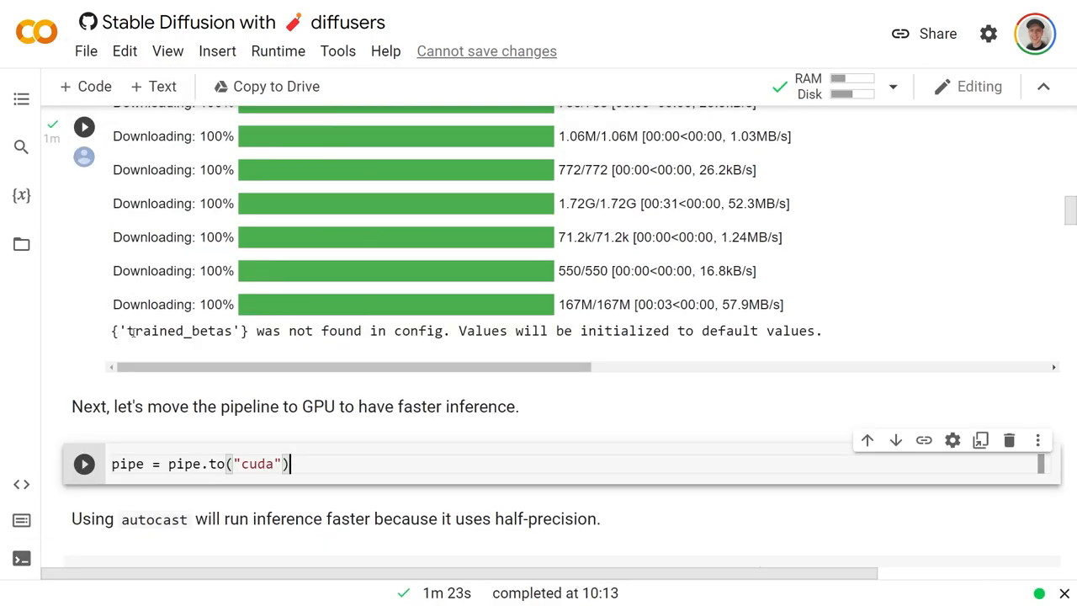
mouse_move(610, 350)
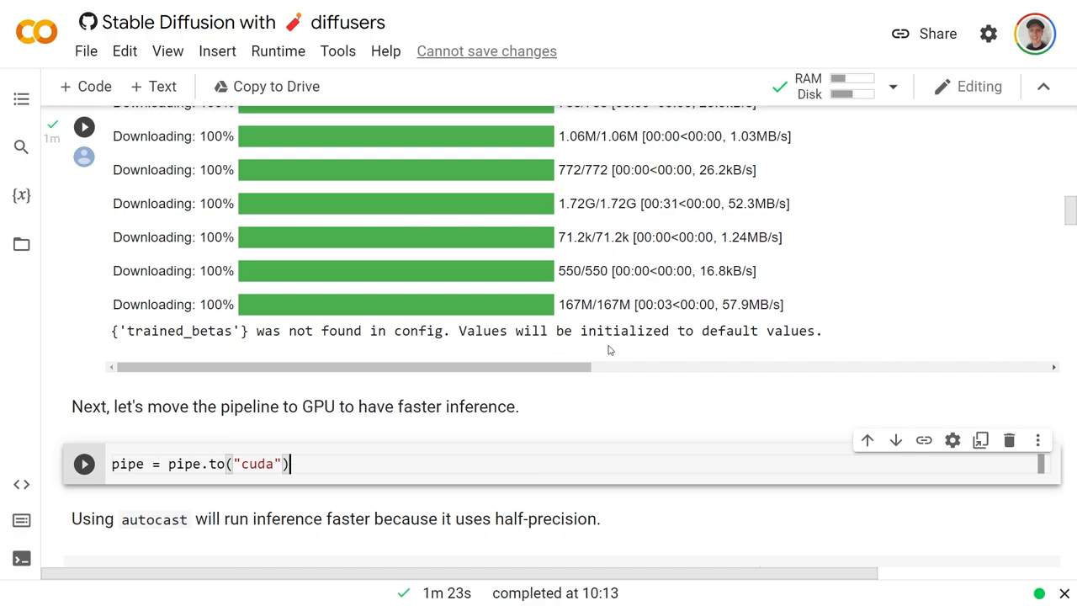
mouse_move(777, 347)
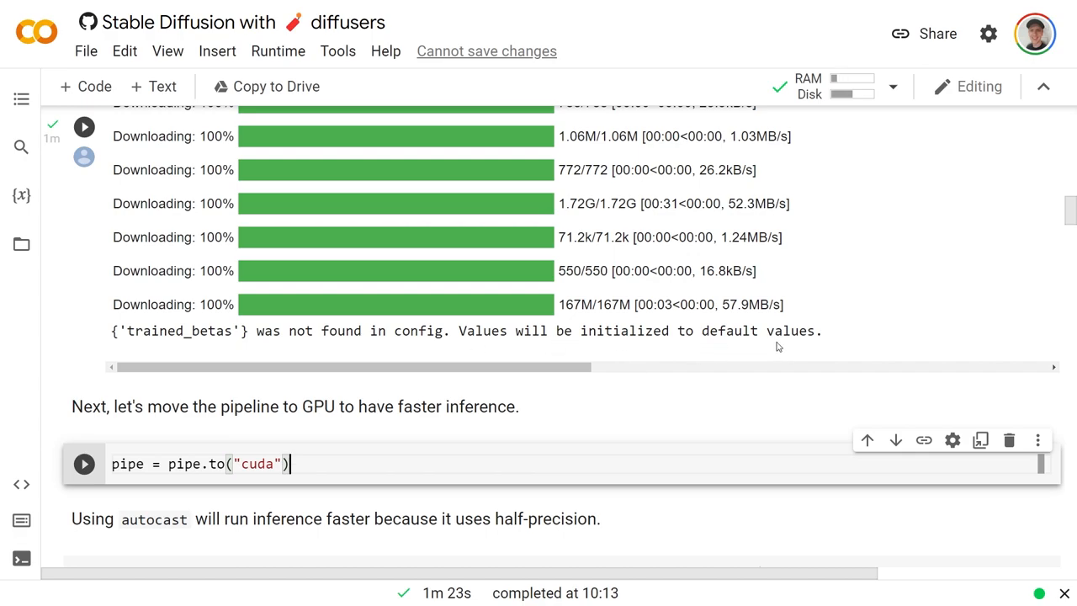
Run the pipe.to("cuda") cell to move the pipeline onto the GPU.
scroll("down", 3)
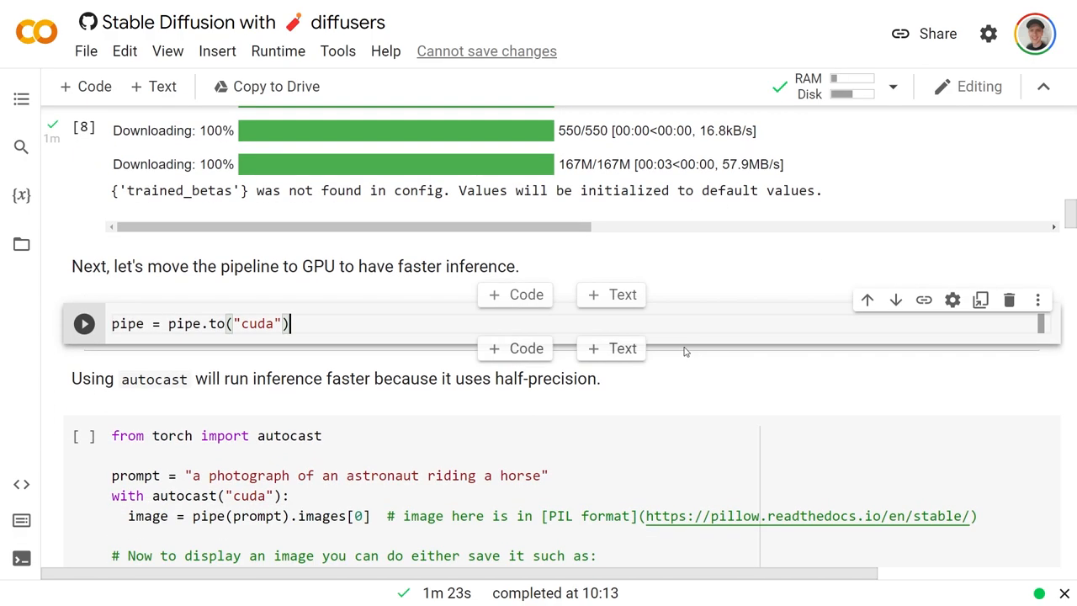
scroll("down", 3)
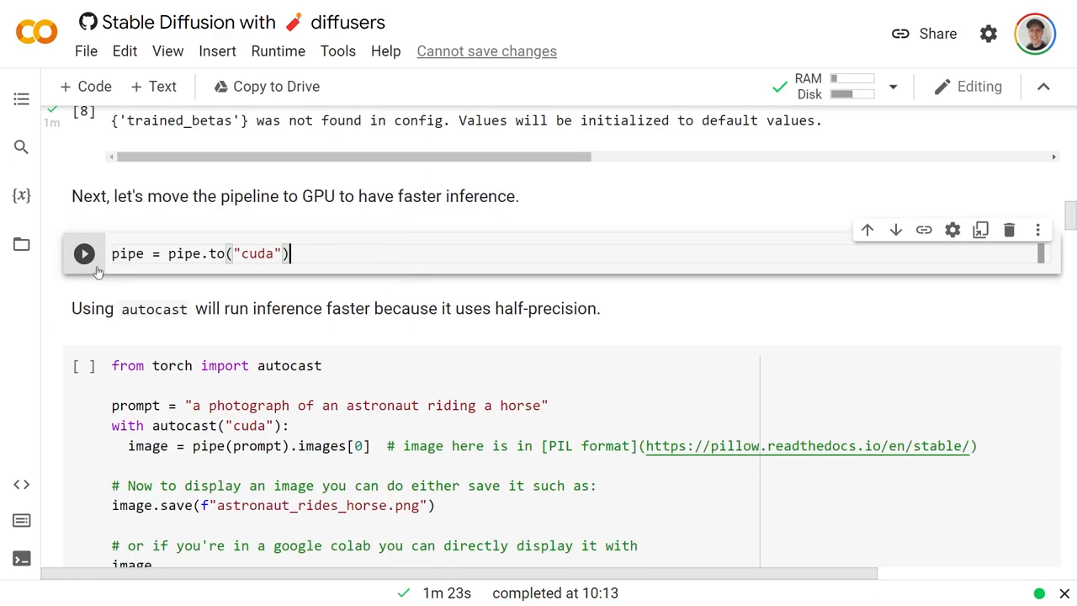
left_click(83, 253)
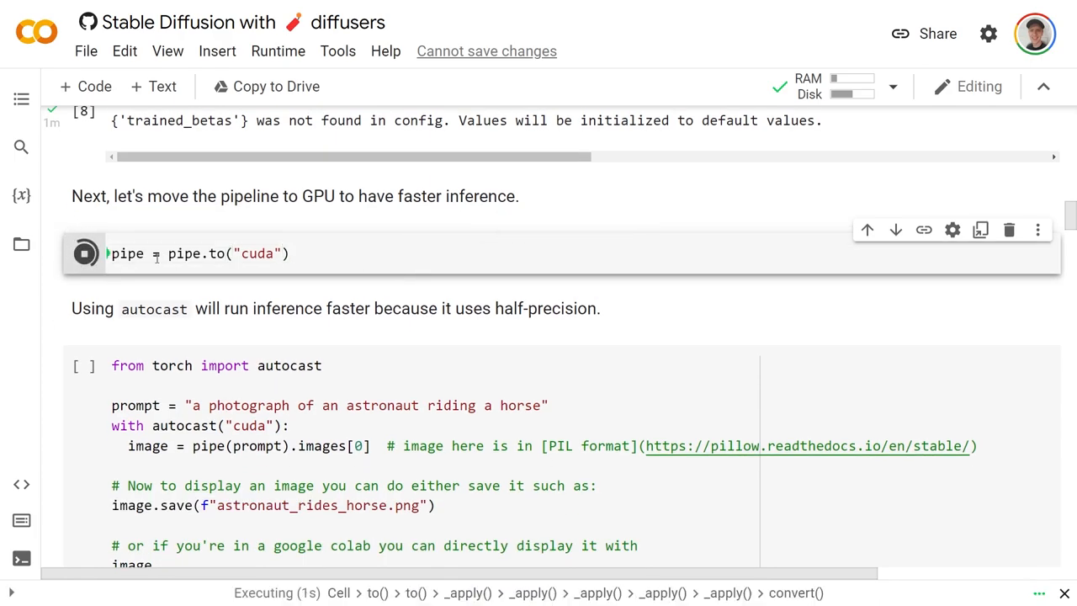
mouse_move(154, 227)
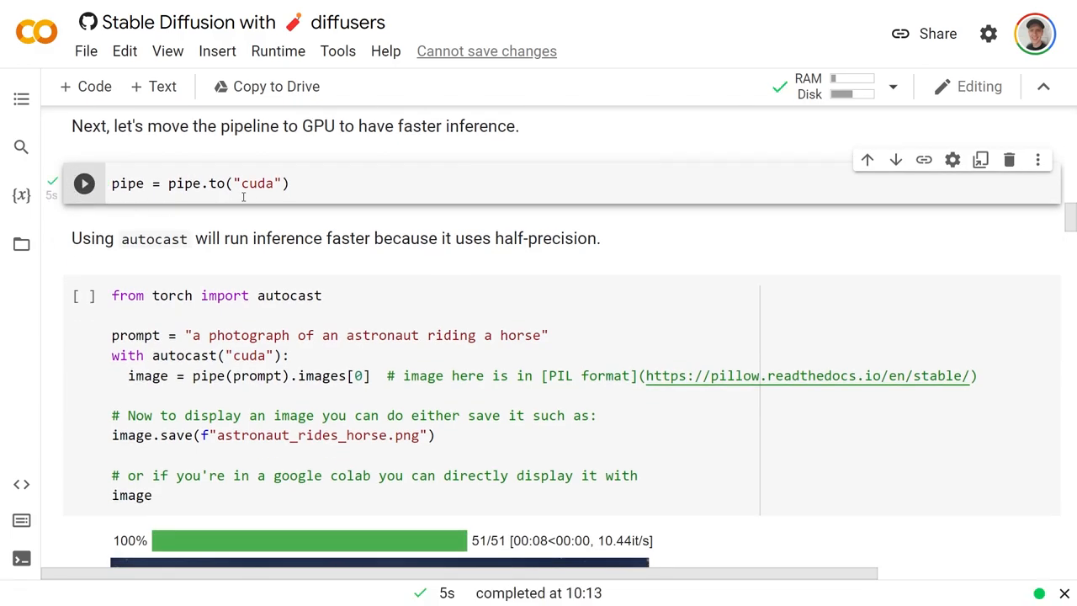
scroll("down", 3)
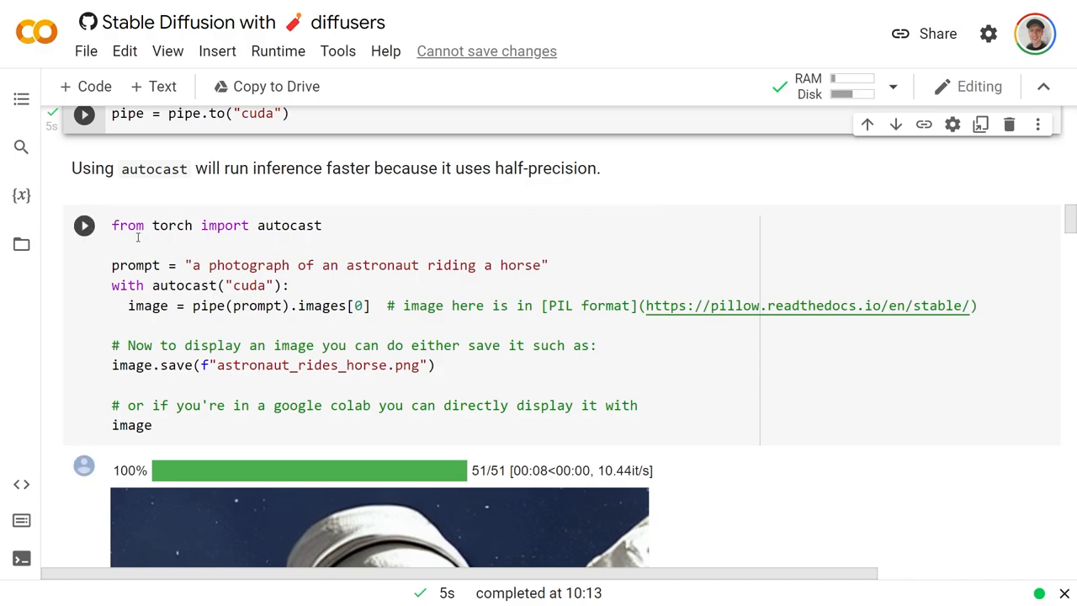
Set the prompt to "Hello I am a man with a moustache and glasses in a bar" and generate the image.
scroll("down", 3)
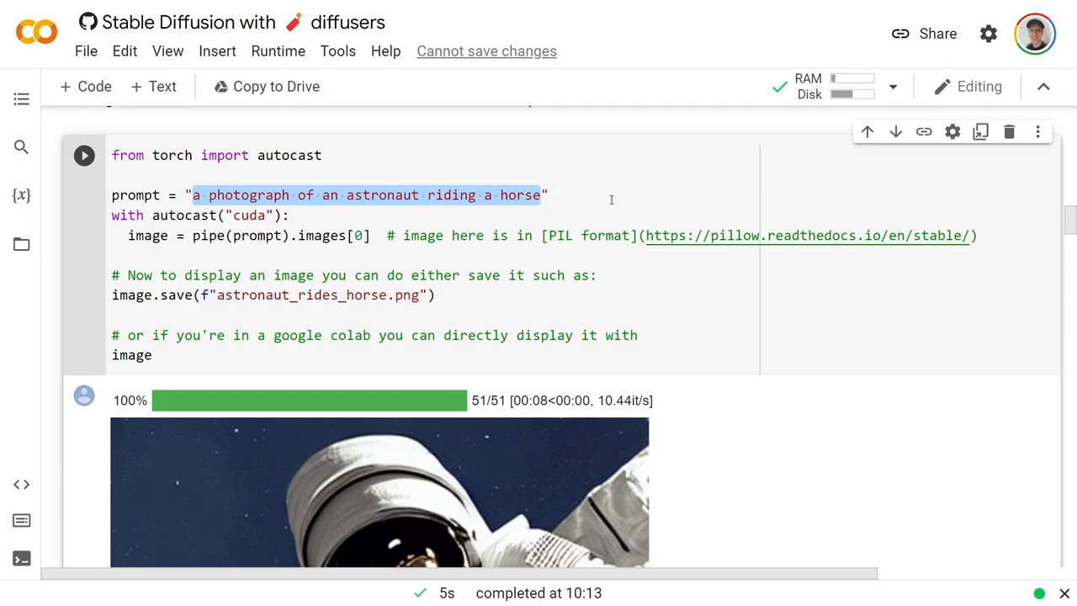
type("He\"")
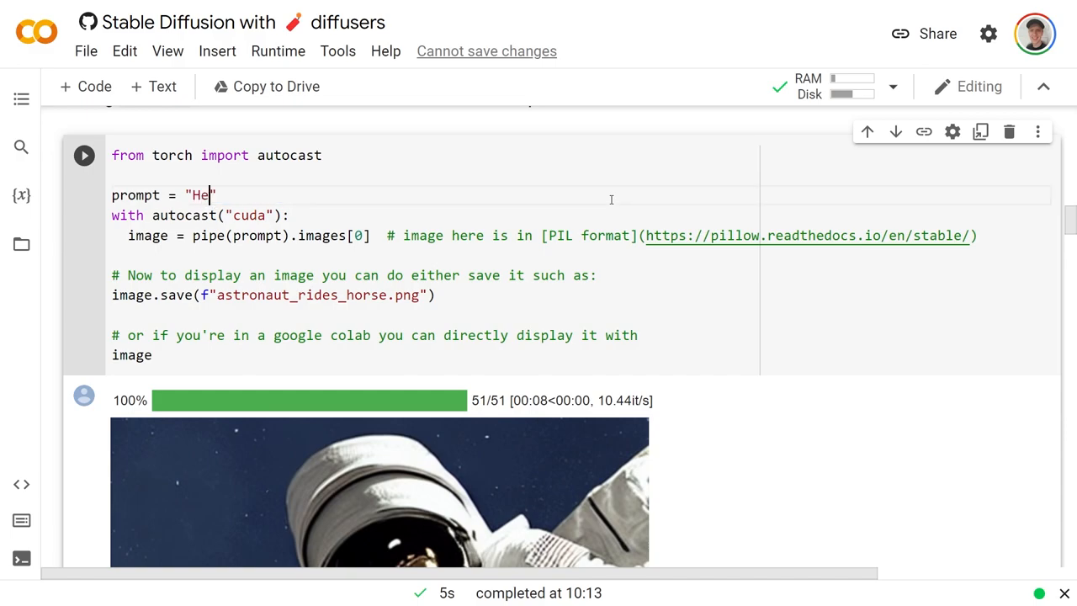
type("l")
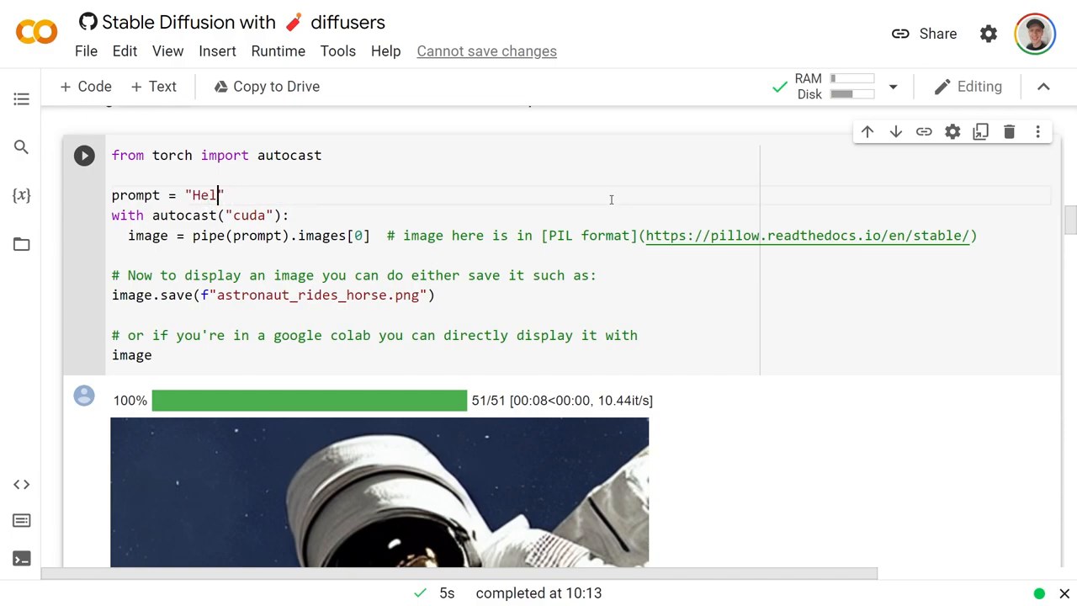
type("lo I am a")
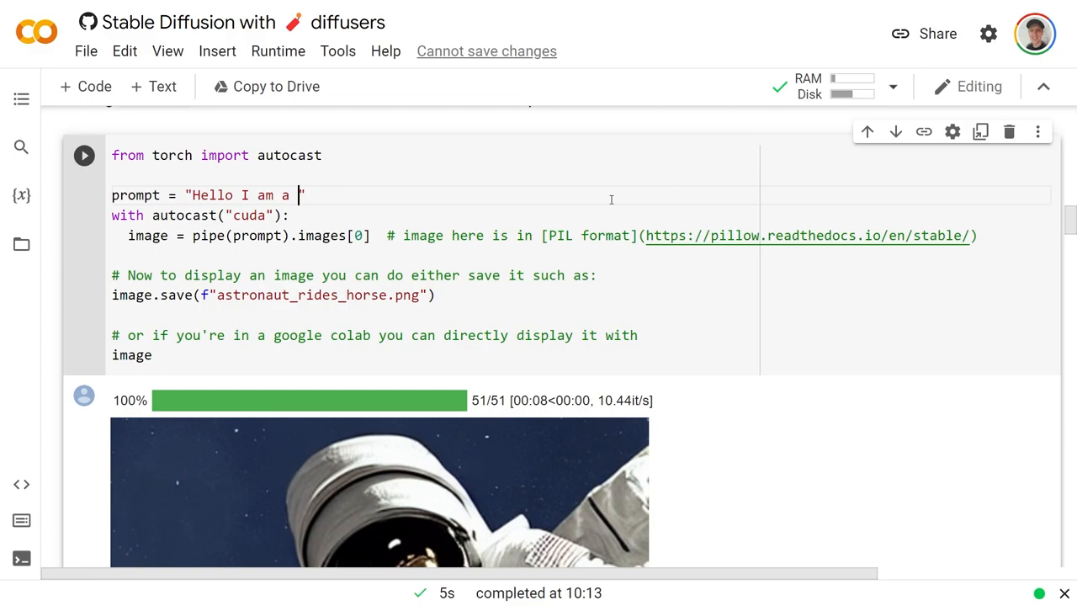
type("man with a m")
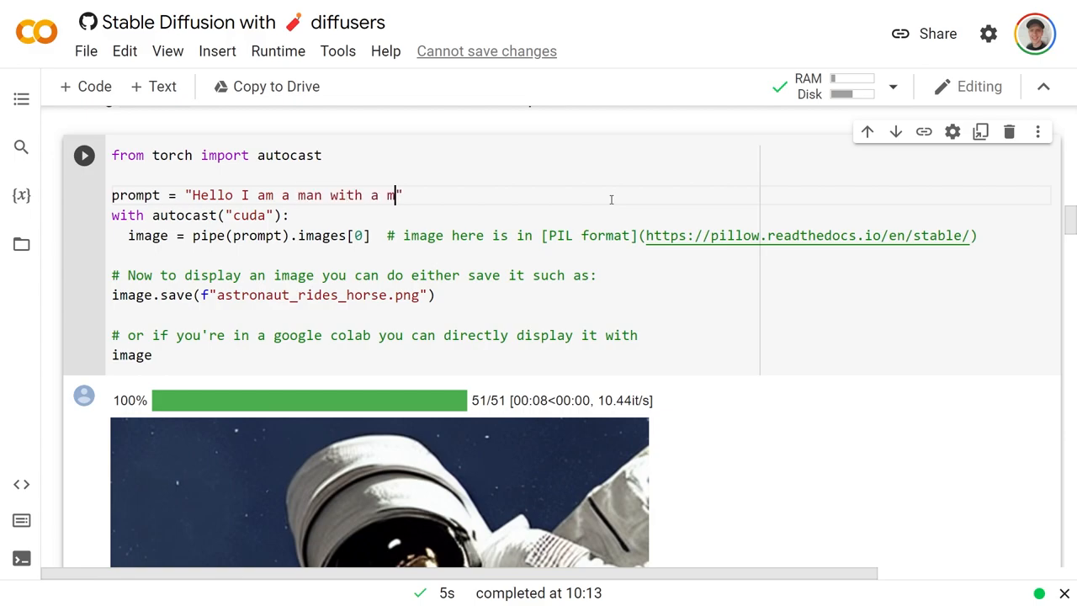
type("oustache and")
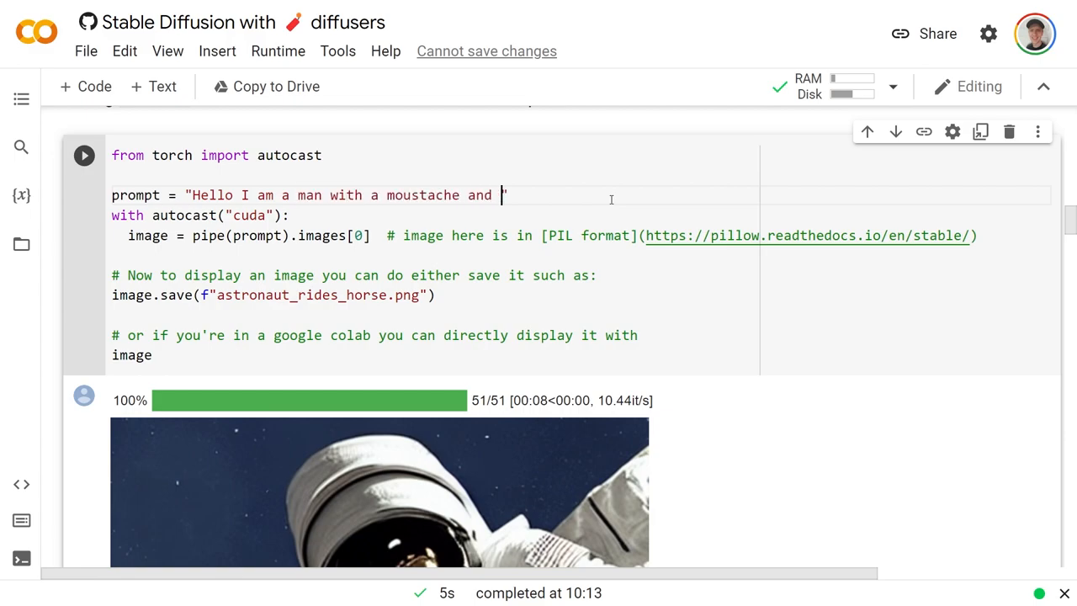
type("glasses in a")
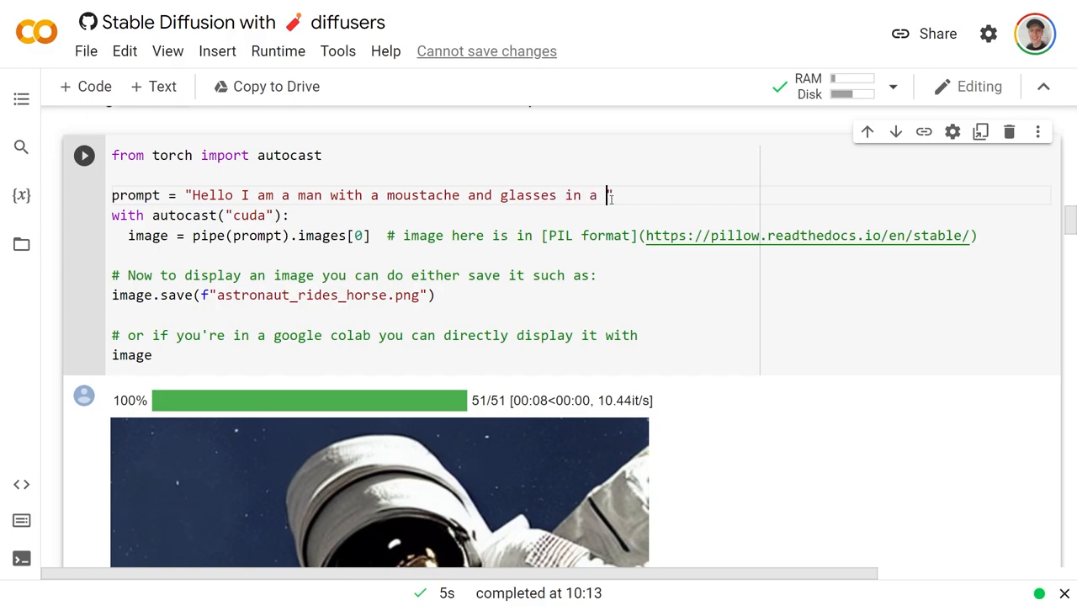
type("bar\"")
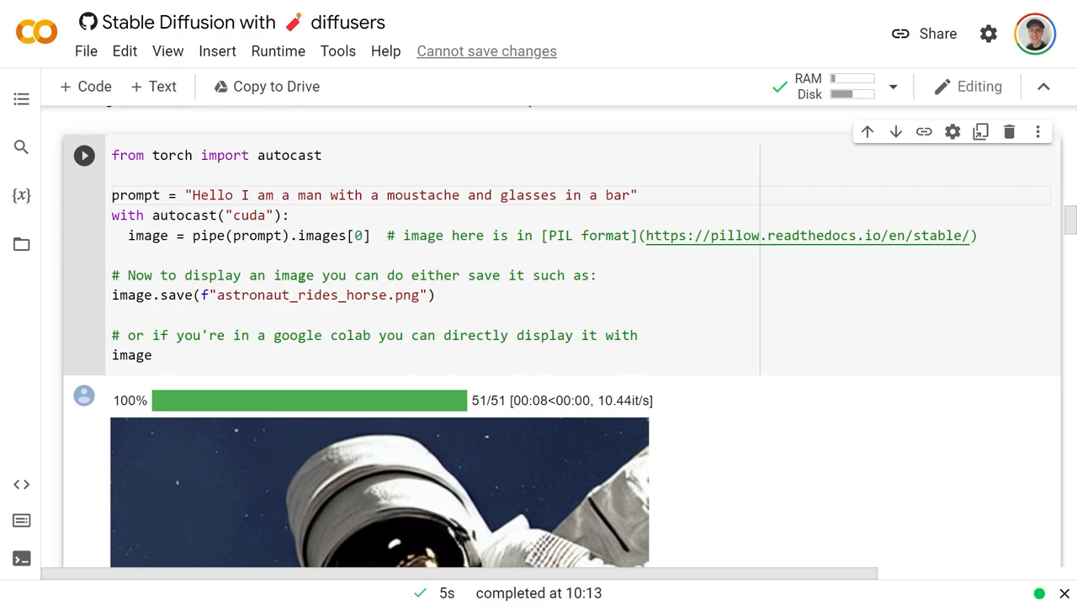
double_click(299, 295)
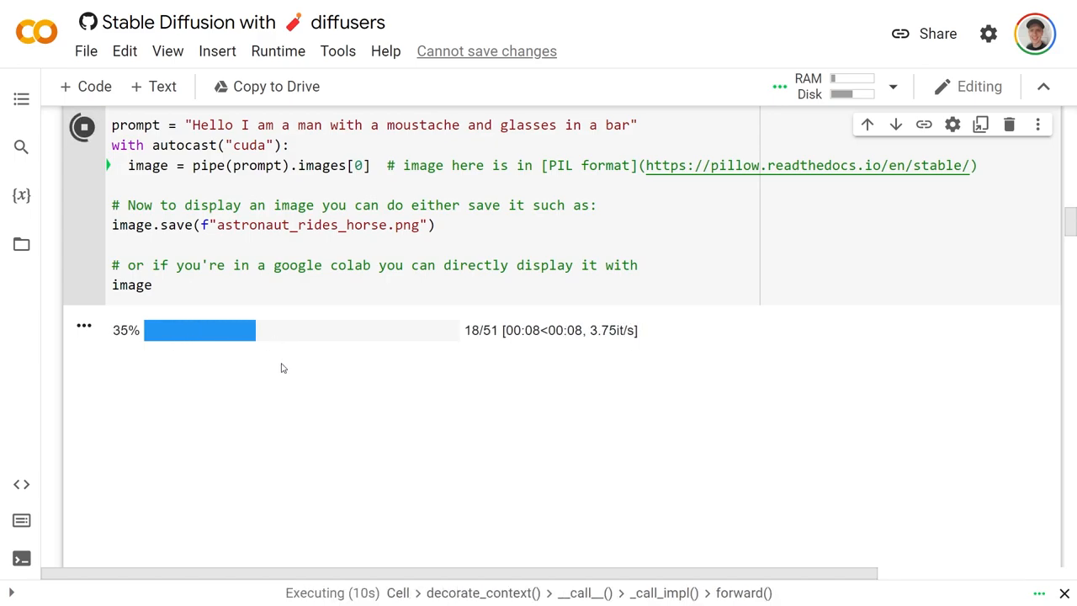
Scroll through the output to inspect the generated moustached man image.
scroll("up", 3)
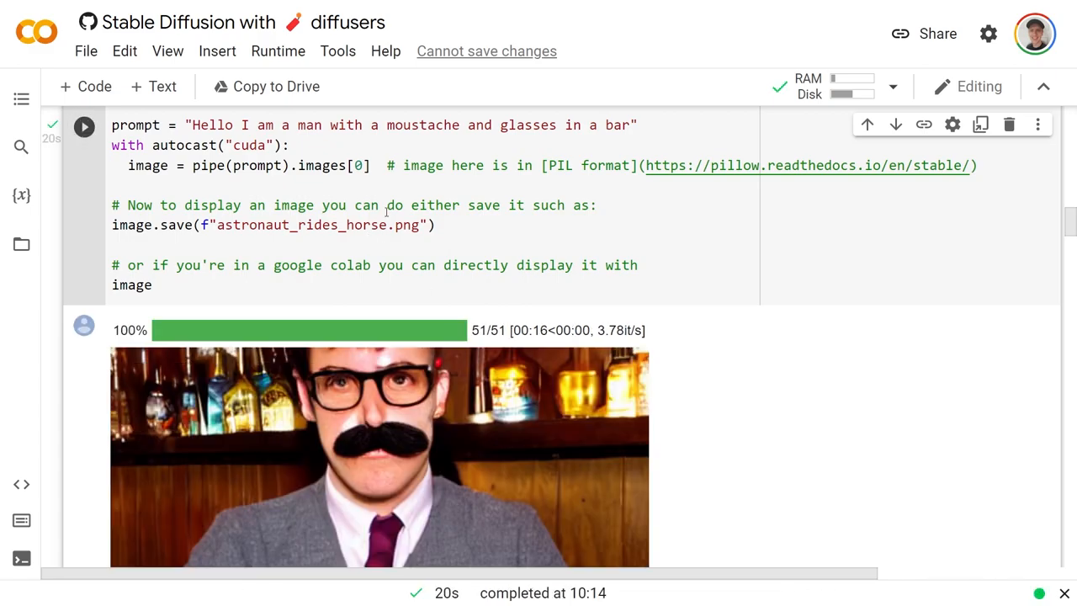
scroll("down", 3)
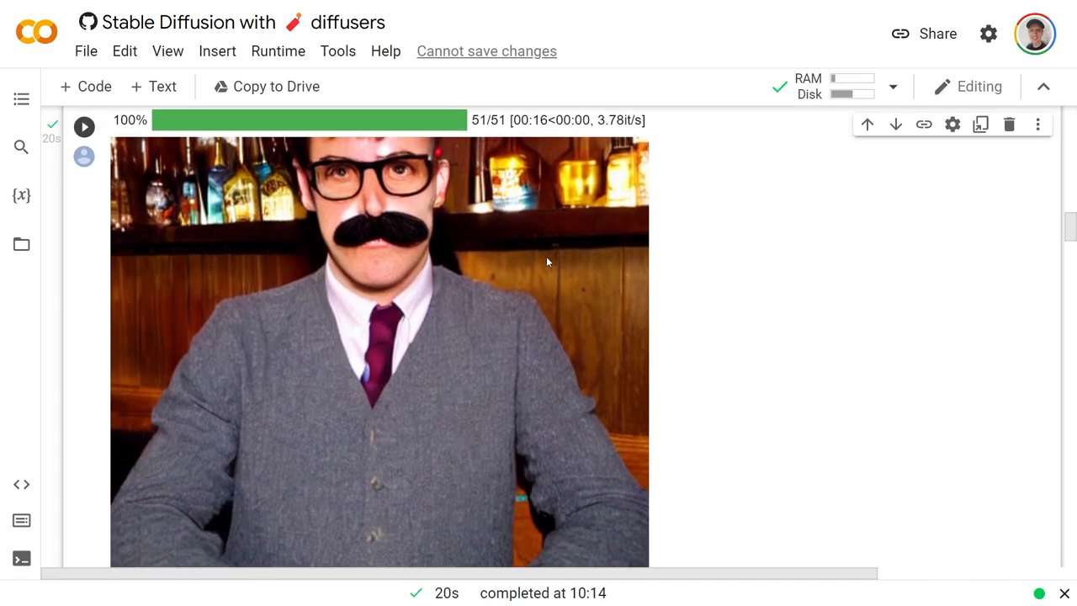
mouse_move(429, 301)
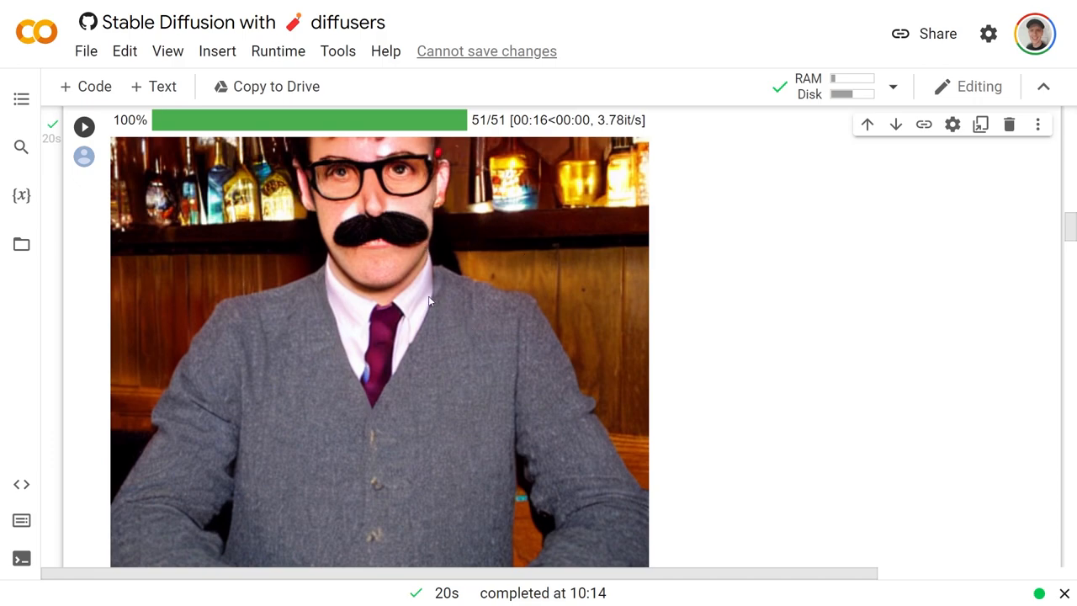
mouse_move(406, 182)
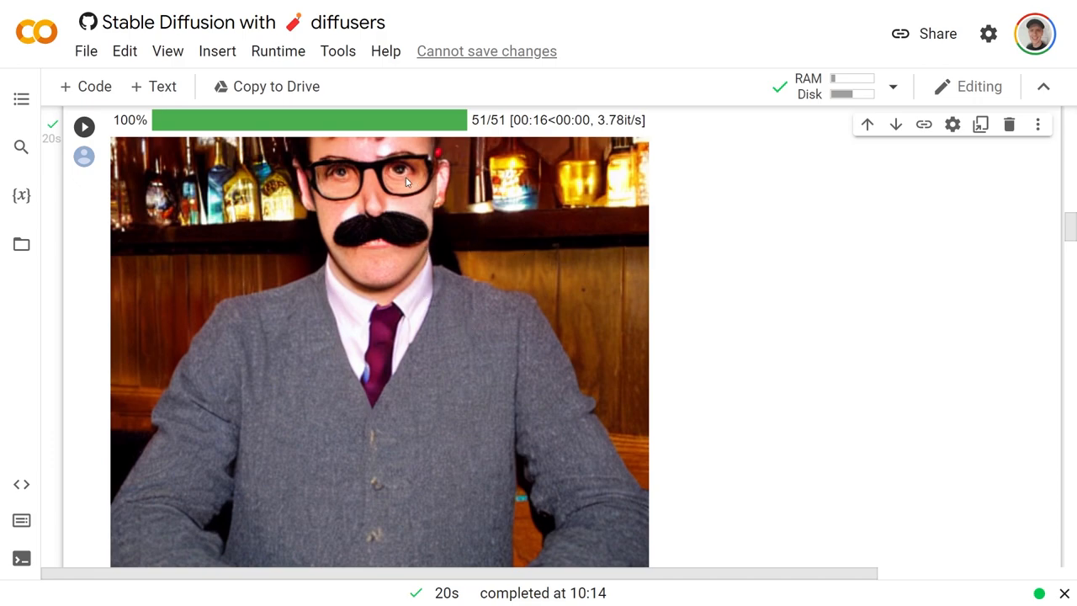
mouse_move(730, 263)
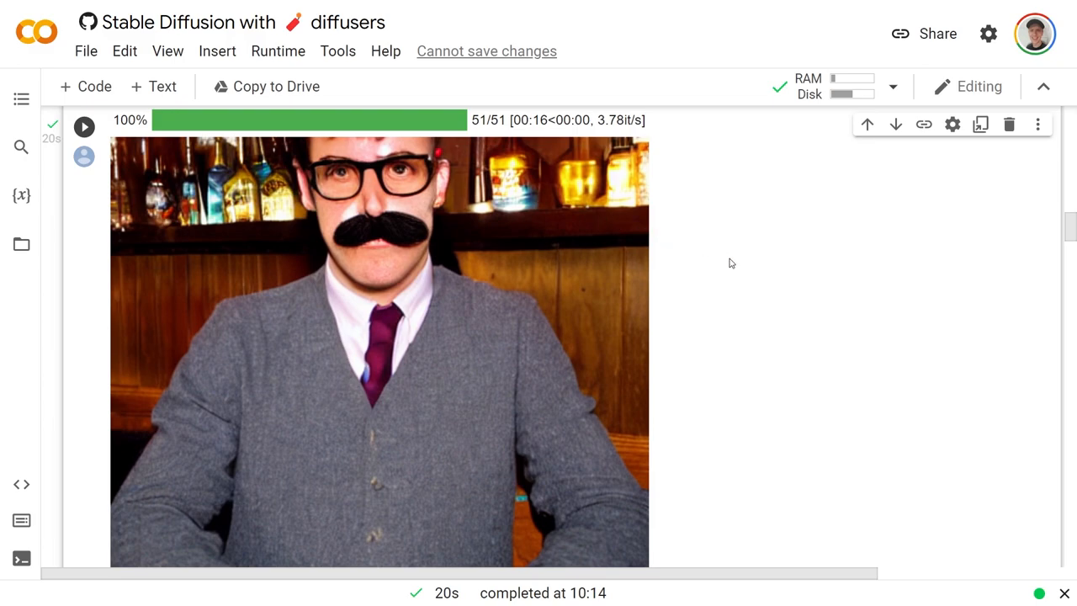
mouse_move(612, 216)
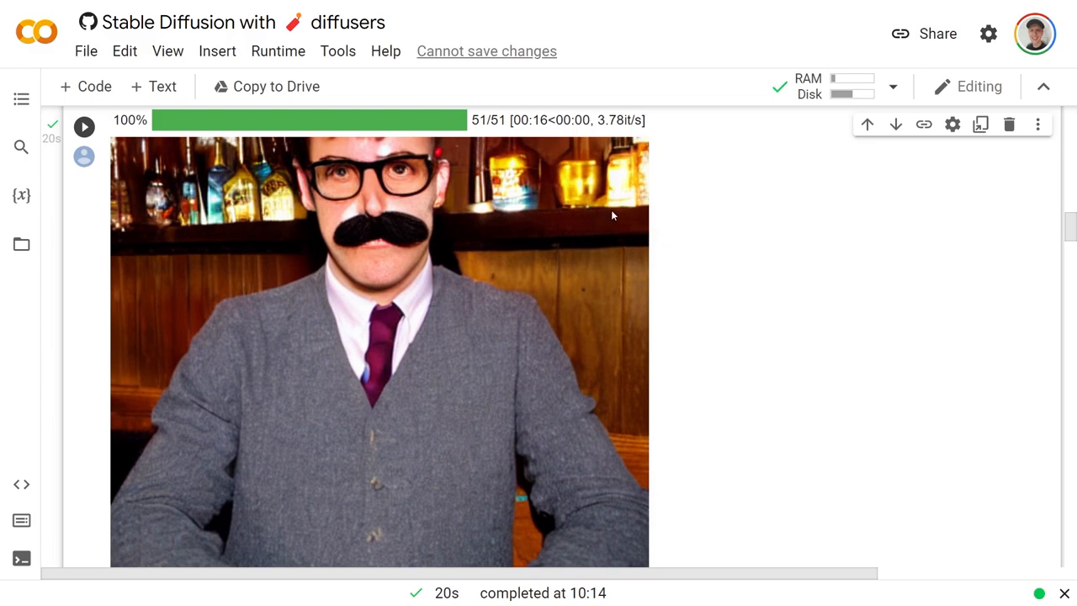
mouse_move(426, 208)
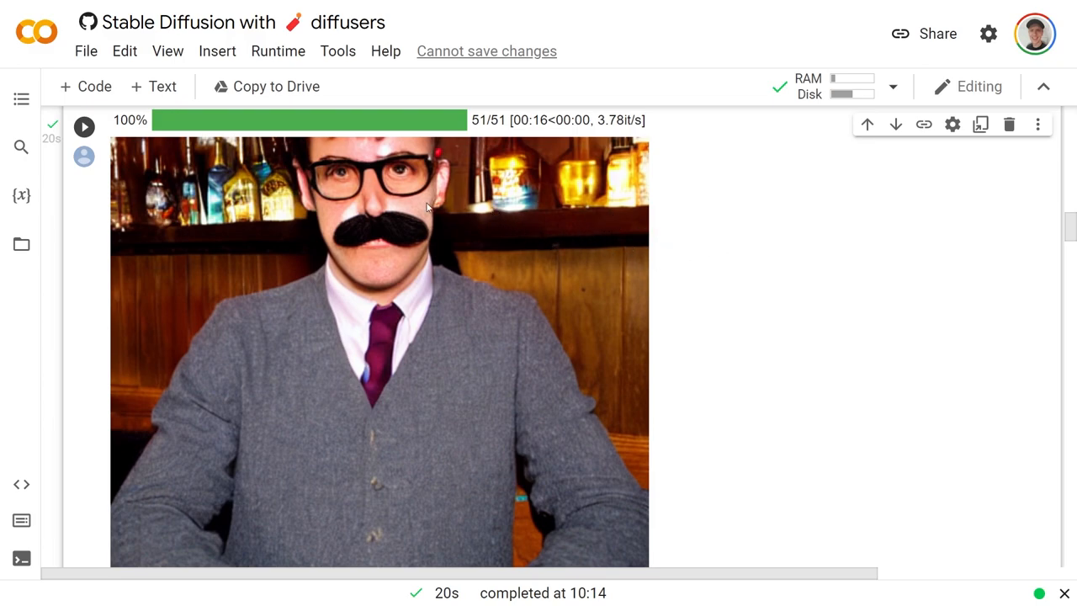
mouse_move(208, 195)
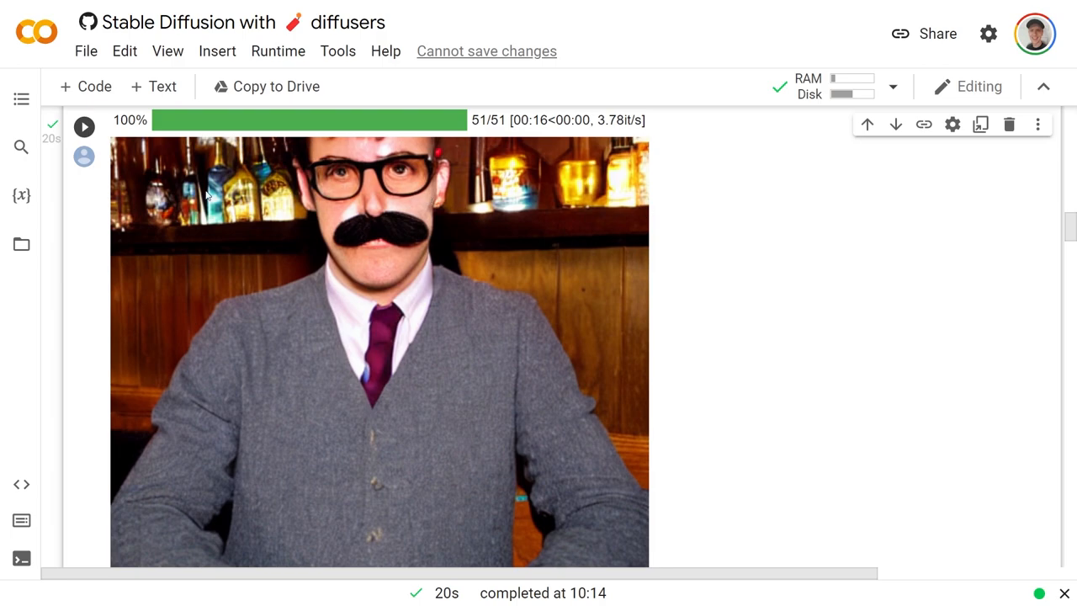
scroll("down", 3)
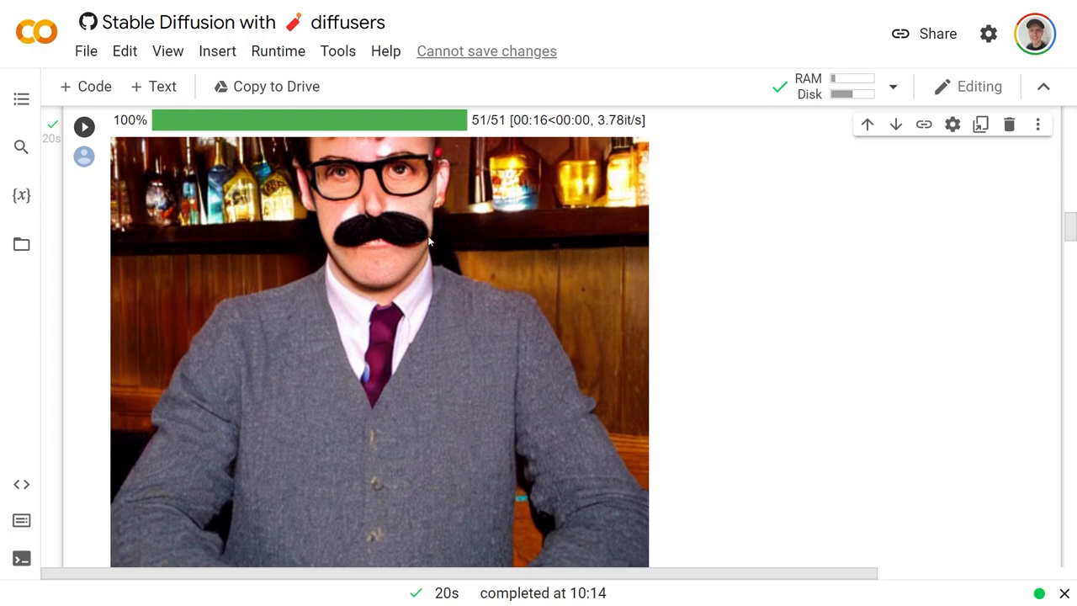
scroll("up", 3)
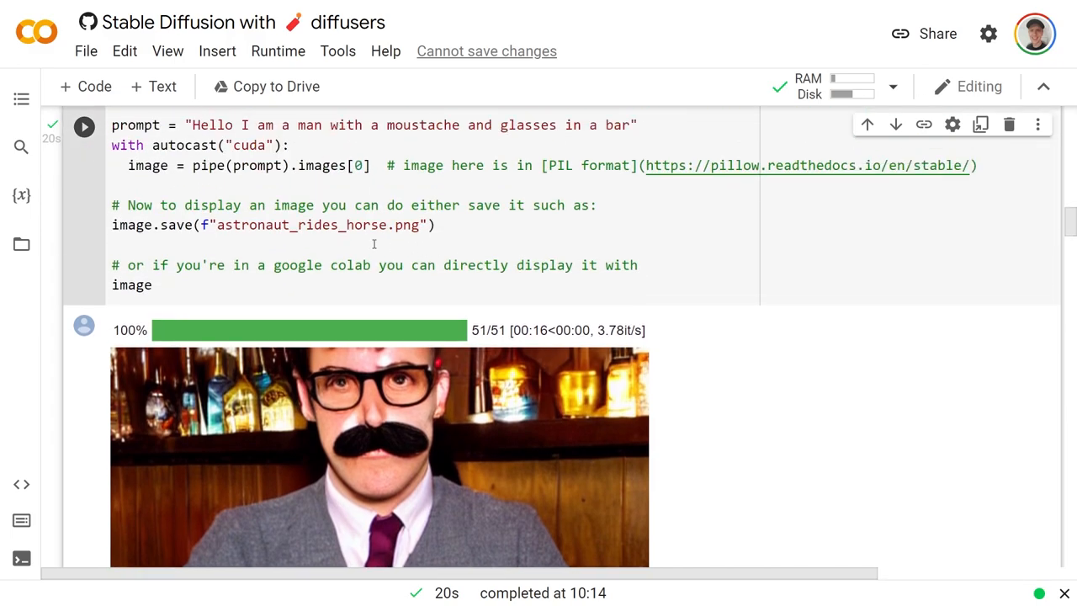
scroll("down", 3)
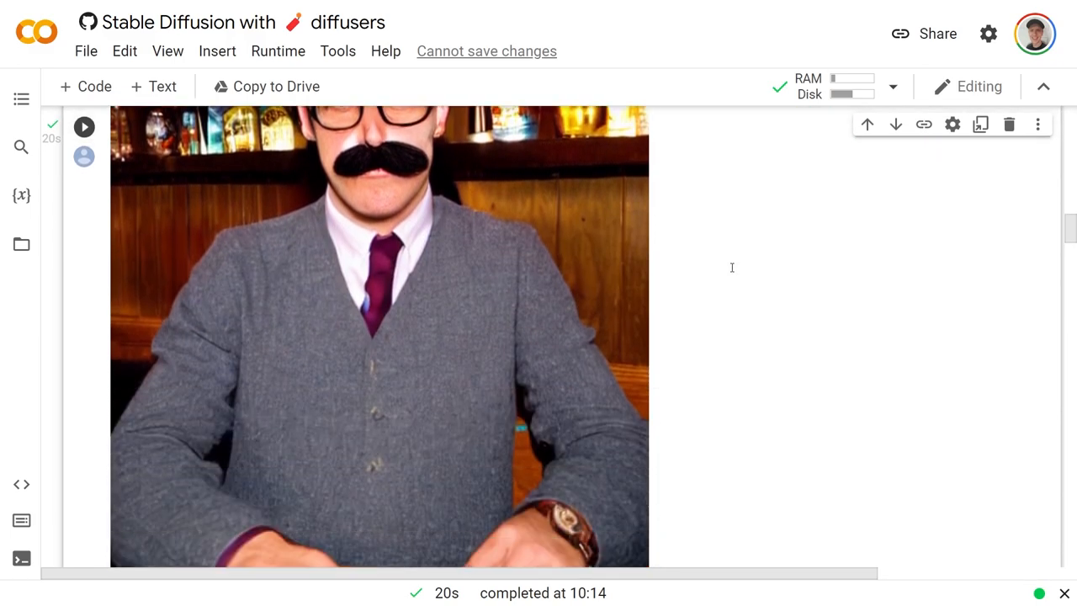
scroll("down", 3)
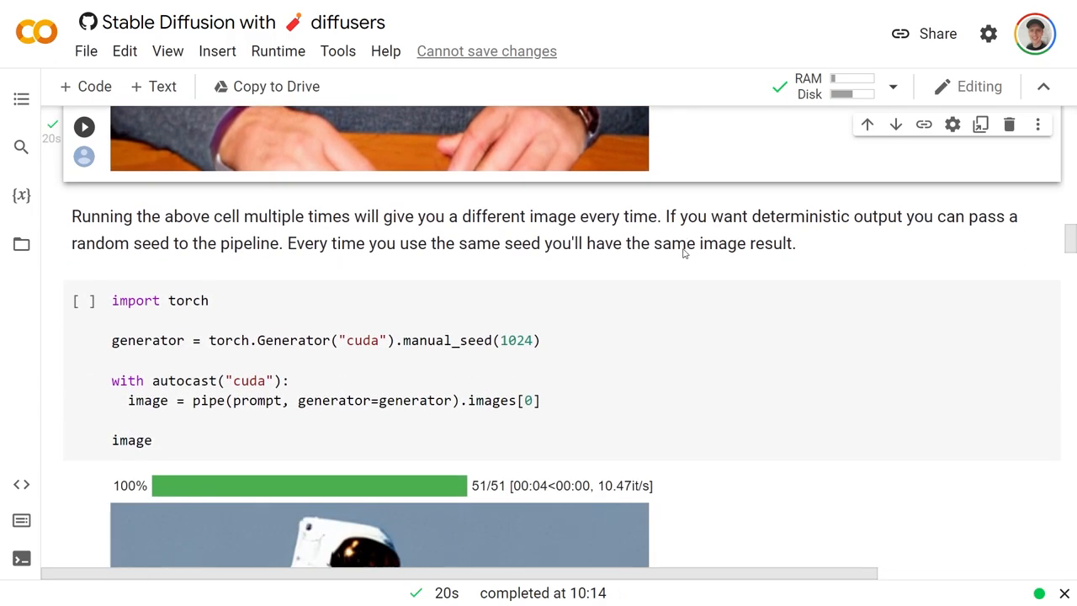
Scroll down past the 15-step seeded example to the multiple-images section and image_grid helper.
scroll("down", 3)
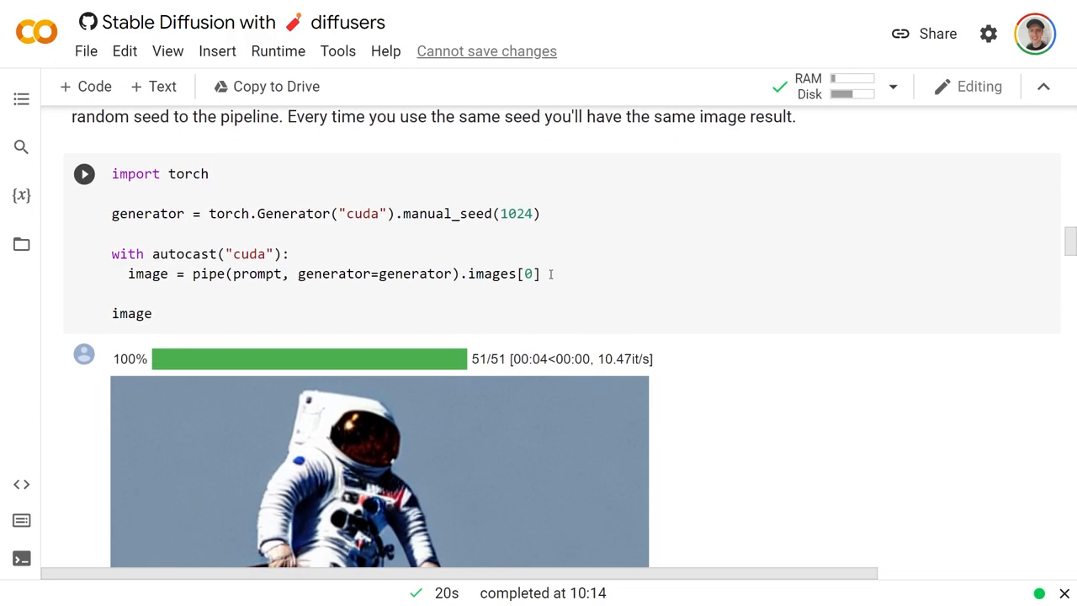
scroll("down", 3)
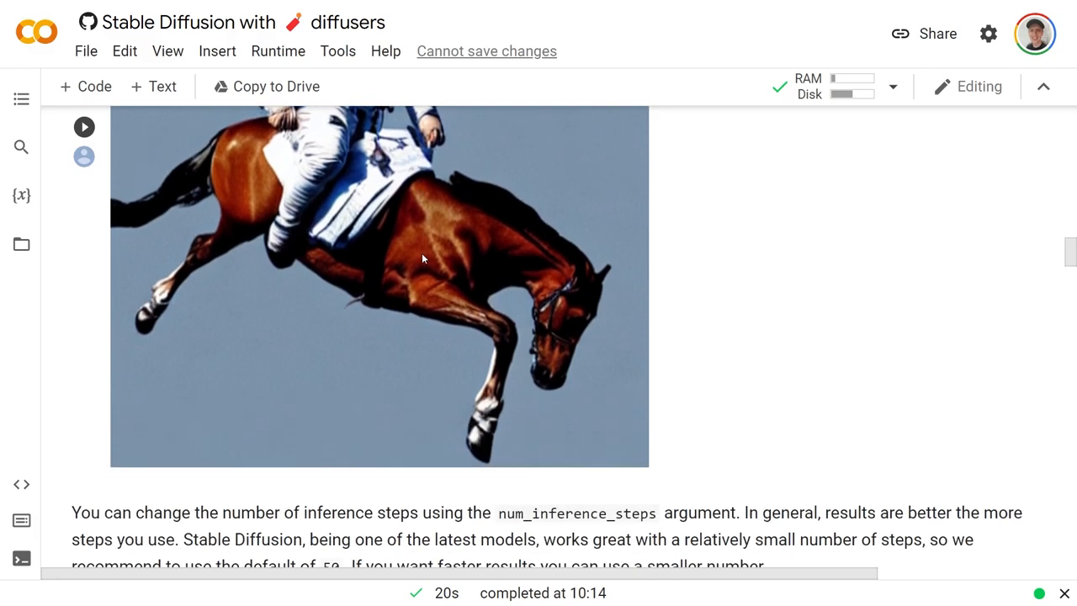
scroll("down", 3)
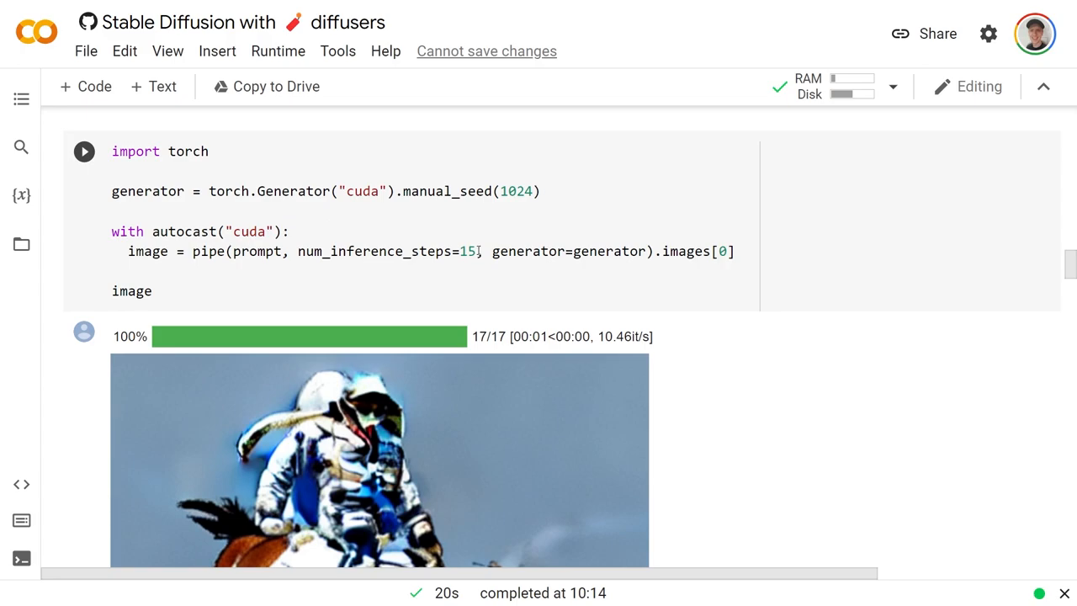
scroll("down", 3)
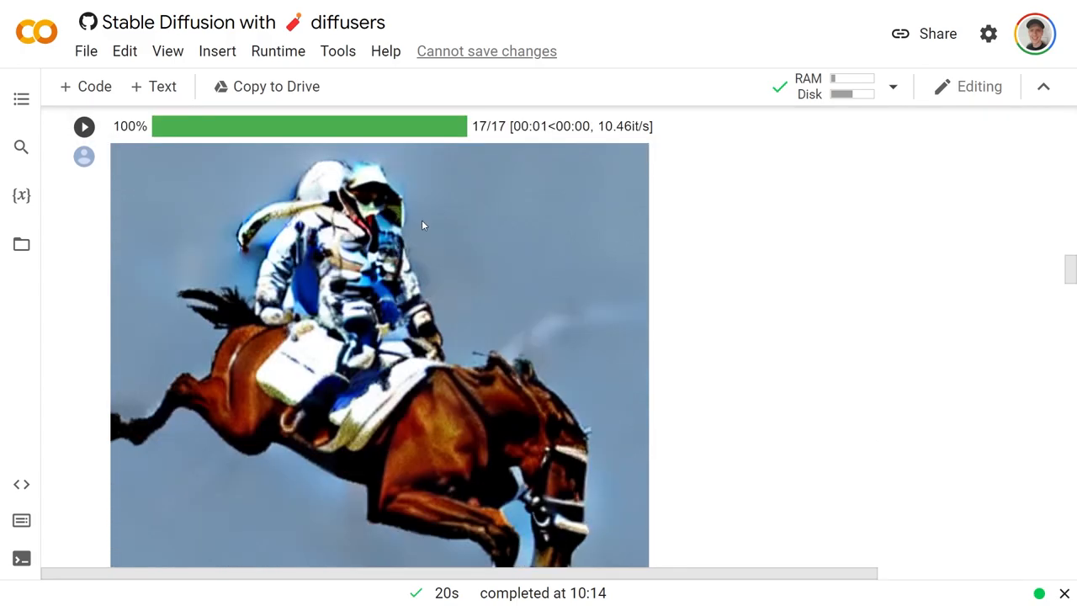
mouse_move(436, 272)
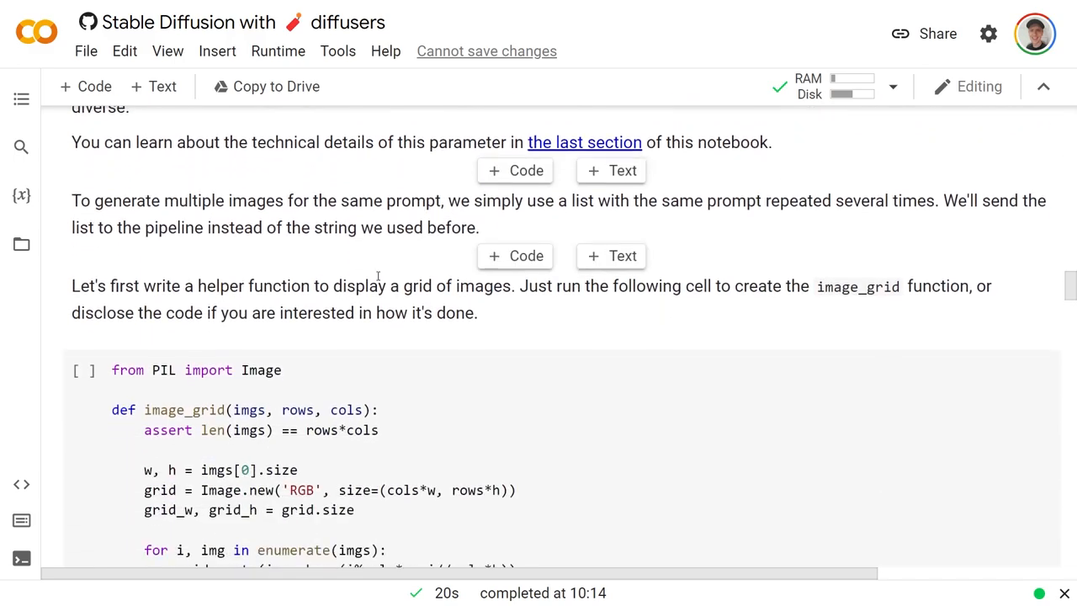
Scroll through the 1x3 and 4x3 astronaut grid outputs to the 'Generate non-square images' section.
scroll("down", 3)
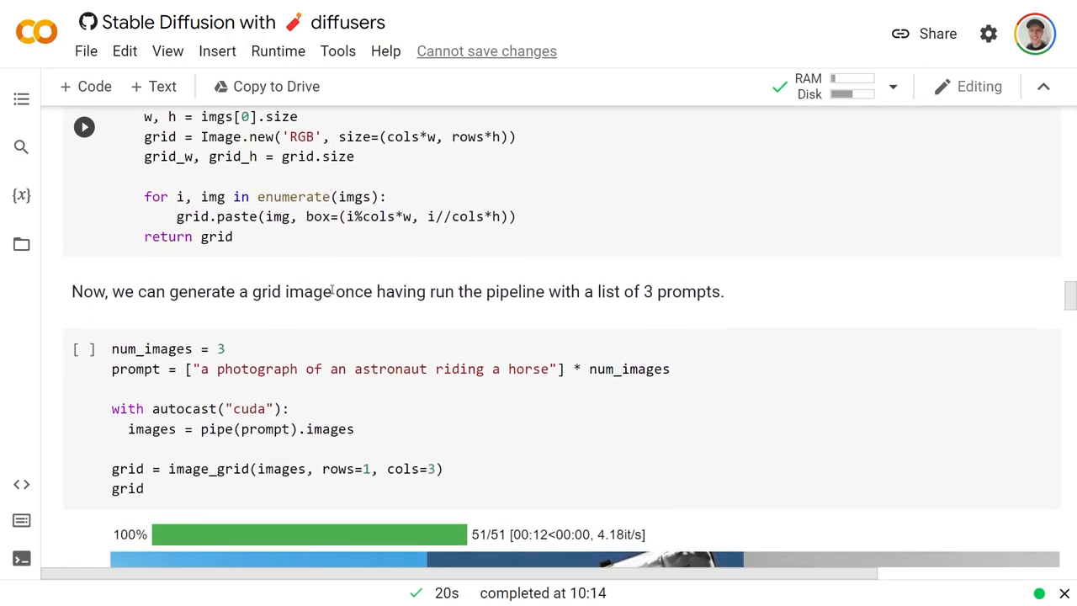
scroll("down", 3)
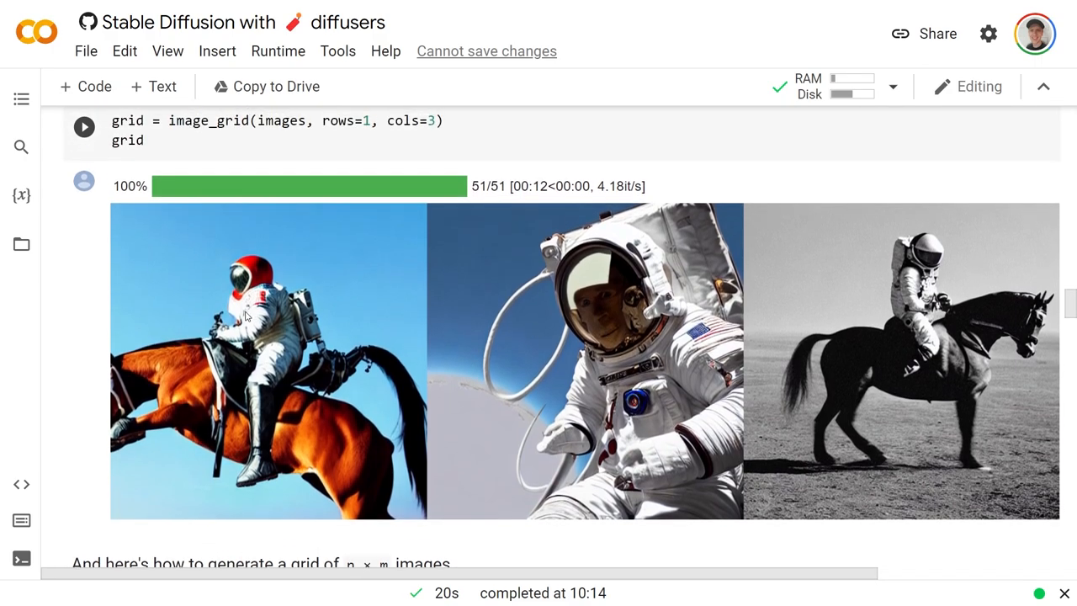
mouse_move(615, 319)
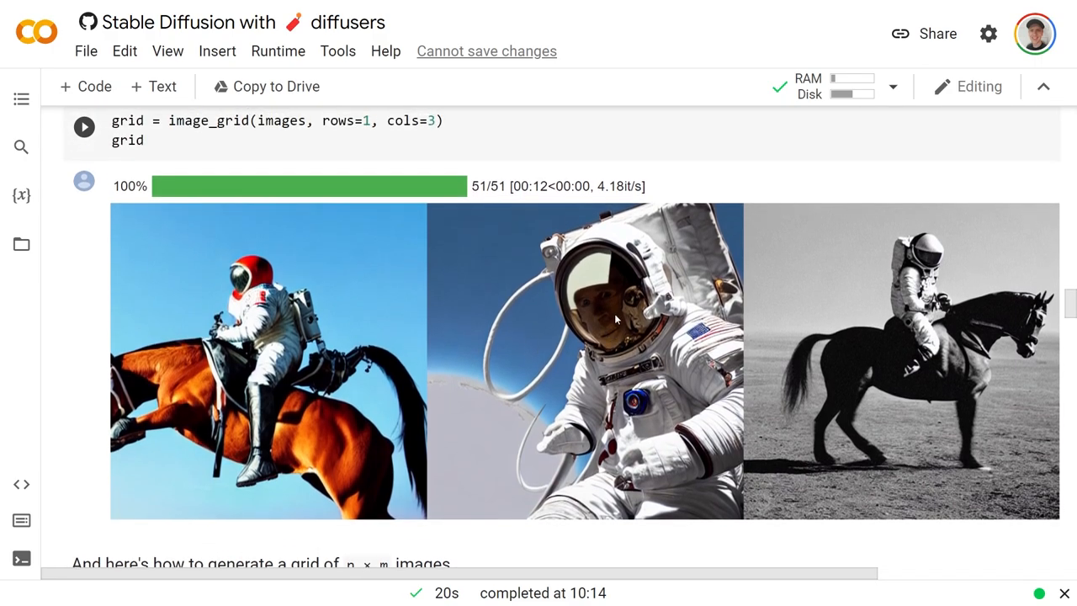
scroll("up", 3)
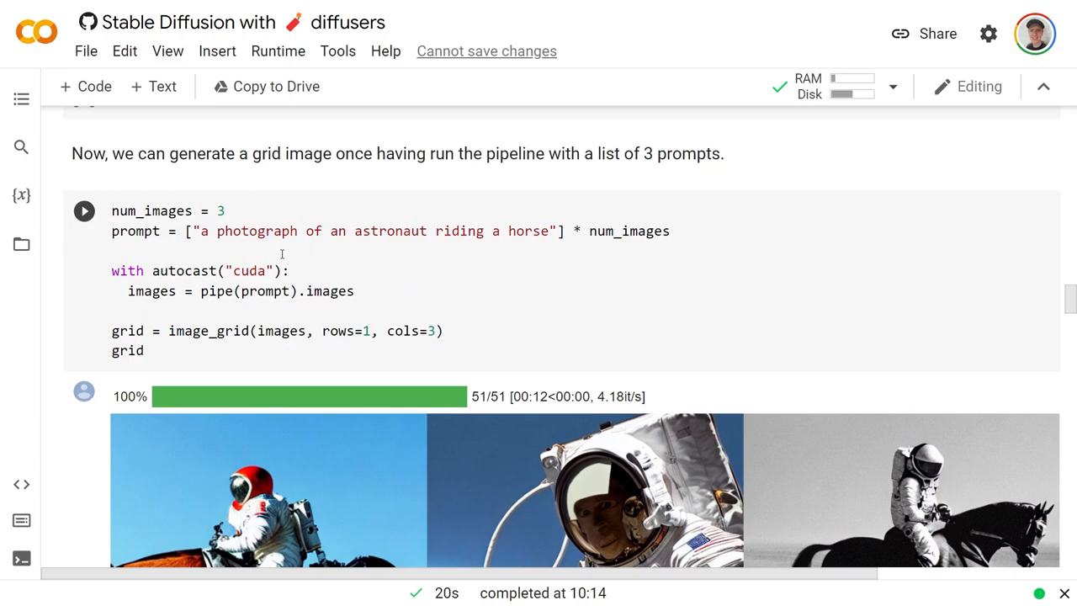
scroll("down", 3)
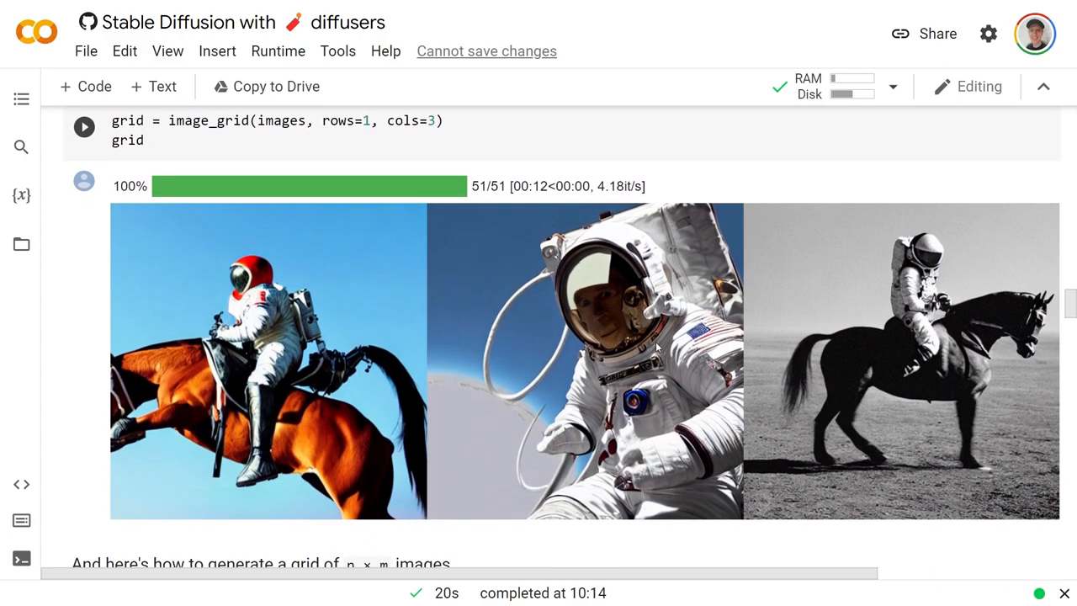
scroll("down", 3)
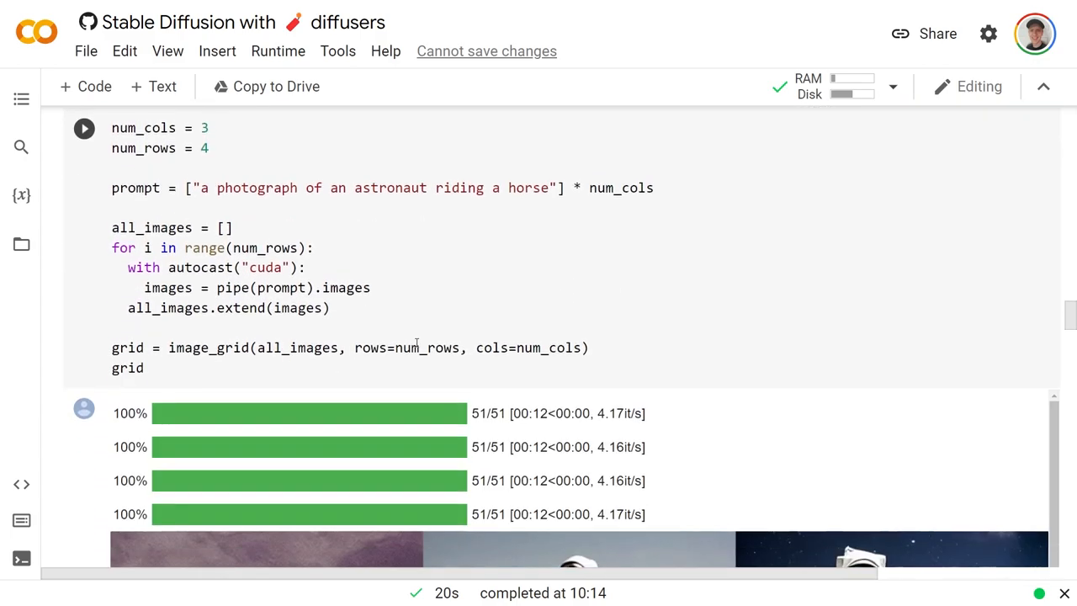
scroll("down", 3)
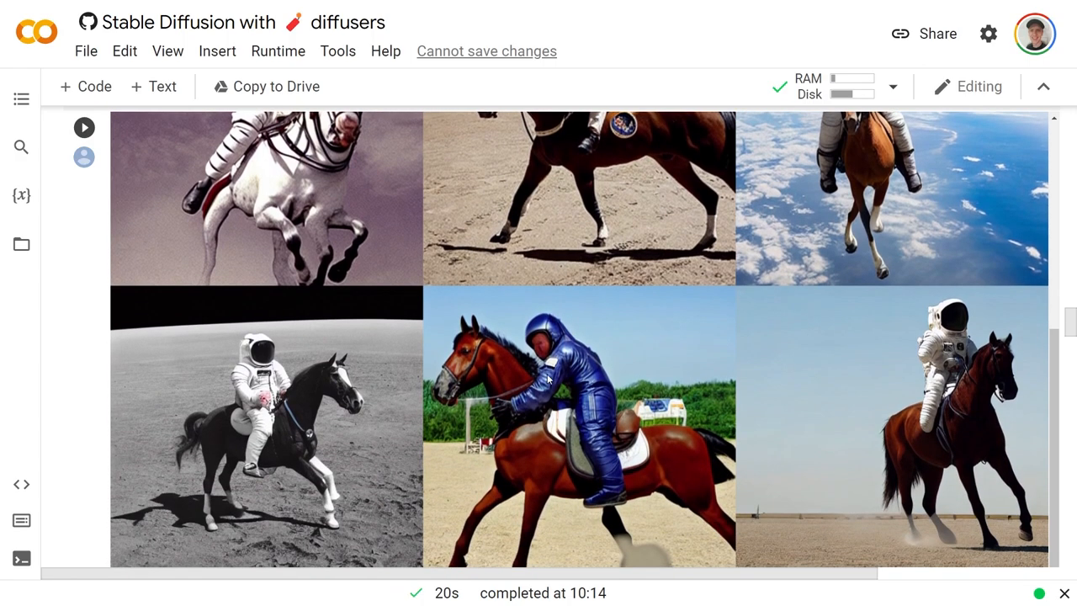
scroll("down", 3)
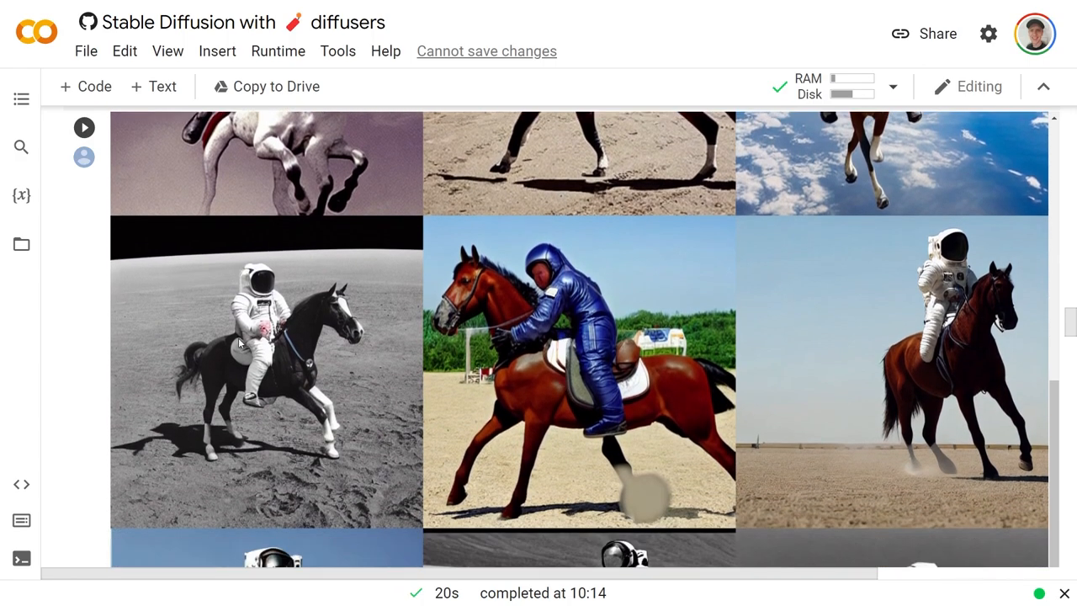
mouse_move(162, 335)
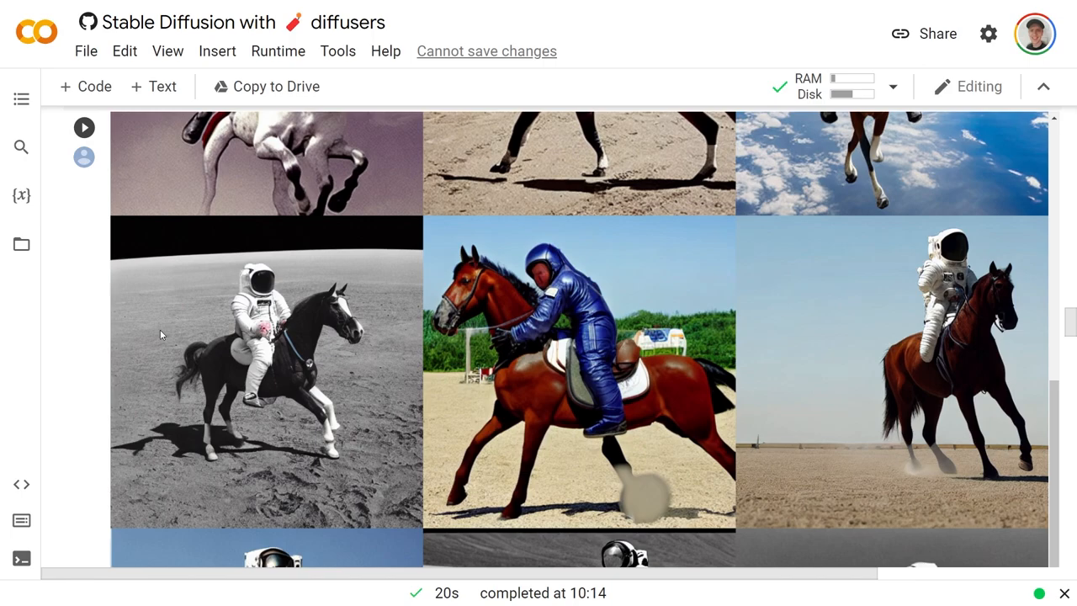
scroll("up", 3)
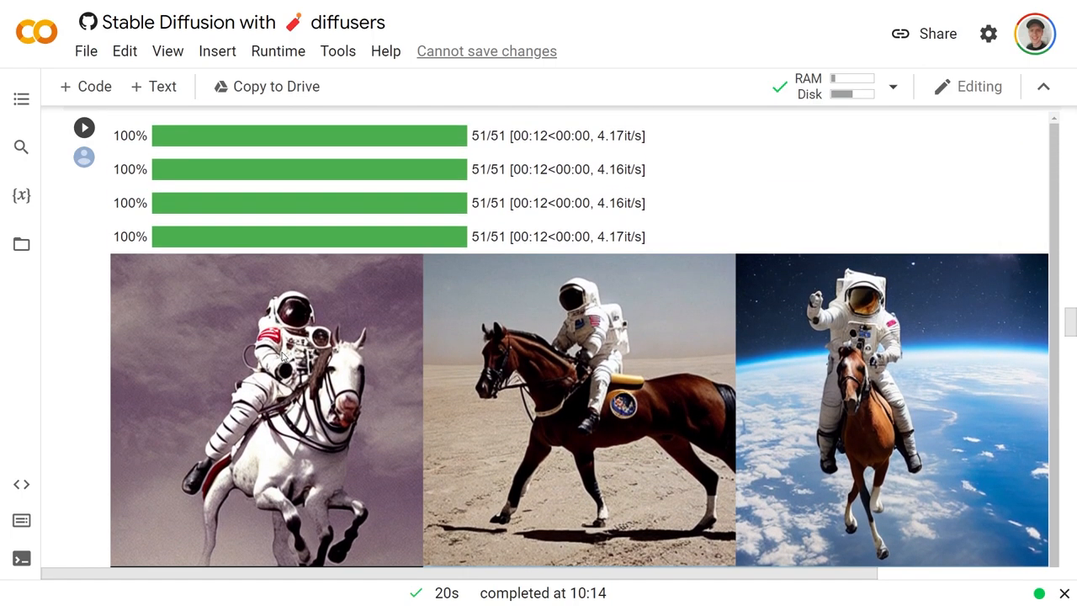
scroll("up", 3)
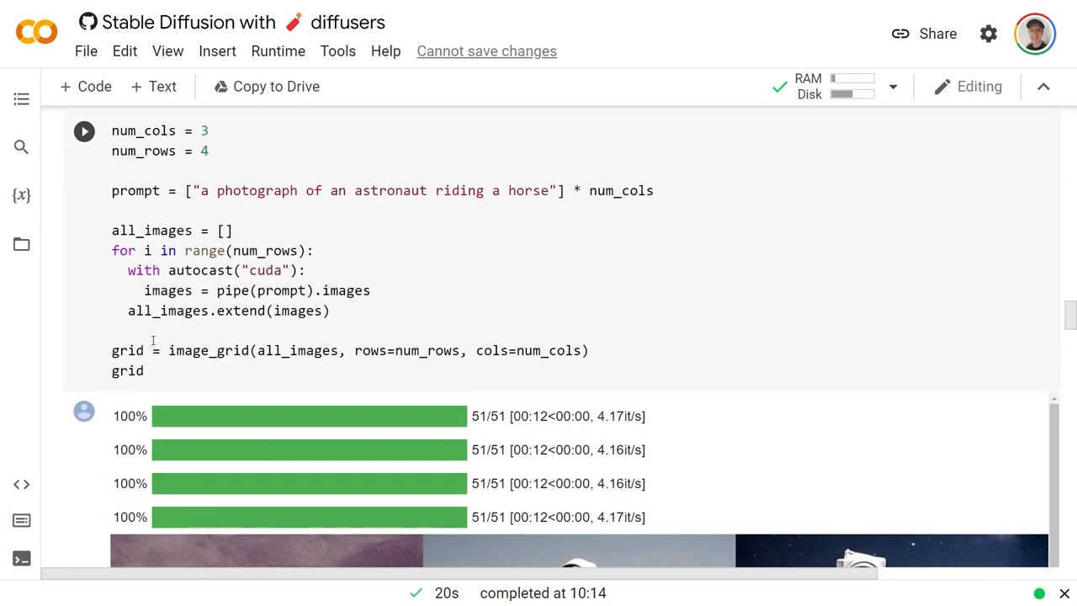
scroll("up", 3)
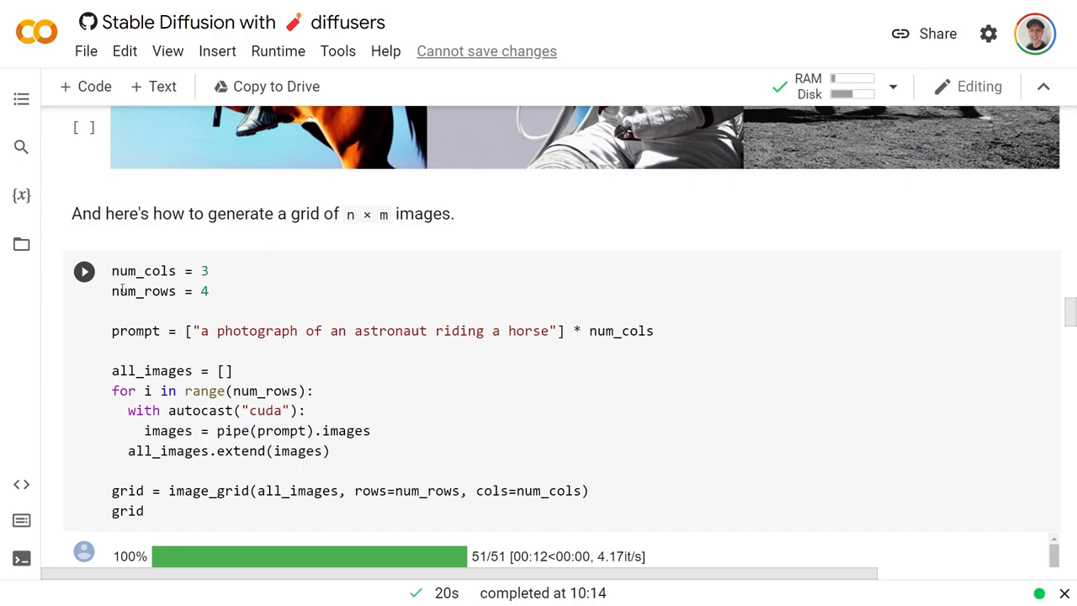
scroll("down", 3)
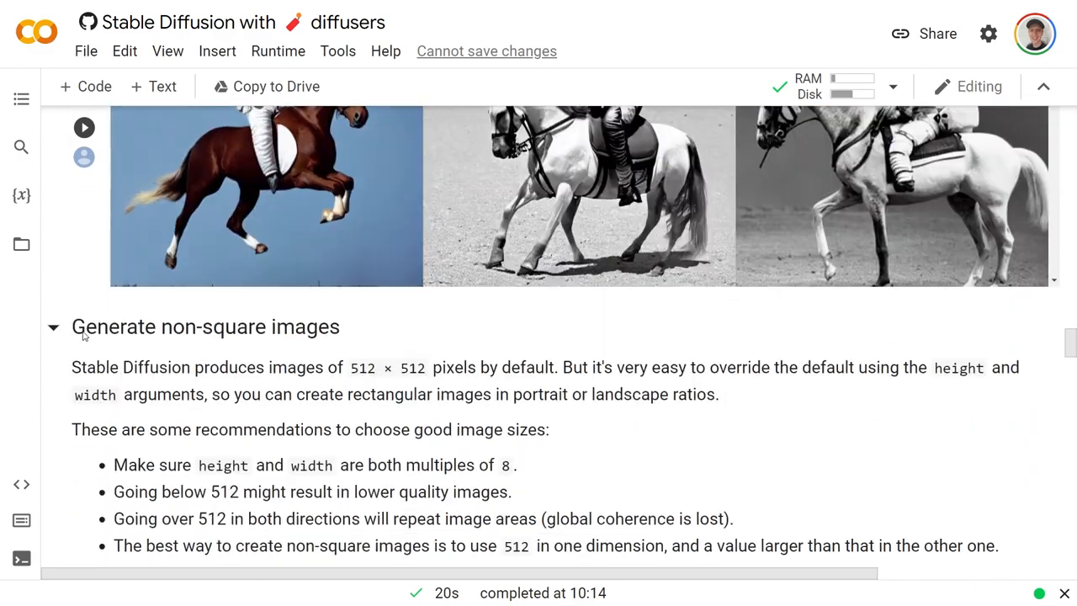
Scroll down to the non-square image cell where height is changed from 512 to 1080.
scroll("down", 3)
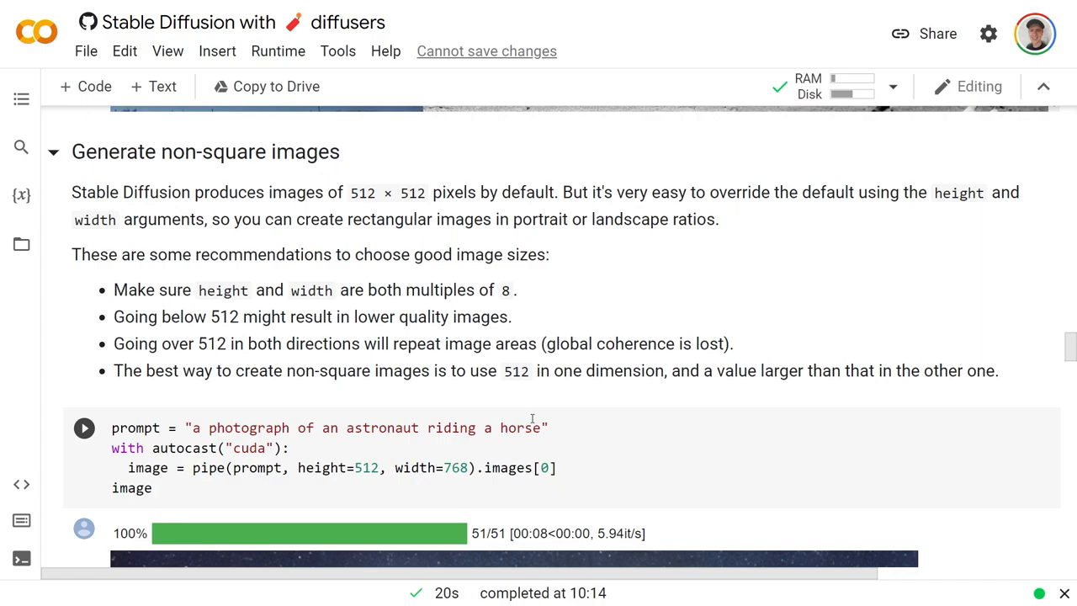
scroll("down", 3)
type("080")
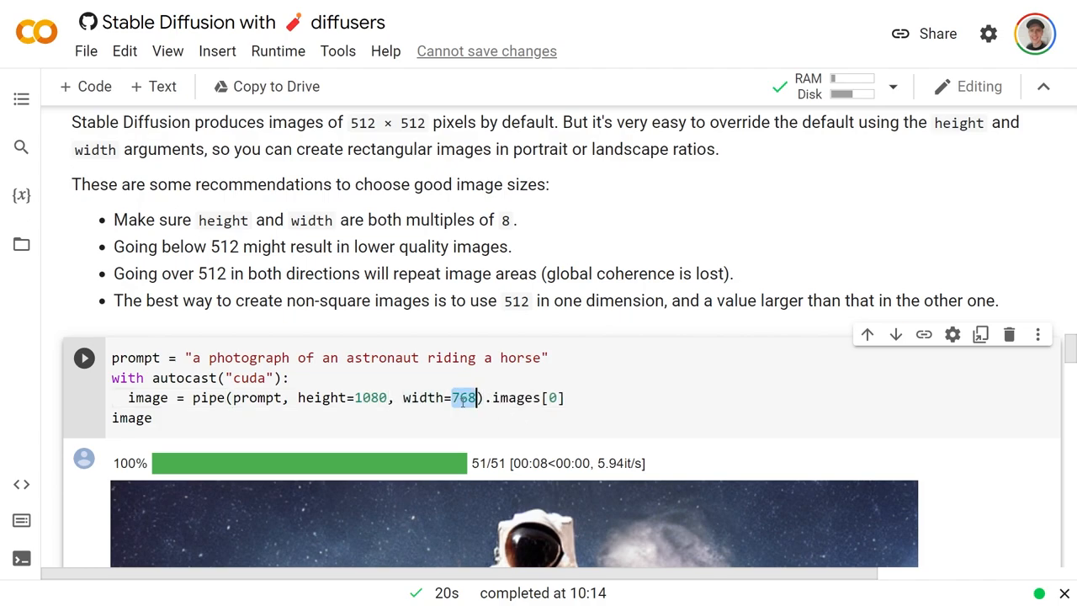
scroll("down", 3)
type("1920")
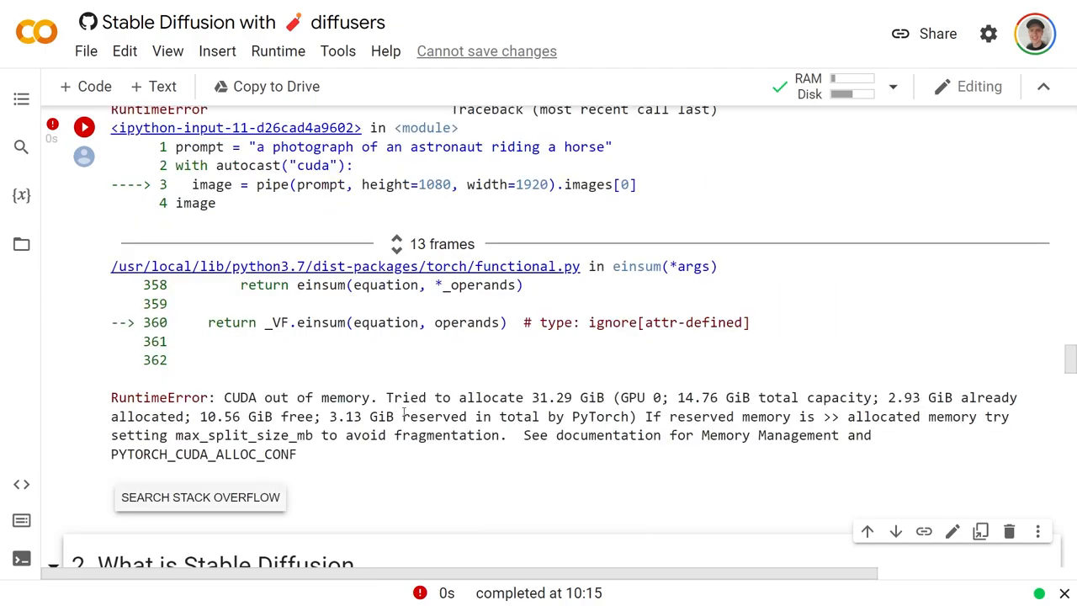
mouse_move(820, 338)
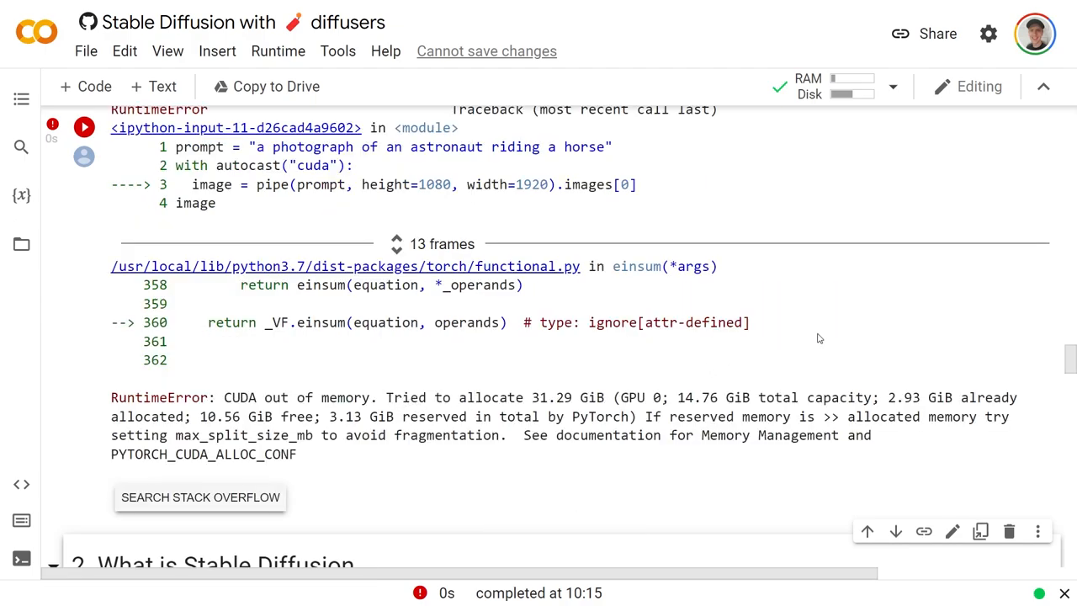
mouse_move(801, 357)
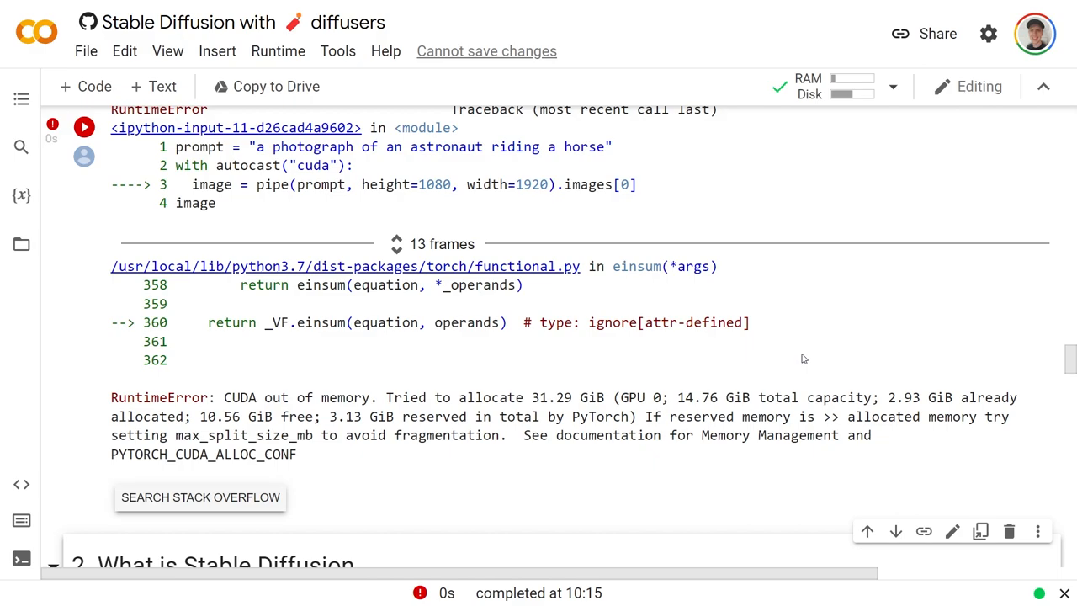
mouse_move(789, 346)
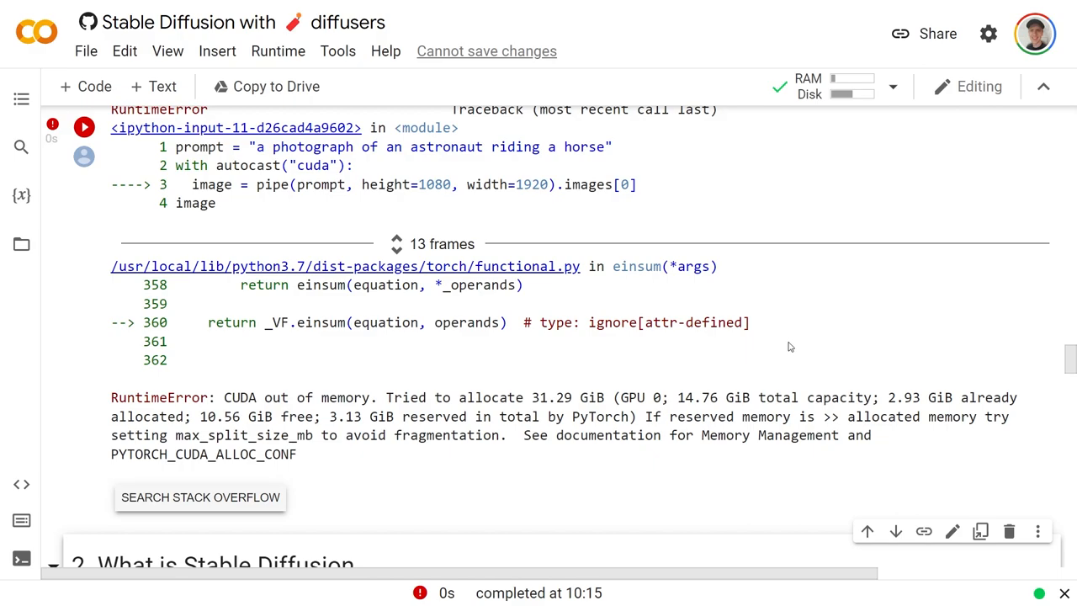
mouse_move(778, 378)
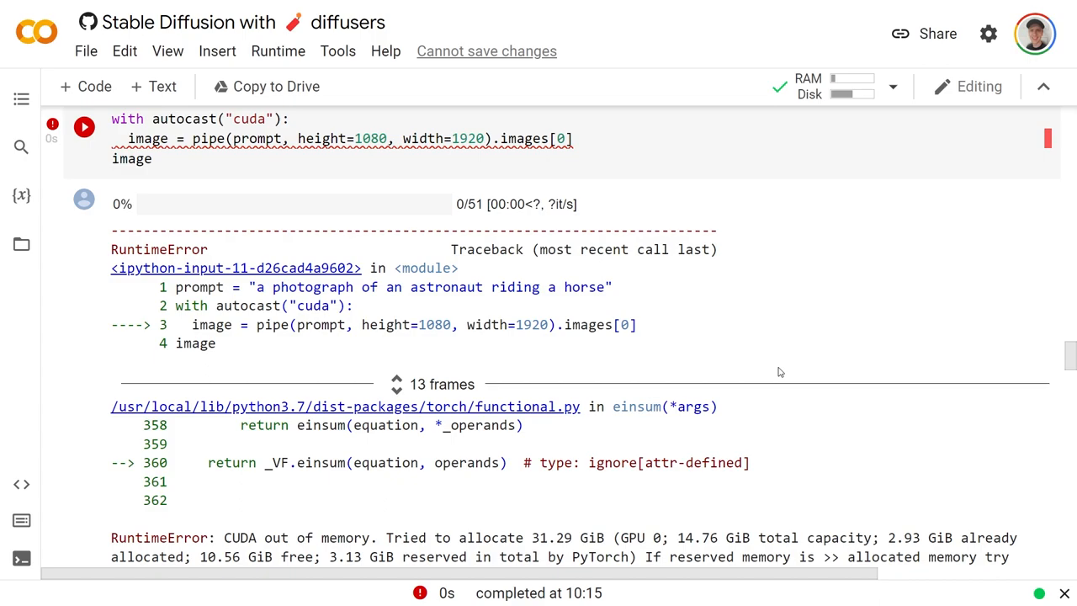
Replace the width value 1920 with 512, keeping height 1080.
scroll("up", 3)
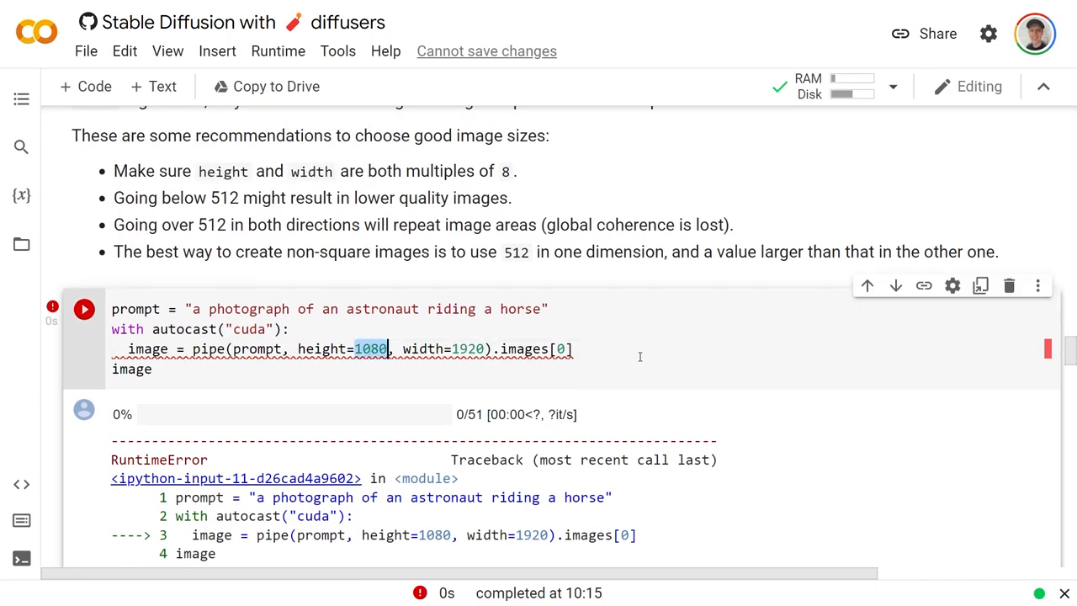
type("512")
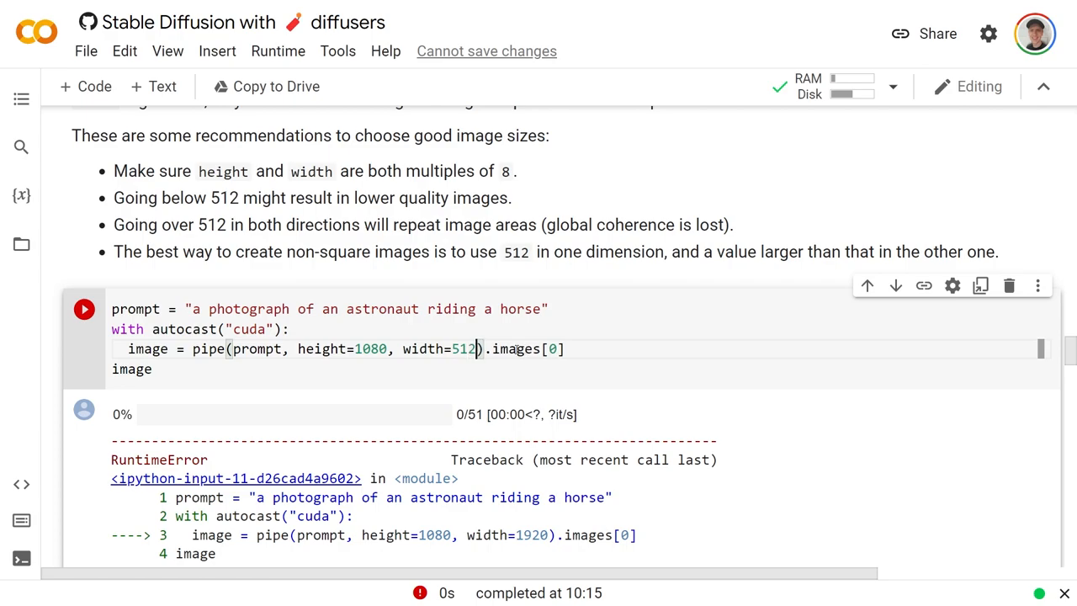
double_click(369, 348)
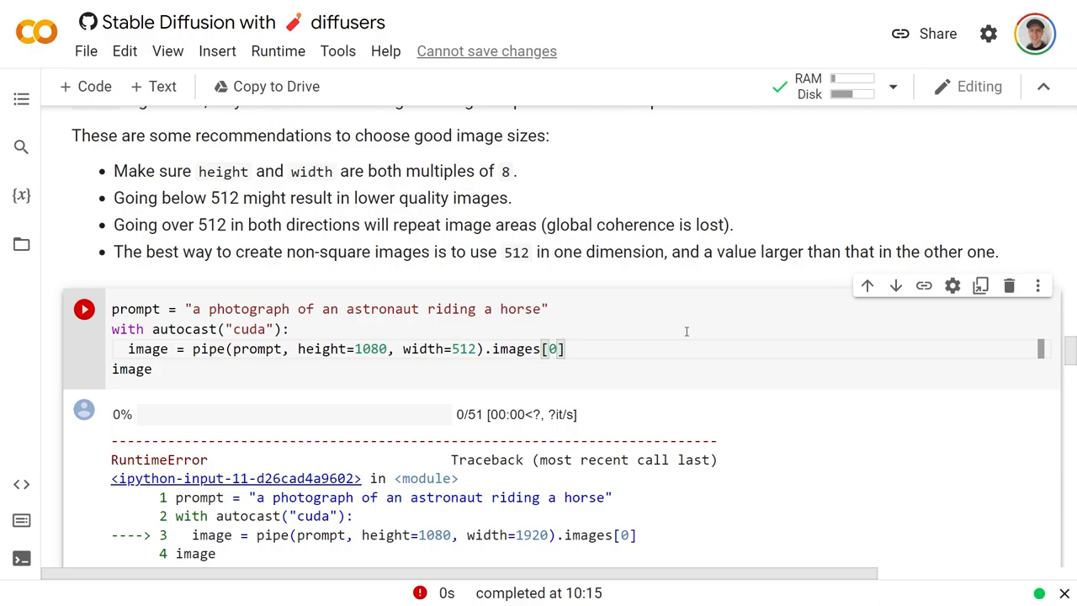
mouse_move(751, 208)
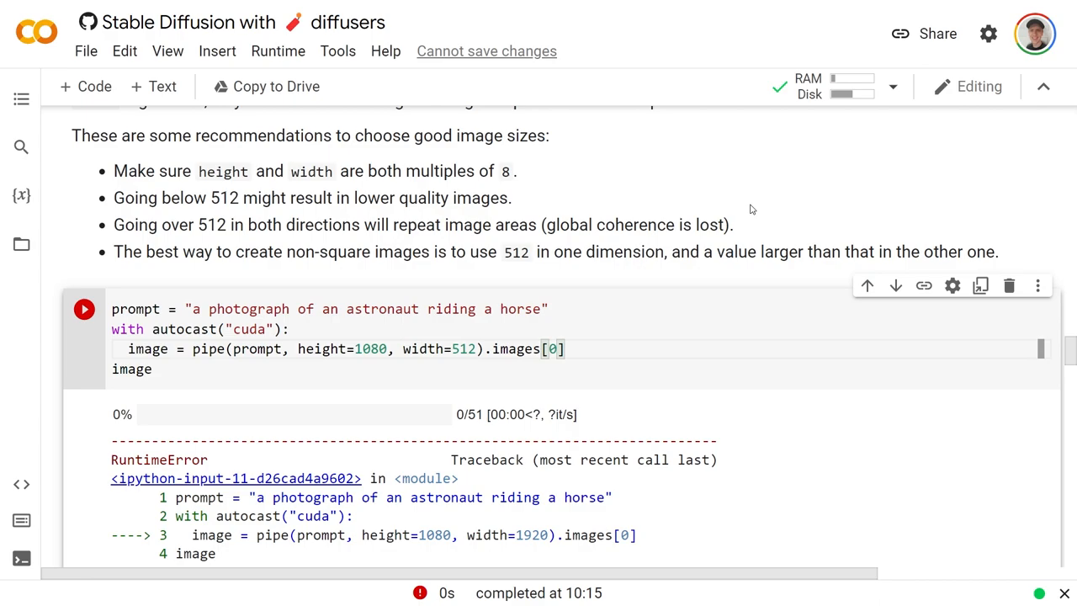